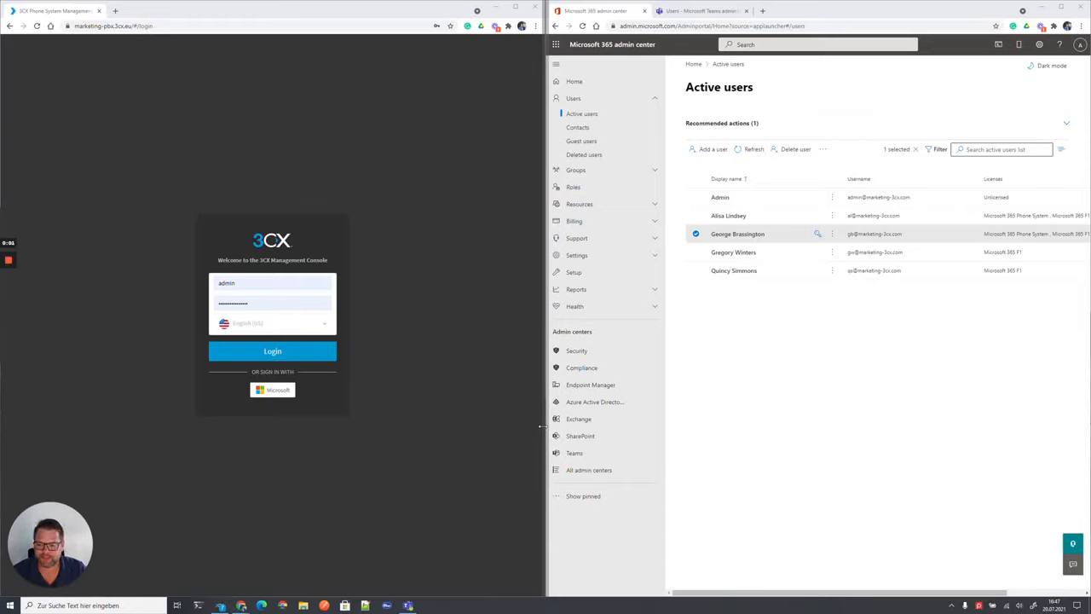
Step: Bring Microsoft Teams to the front on its Calls page with empty call history
{"action": "left_click", "coordinate": [728, 215]}
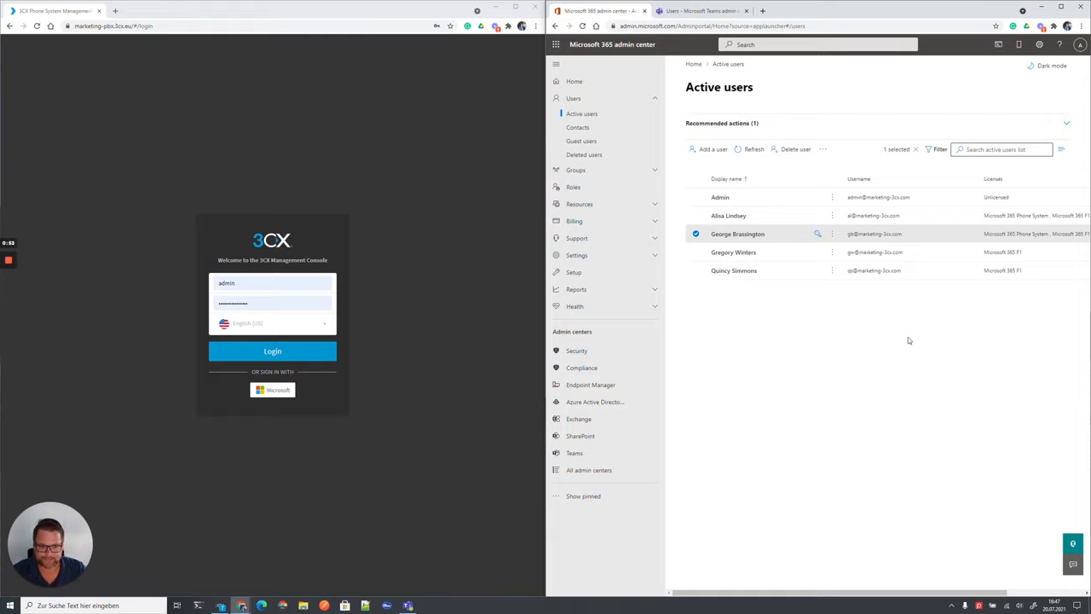
{"action": "mouse_move", "coordinate": [746, 215]}
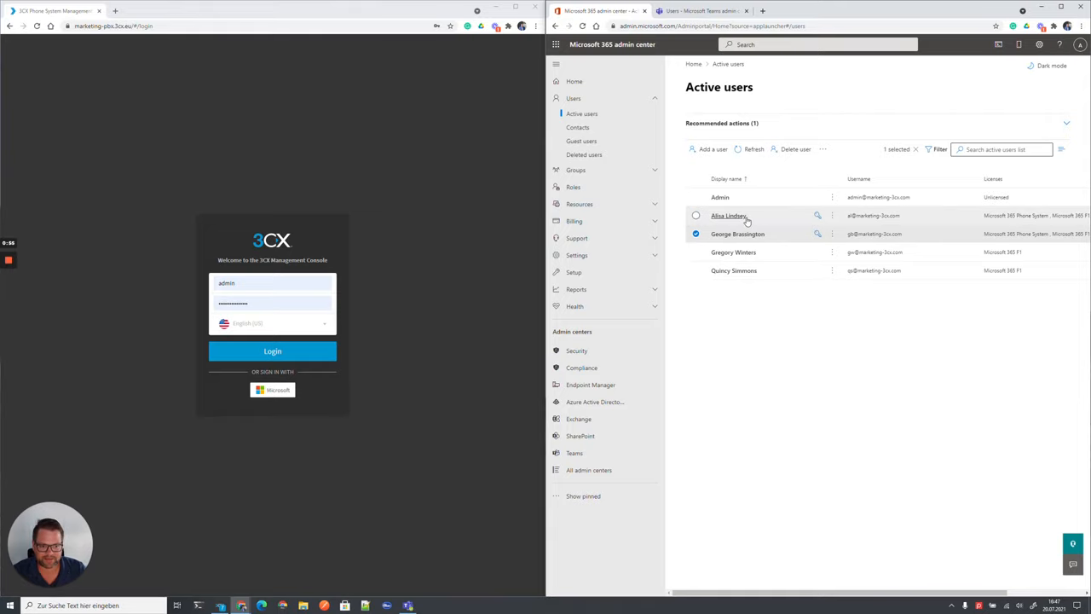
{"action": "mouse_move", "coordinate": [1023, 219]}
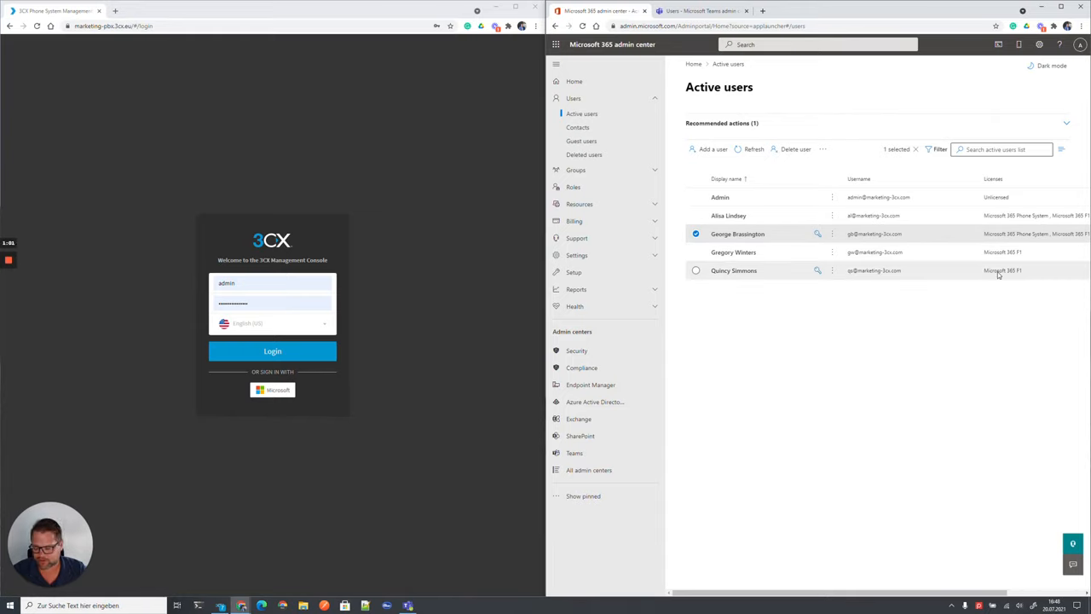
{"action": "mouse_move", "coordinate": [966, 276]}
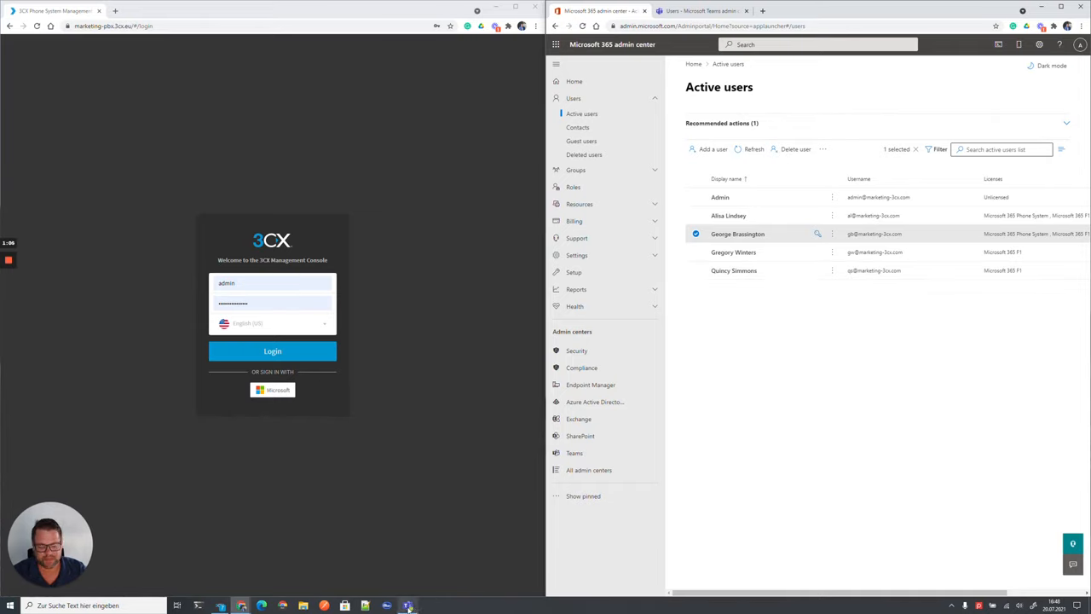
{"action": "mouse_move", "coordinate": [407, 605]}
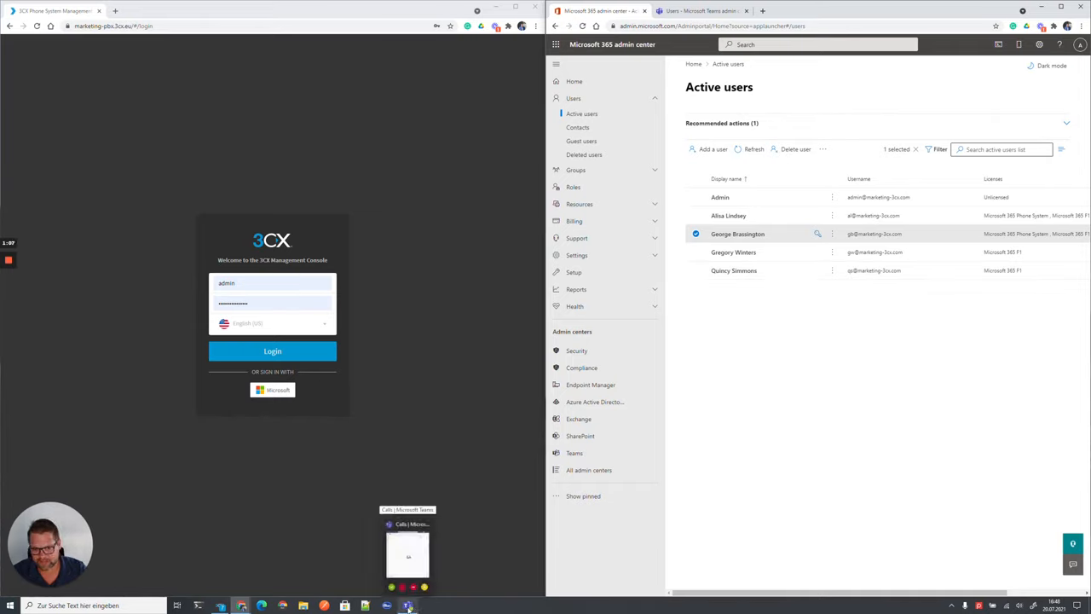
{"action": "left_click", "coordinate": [407, 605]}
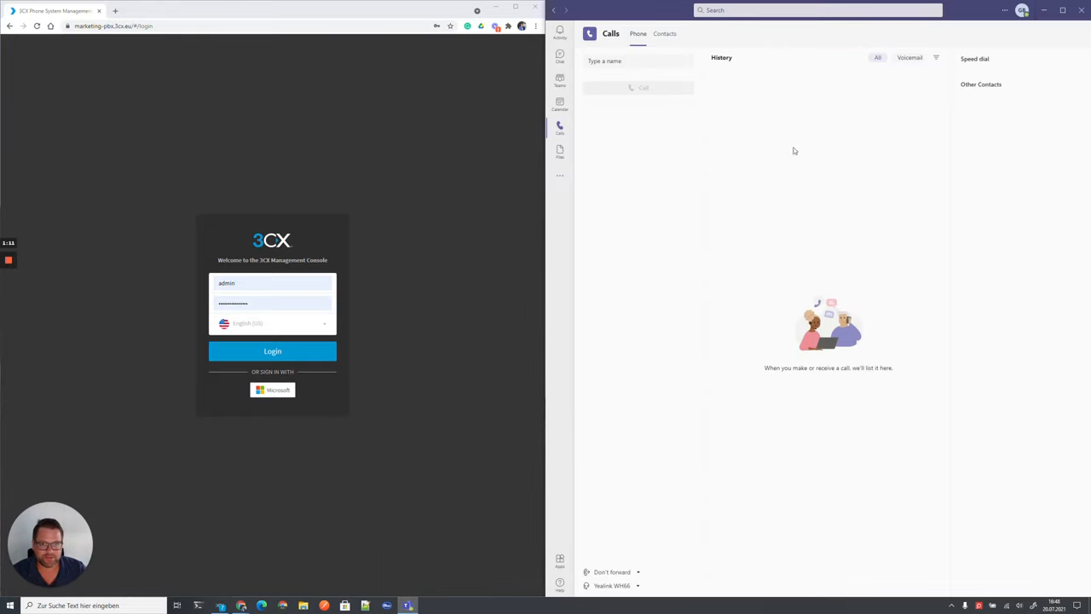
{"action": "mouse_move", "coordinate": [798, 171]}
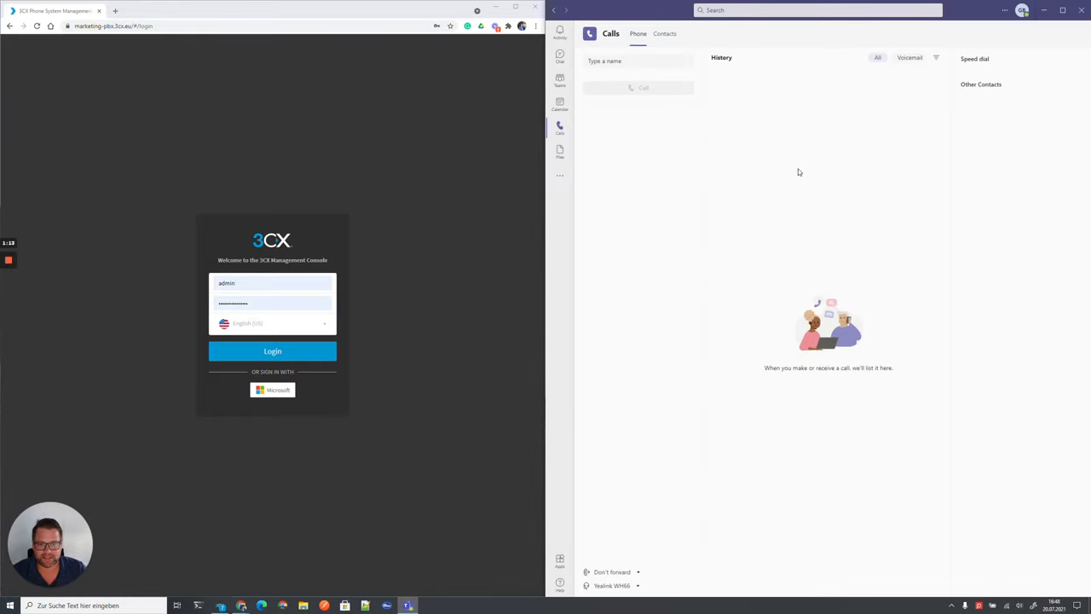
{"action": "mouse_move", "coordinate": [559, 127]}
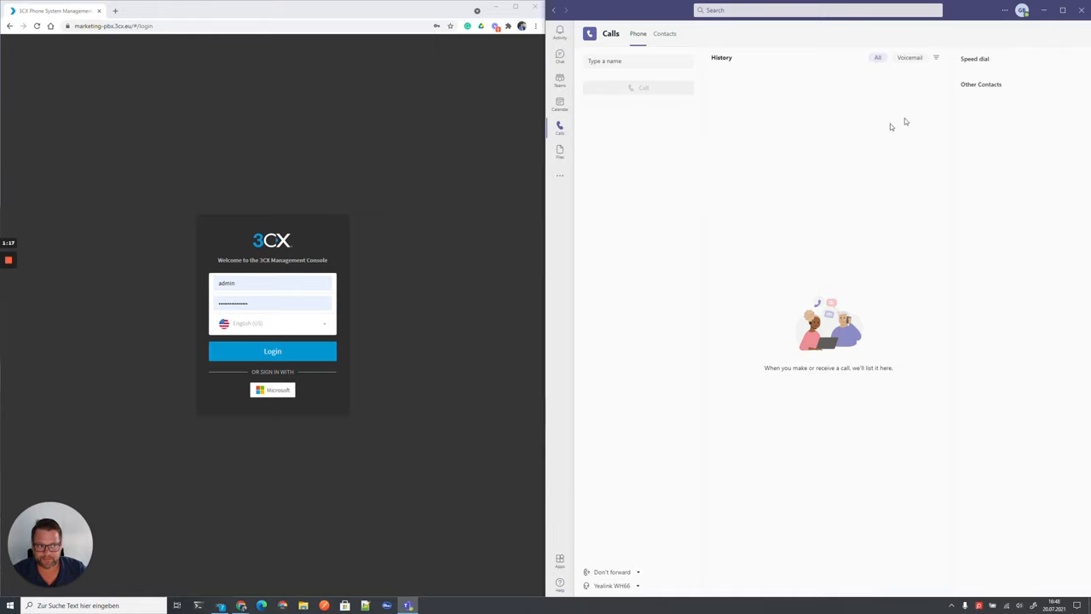
{"action": "mouse_move", "coordinate": [631, 150]}
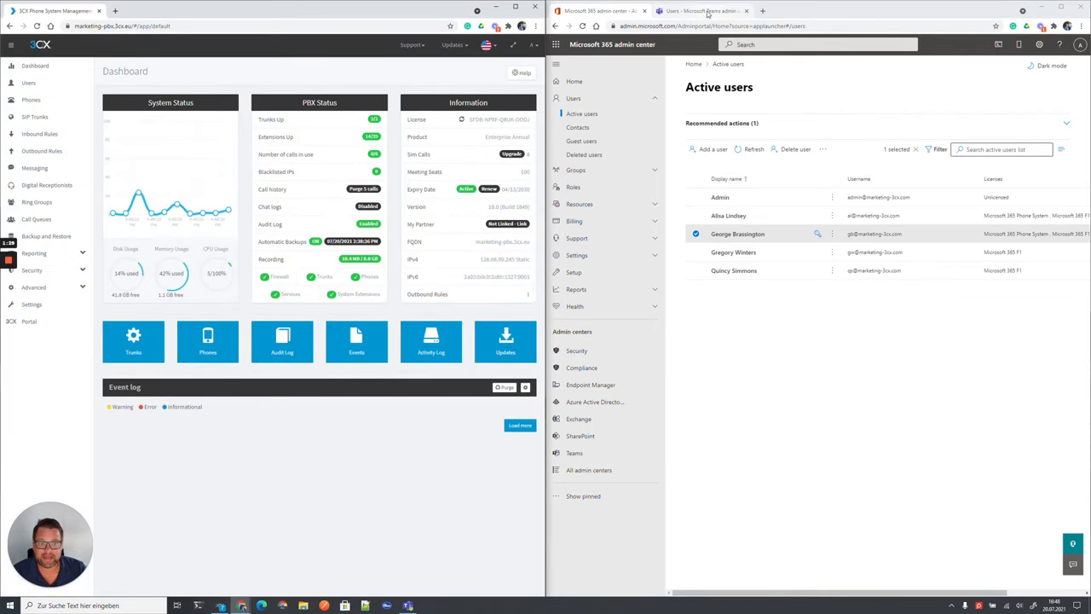
{"action": "mouse_move", "coordinate": [703, 11]}
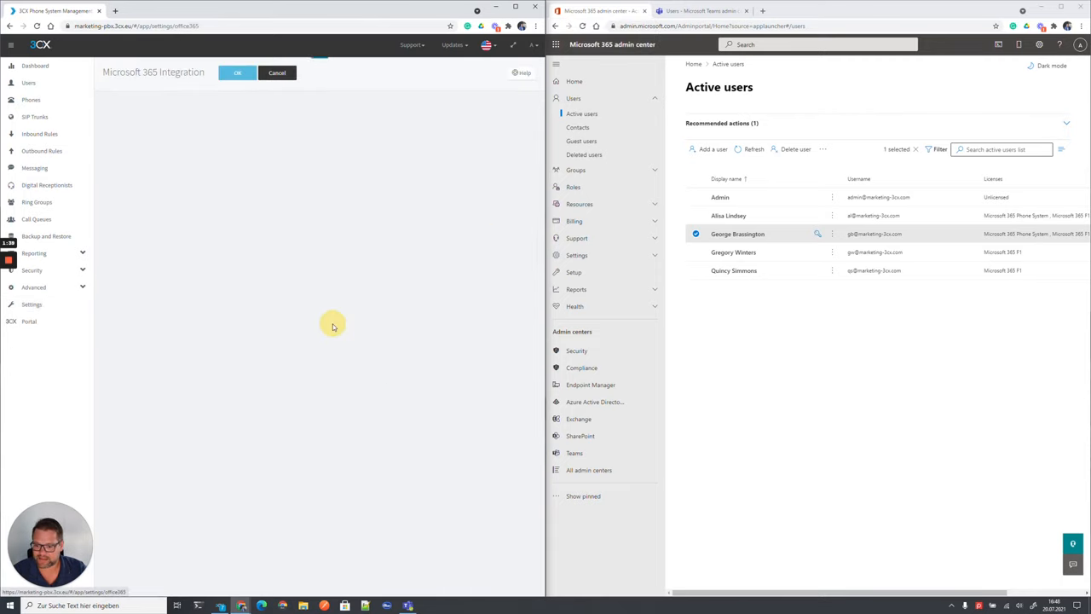
{"action": "left_click", "coordinate": [237, 72]}
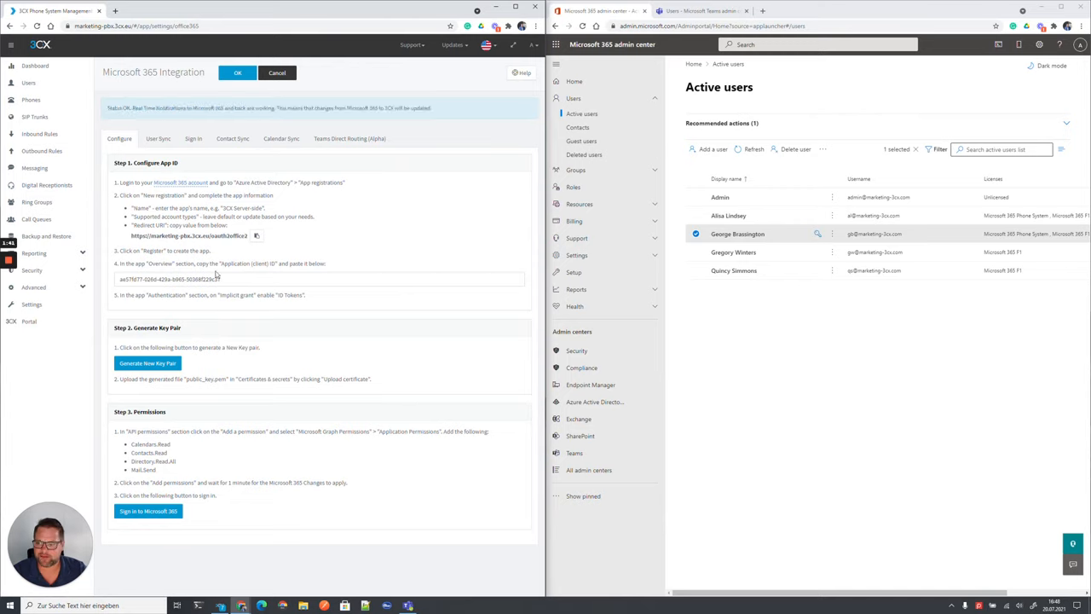
{"action": "mouse_move", "coordinate": [219, 302]}
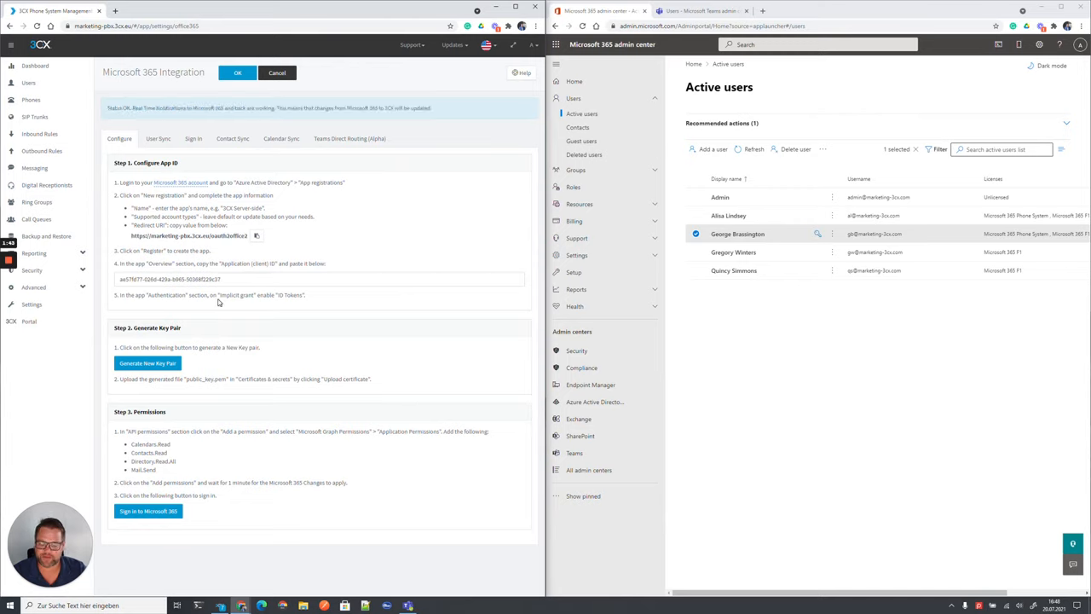
{"action": "mouse_move", "coordinate": [248, 417]}
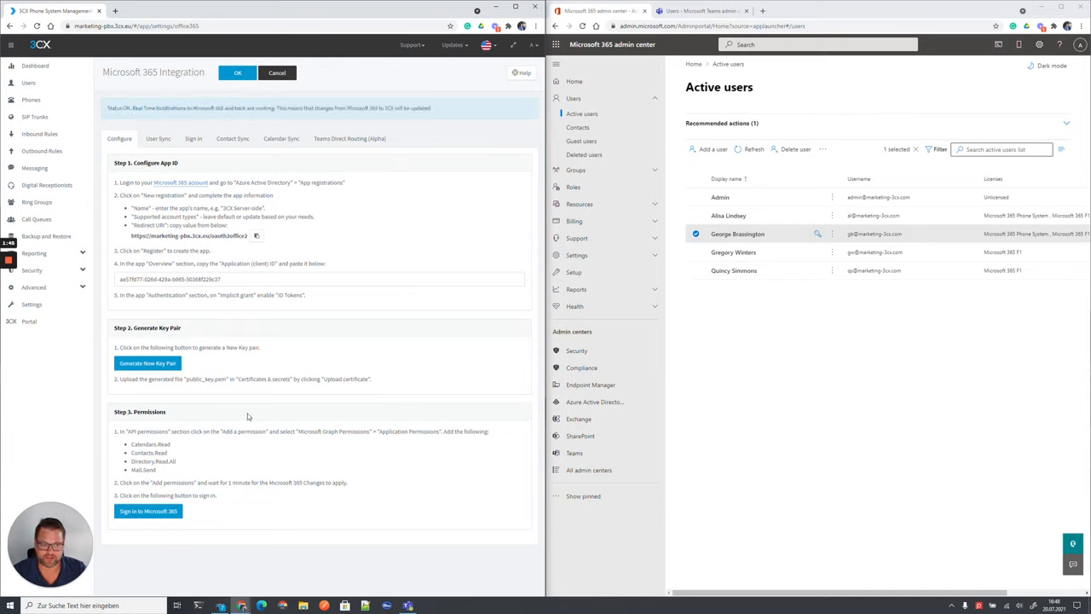
{"action": "left_click", "coordinate": [157, 138]}
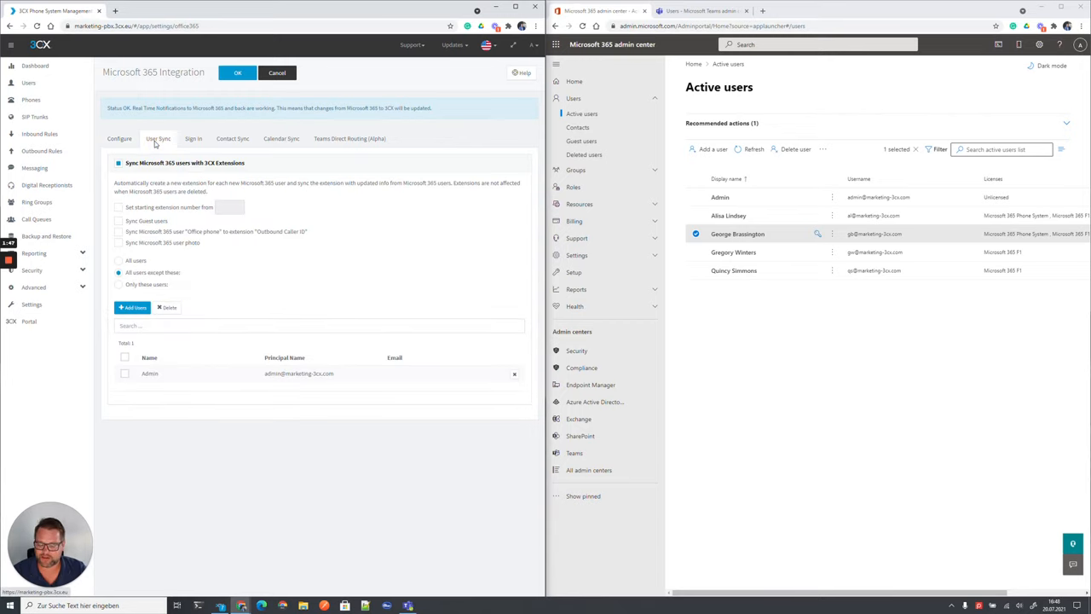
{"action": "mouse_move", "coordinate": [252, 379]}
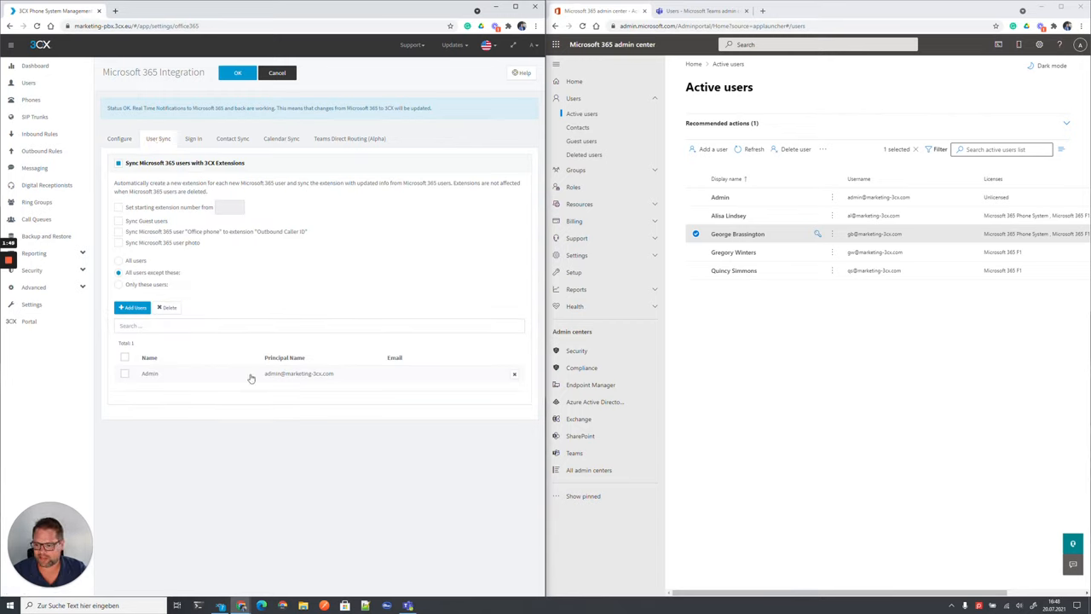
{"action": "left_click", "coordinate": [193, 138]}
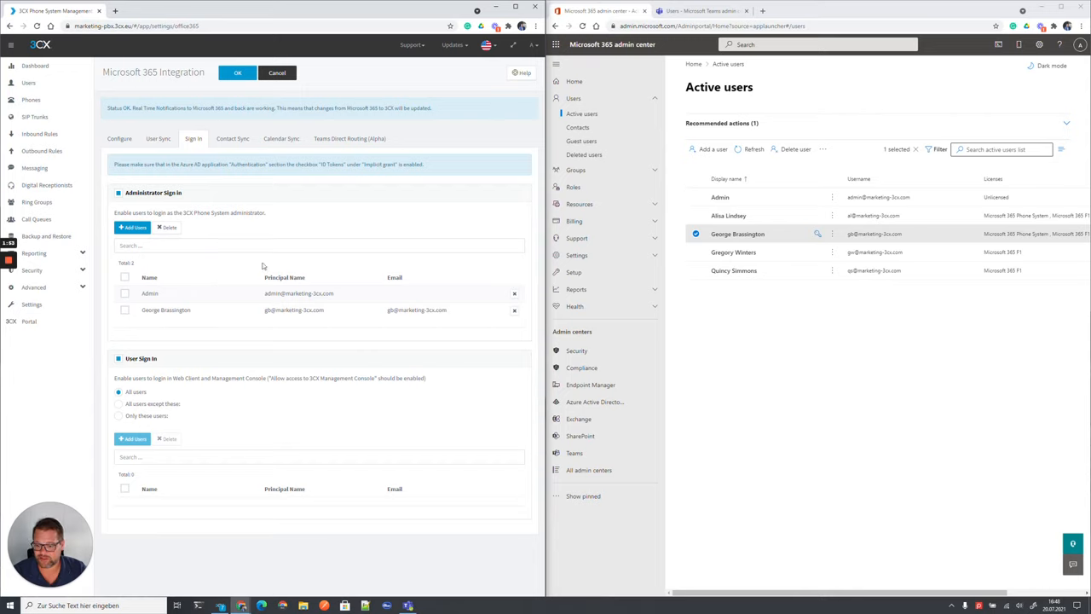
{"action": "mouse_move", "coordinate": [387, 481]}
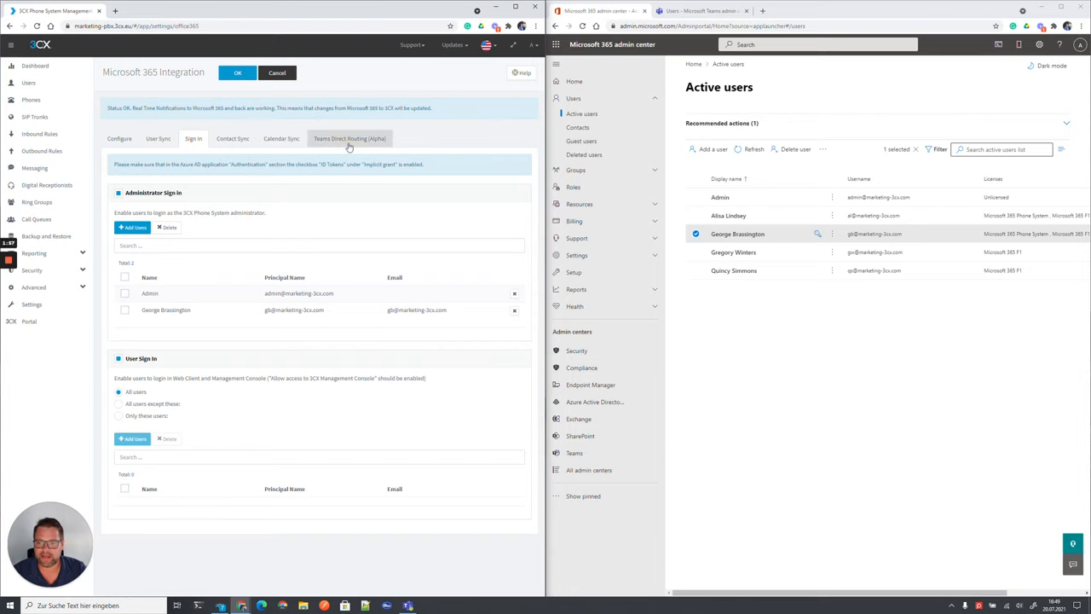
{"action": "left_click", "coordinate": [350, 138]}
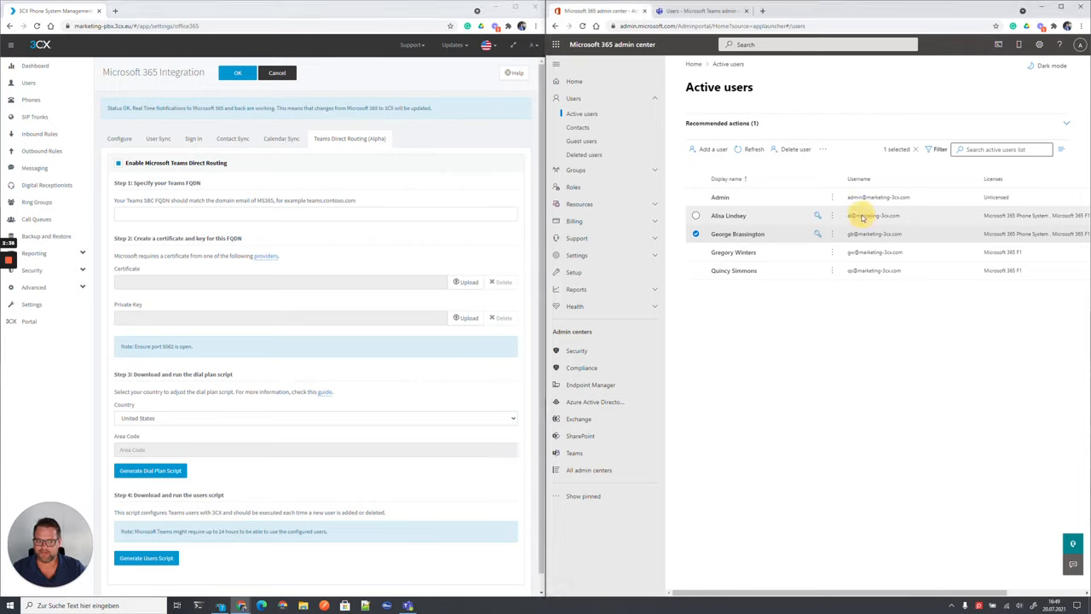
{"action": "left_click", "coordinate": [728, 214]}
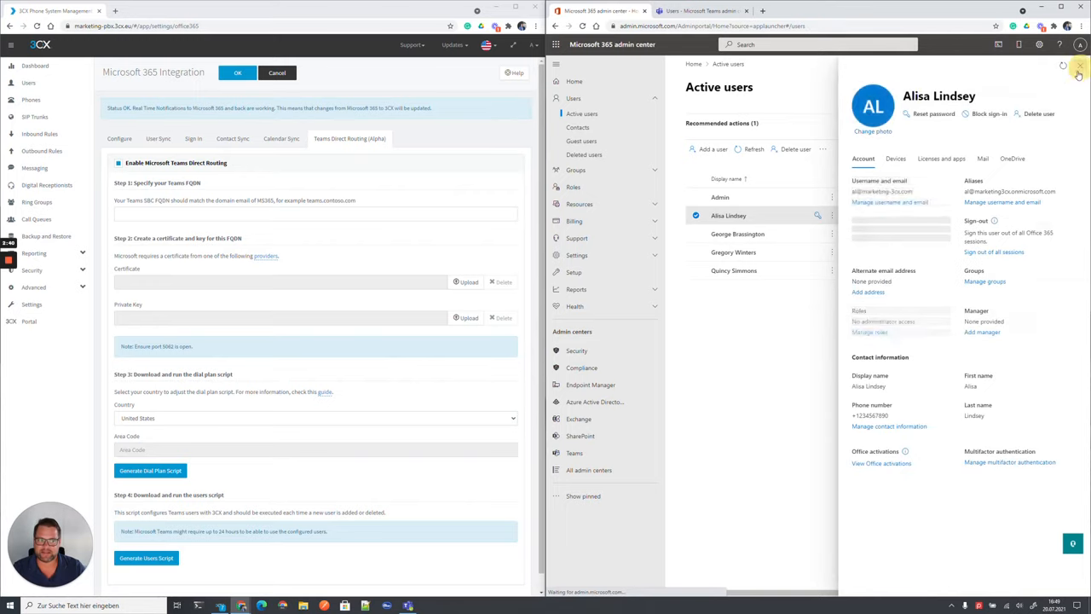
{"action": "left_click", "coordinate": [1079, 67]}
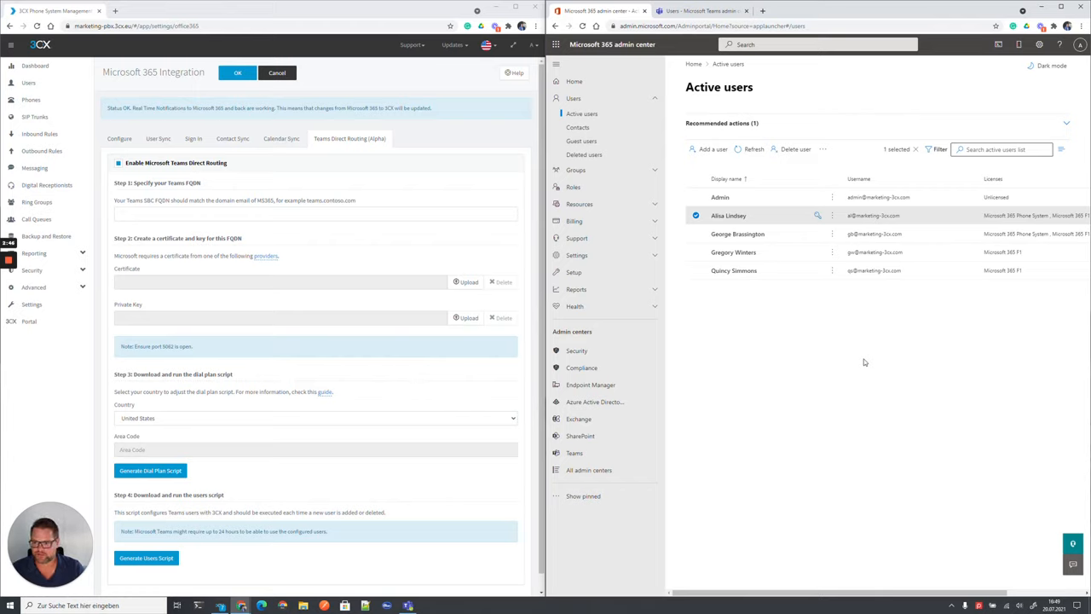
Step: Enter teams.marketing-3cx.com in the Step 1 FQDN field
{"action": "left_click", "coordinate": [315, 213]}
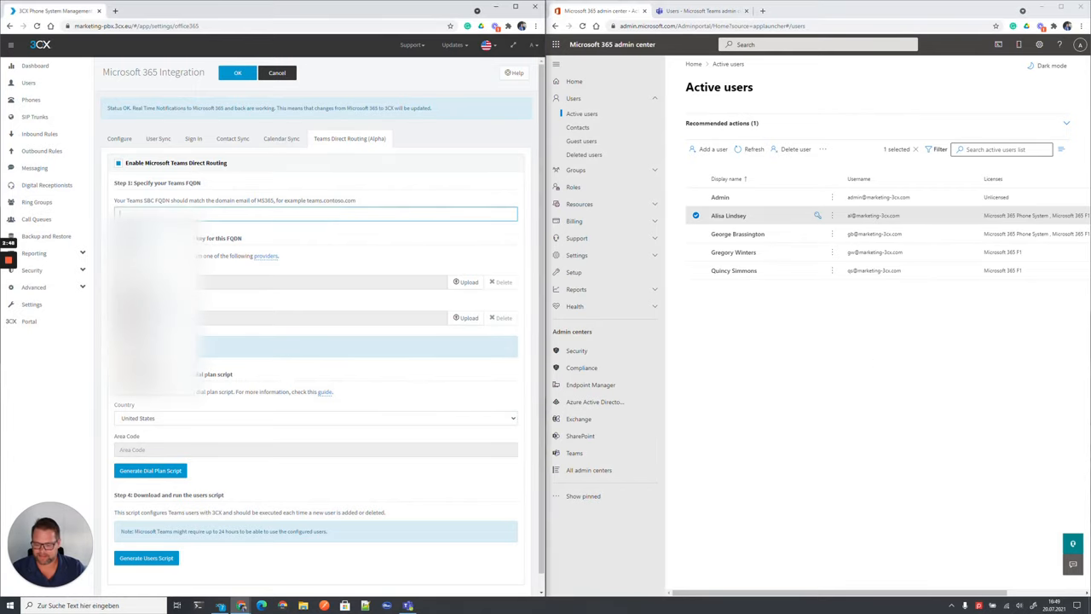
{"action": "type", "text": "team"}
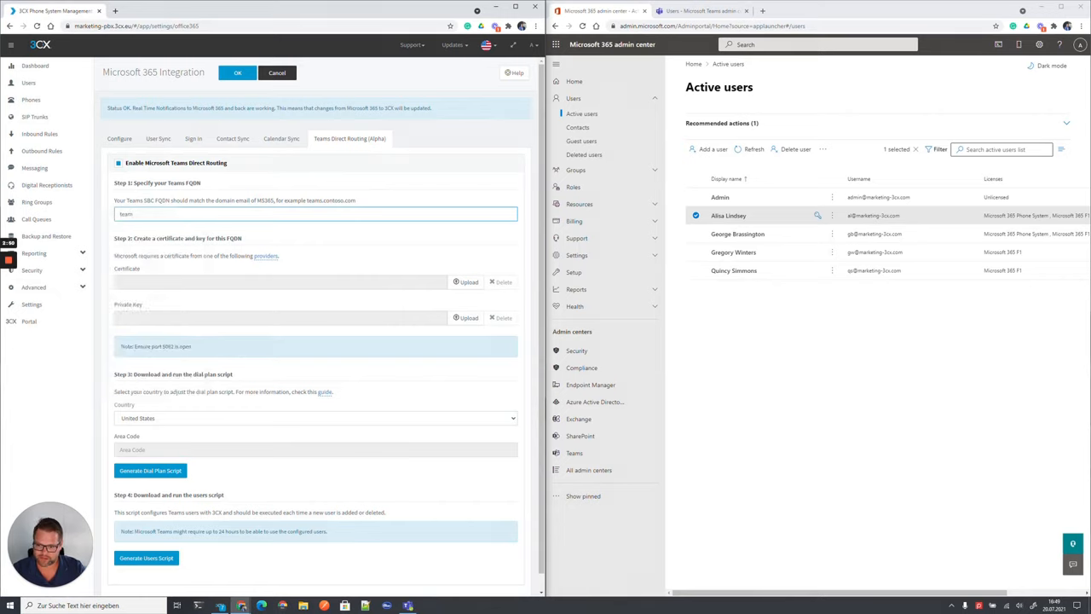
{"action": "type", "text": "teams.marketing"}
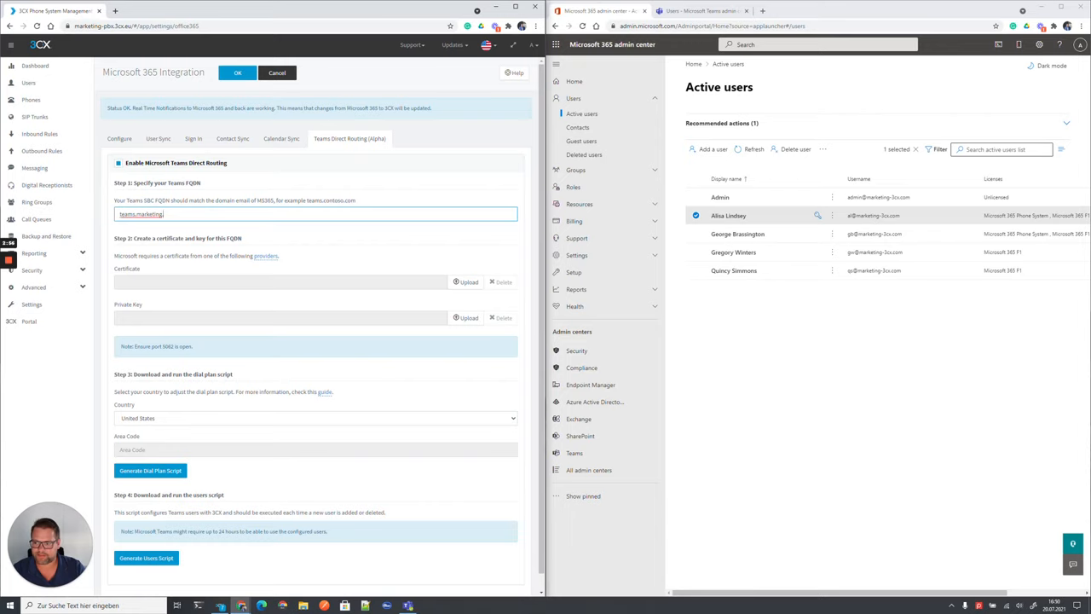
{"action": "type", "text": "-3cx"}
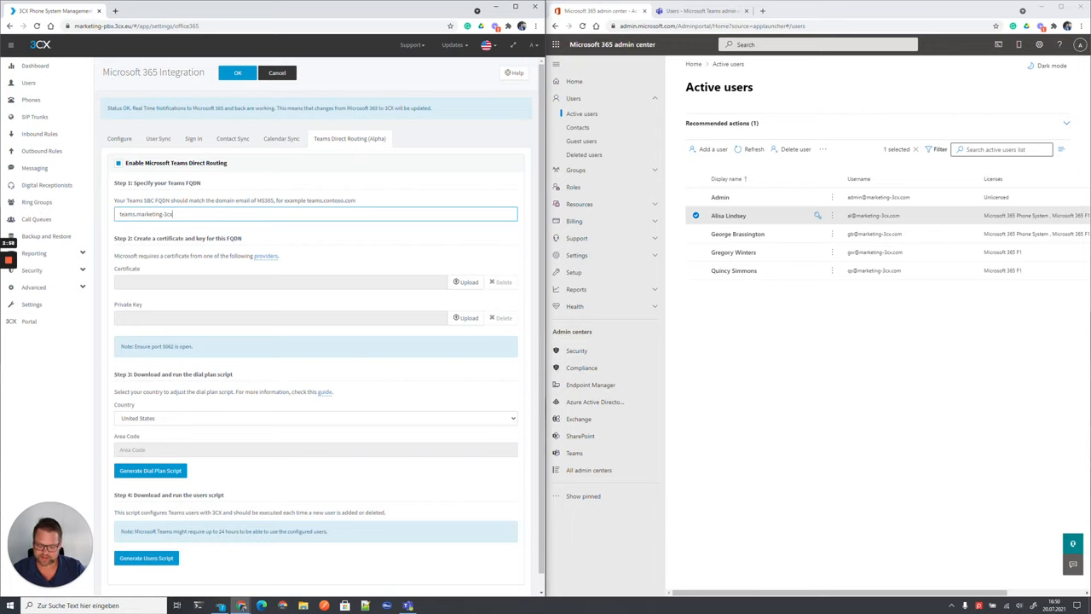
{"action": "type", "text": ".com"}
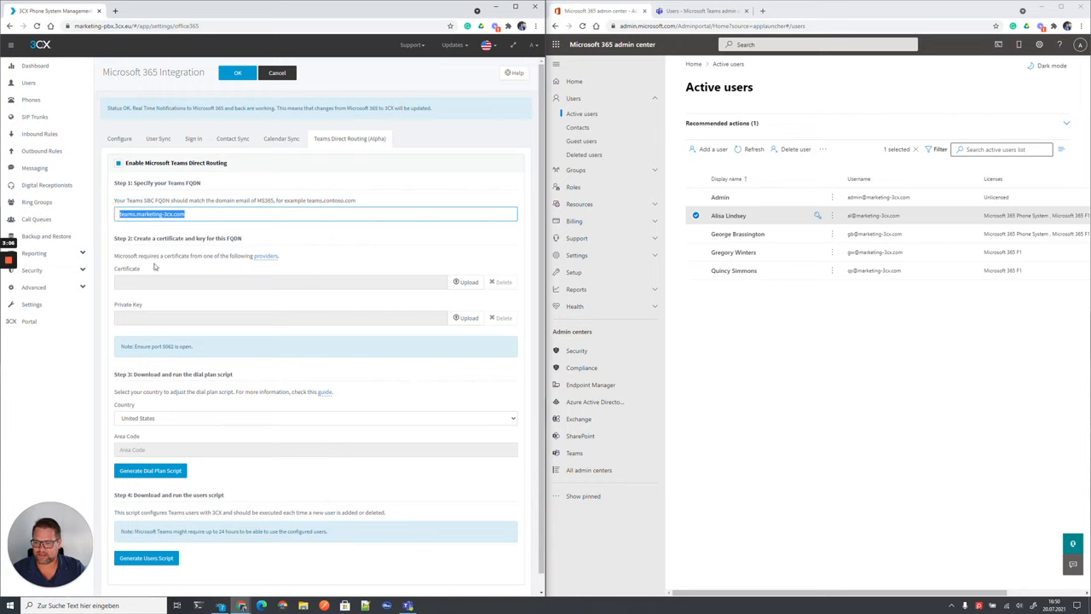
{"action": "mouse_move", "coordinate": [266, 277]}
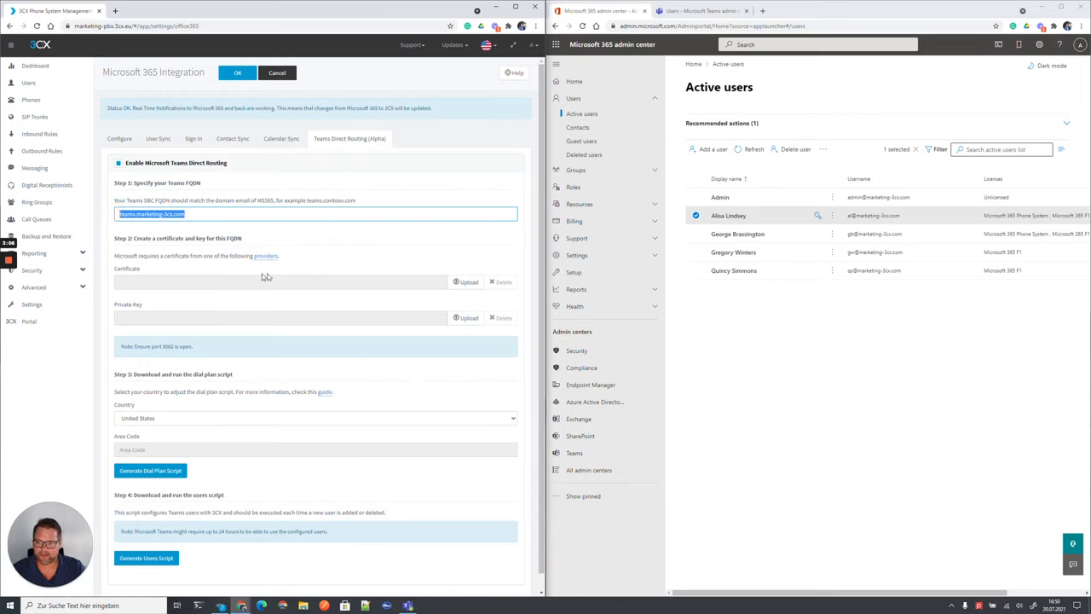
{"action": "mouse_move", "coordinate": [256, 270]}
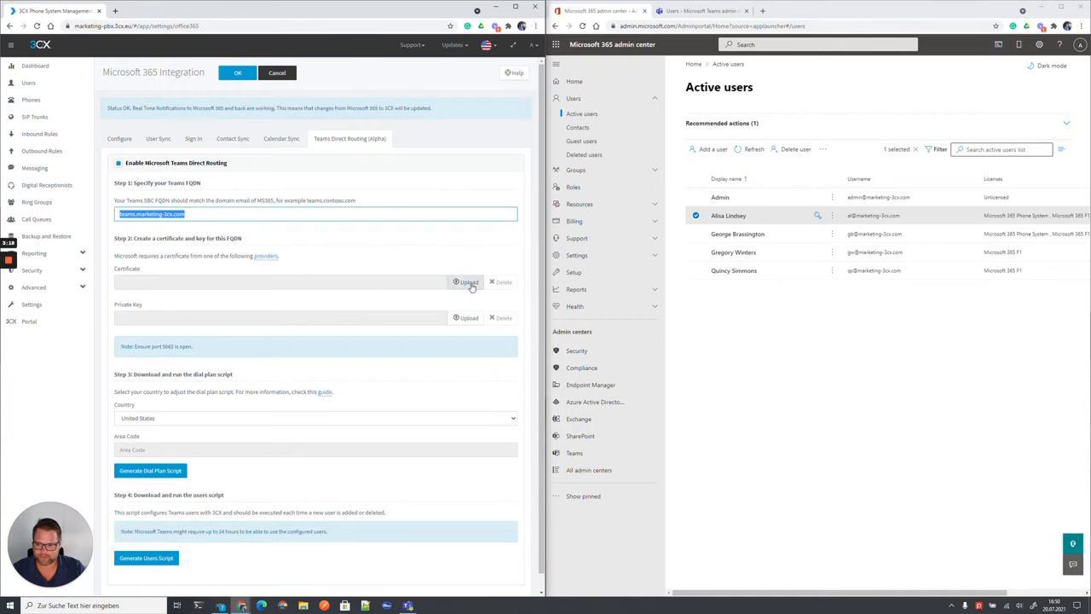
Step: Upload teams_marketing-3cx_com.chained crt.pem as certificate and teams_marketing-3cx_com_key.pem as private key
{"action": "left_click", "coordinate": [466, 281]}
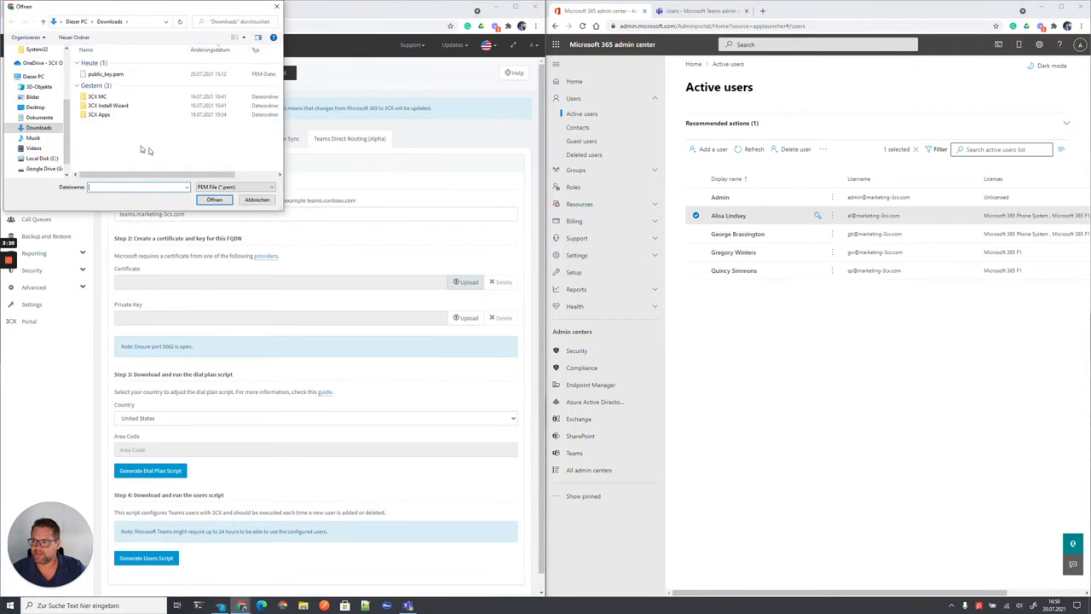
{"action": "left_click", "coordinate": [214, 200]}
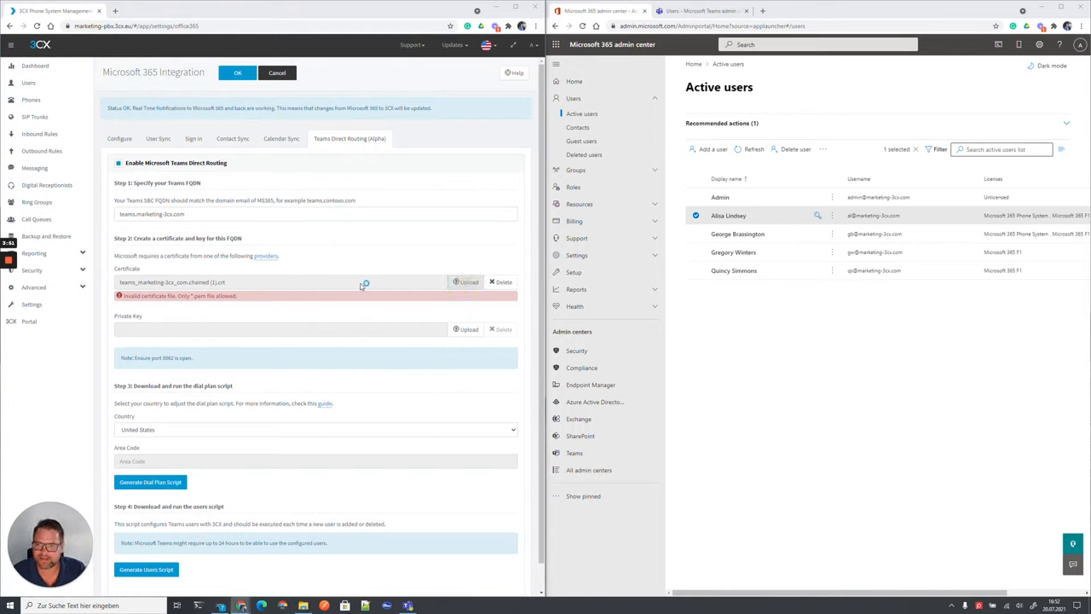
{"action": "left_click", "coordinate": [468, 282]}
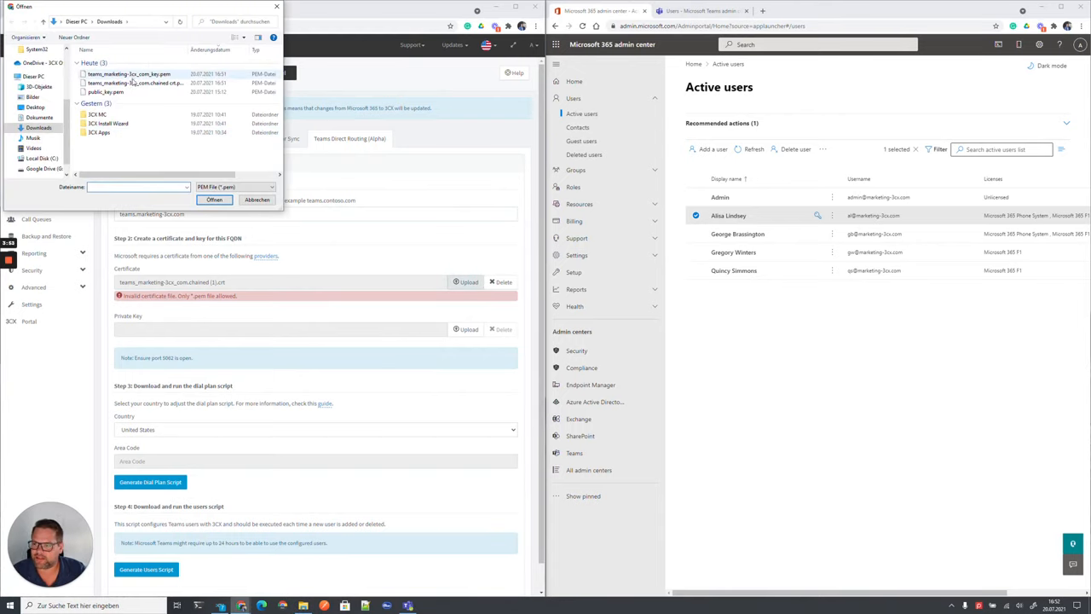
{"action": "left_click", "coordinate": [214, 200]}
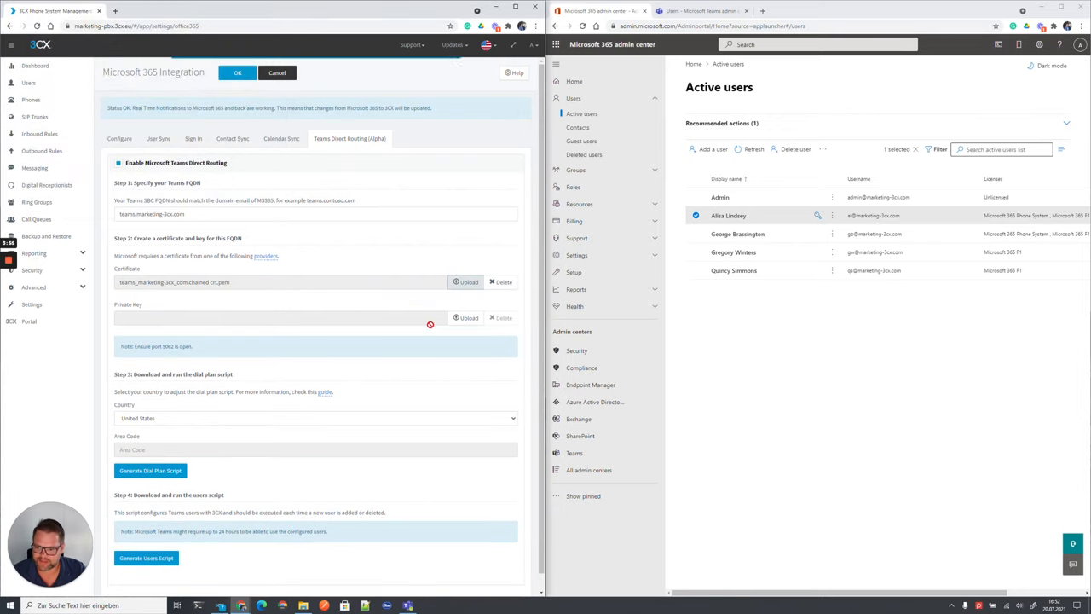
{"action": "left_click", "coordinate": [466, 317]}
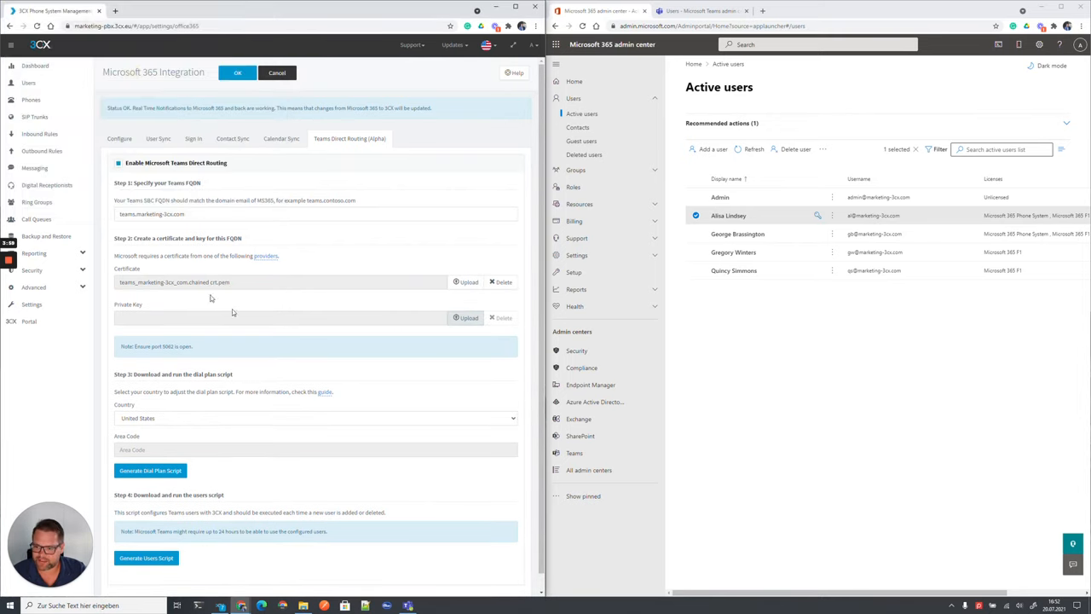
{"action": "left_click", "coordinate": [469, 318]}
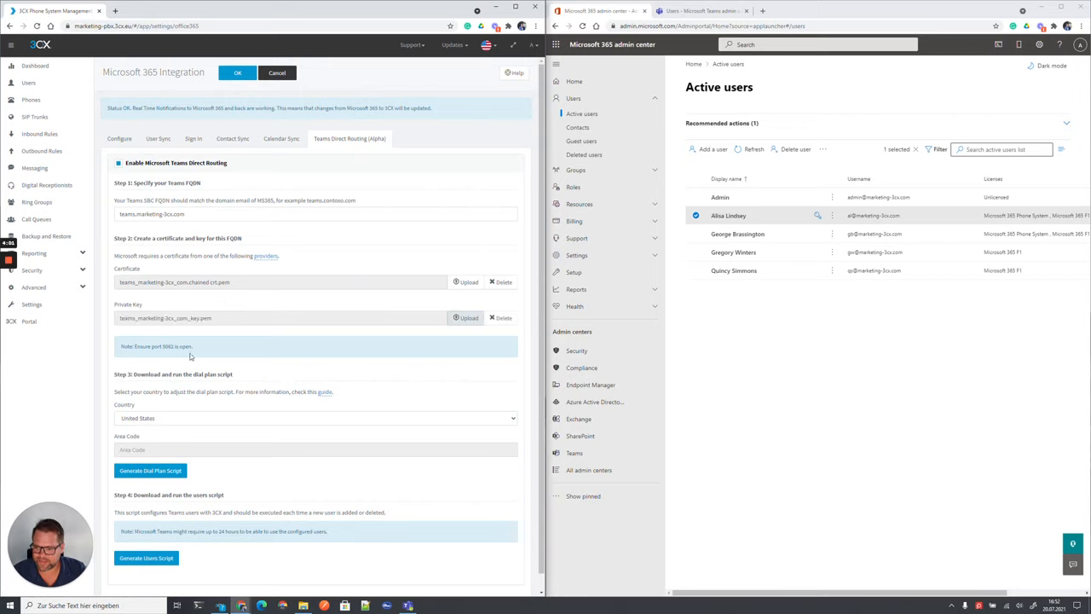
{"action": "double_click", "coordinate": [160, 346]}
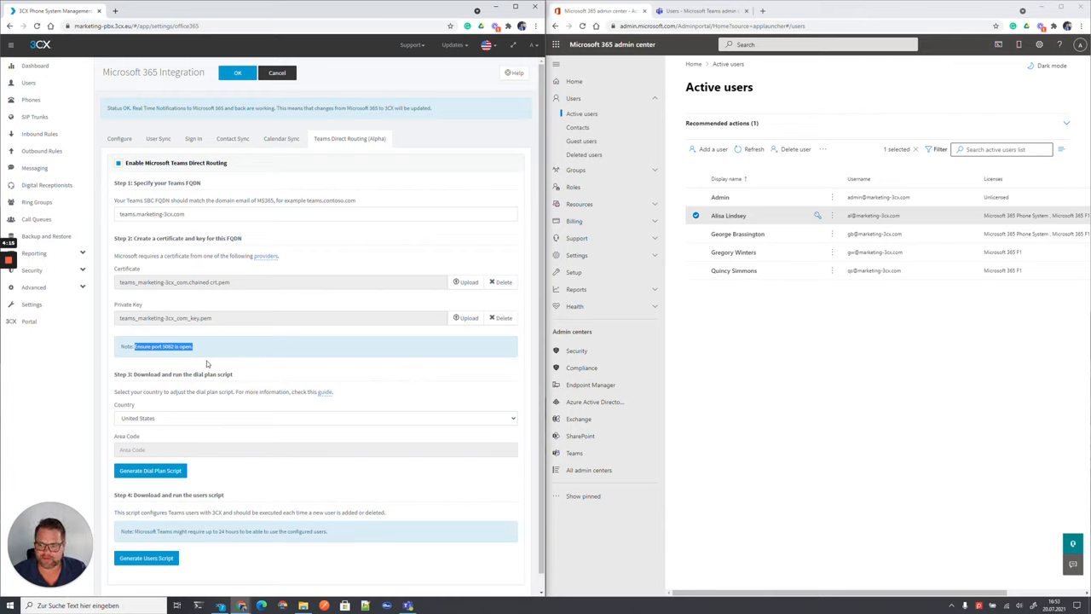
{"action": "mouse_move", "coordinate": [164, 352]}
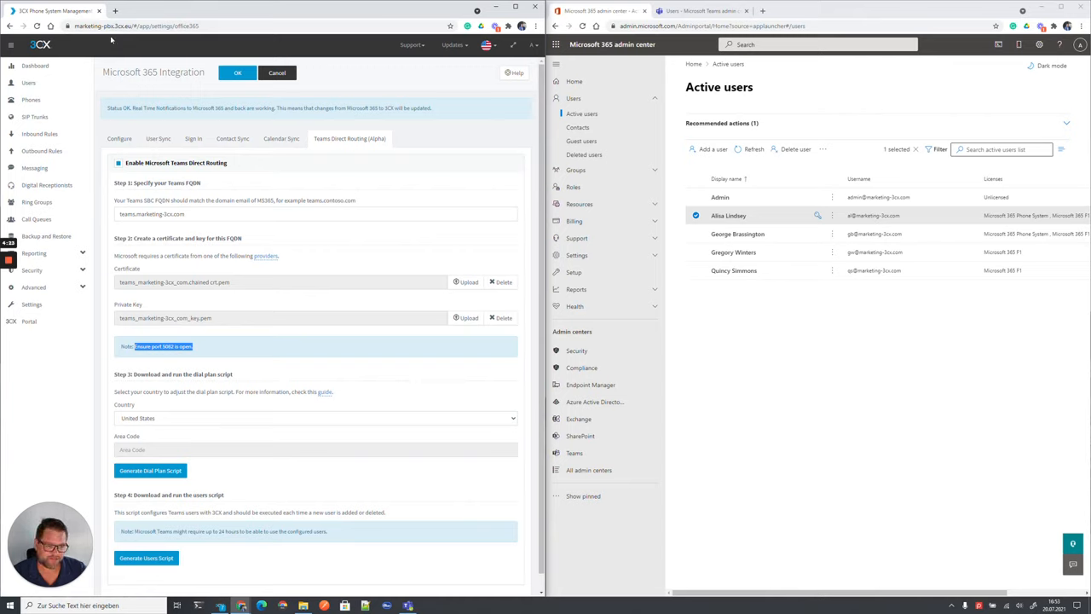
{"action": "mouse_move", "coordinate": [330, 323]}
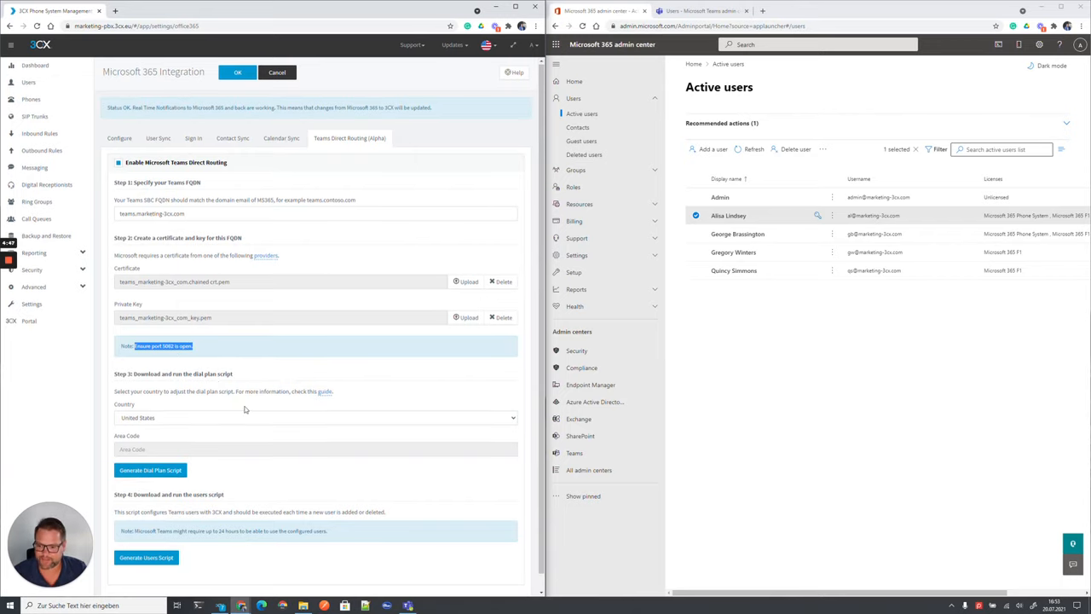
Step: Switch the Step 3 dial plan country to Germany and type an area code
{"action": "left_click", "coordinate": [315, 402]}
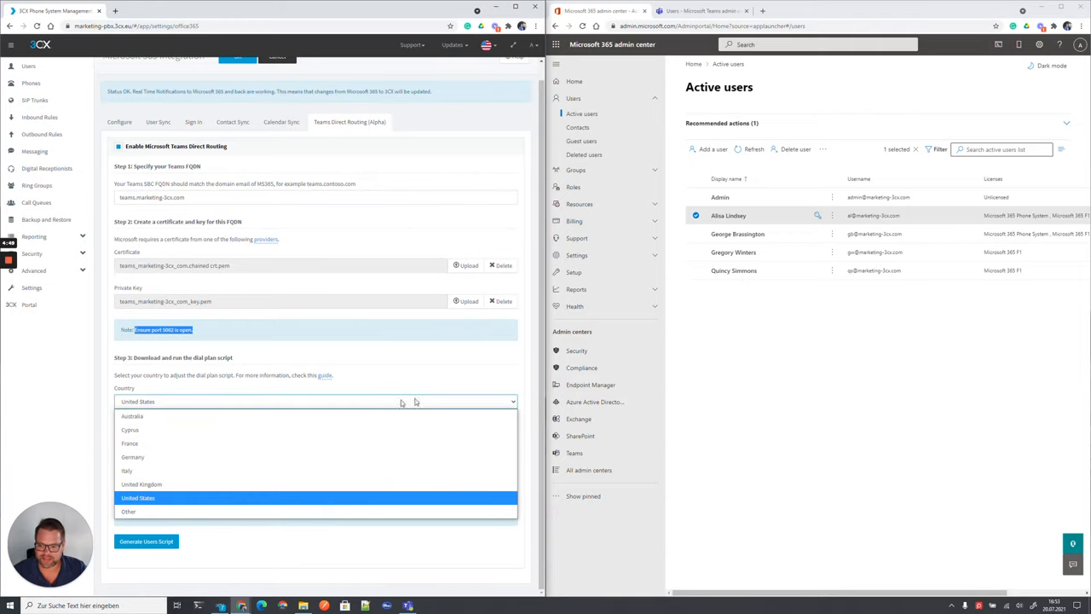
{"action": "mouse_move", "coordinate": [339, 470]}
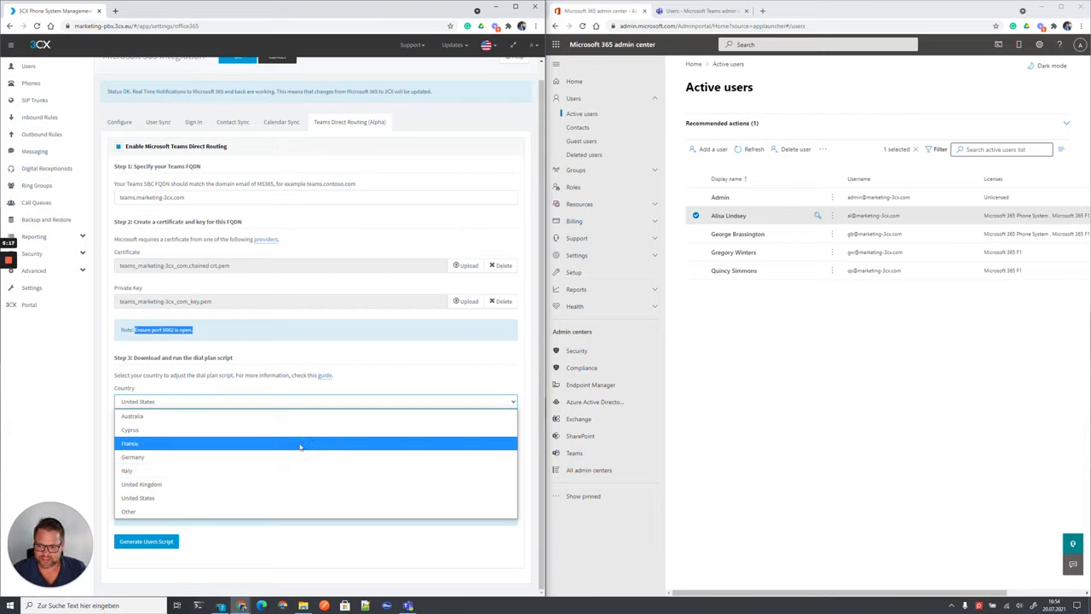
{"action": "left_click", "coordinate": [137, 496]}
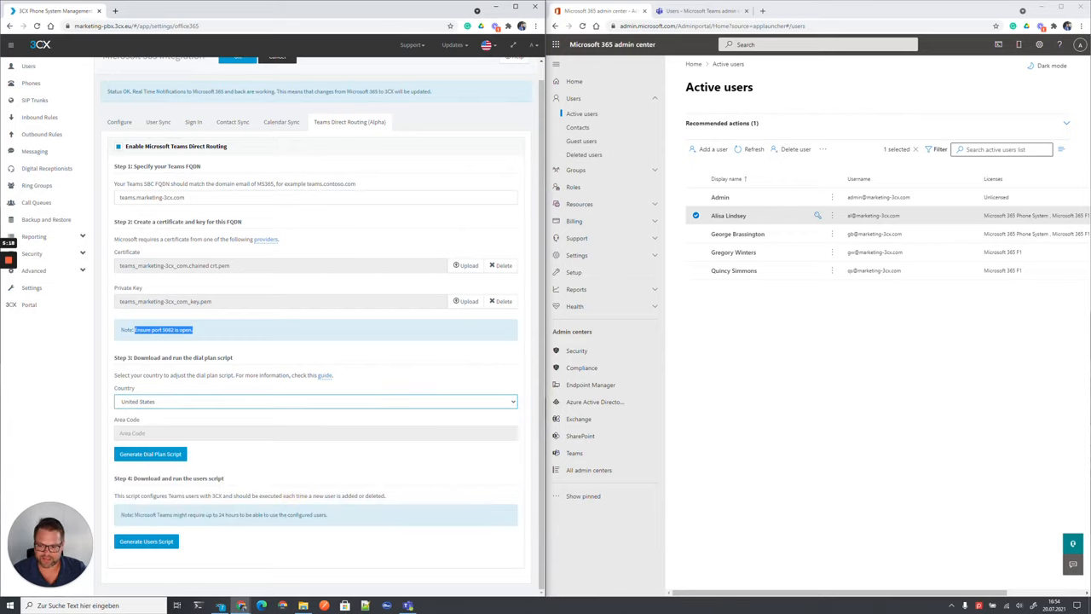
{"action": "mouse_move", "coordinate": [184, 426]}
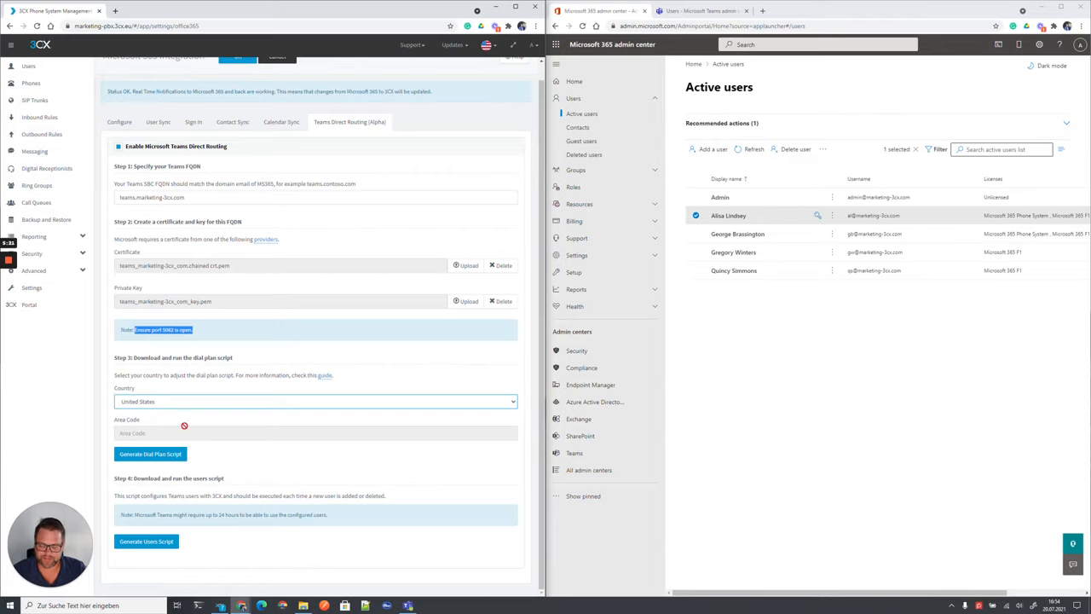
{"action": "left_click", "coordinate": [315, 401]}
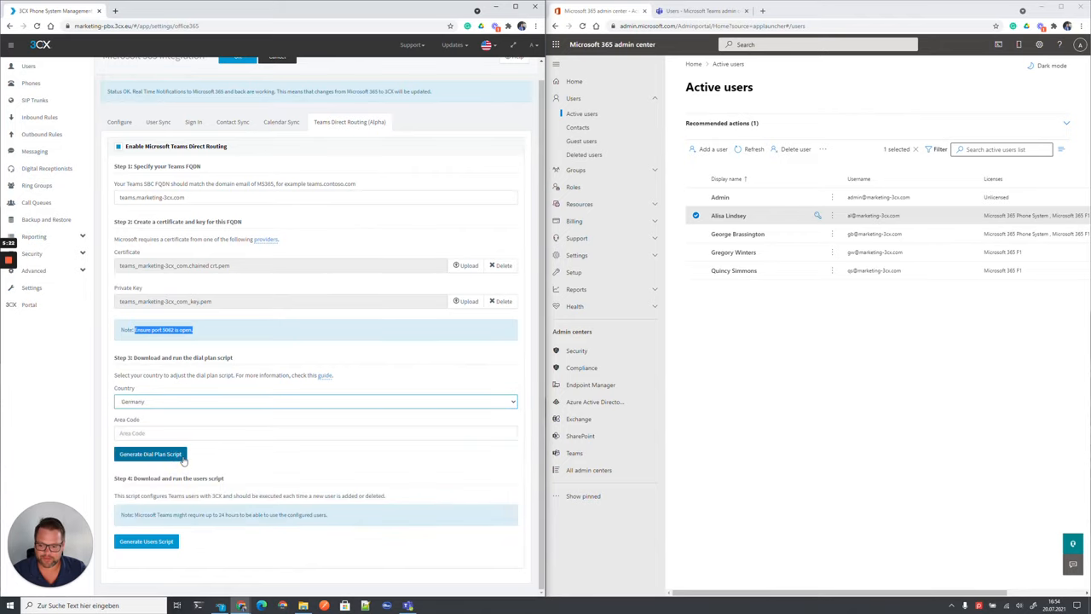
{"action": "left_click", "coordinate": [315, 433]}
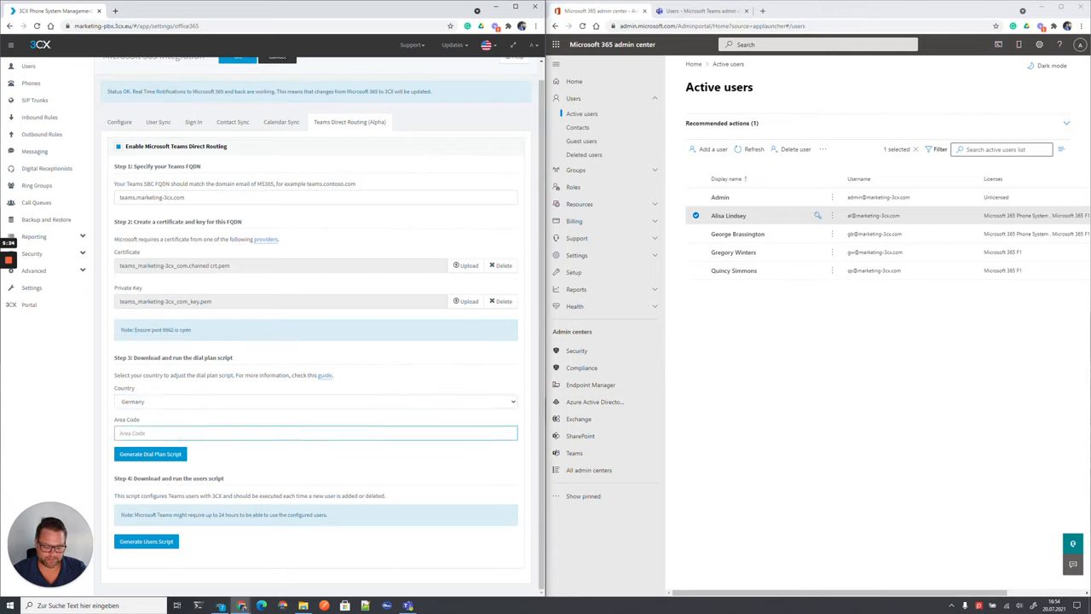
{"action": "type", "text": "03"}
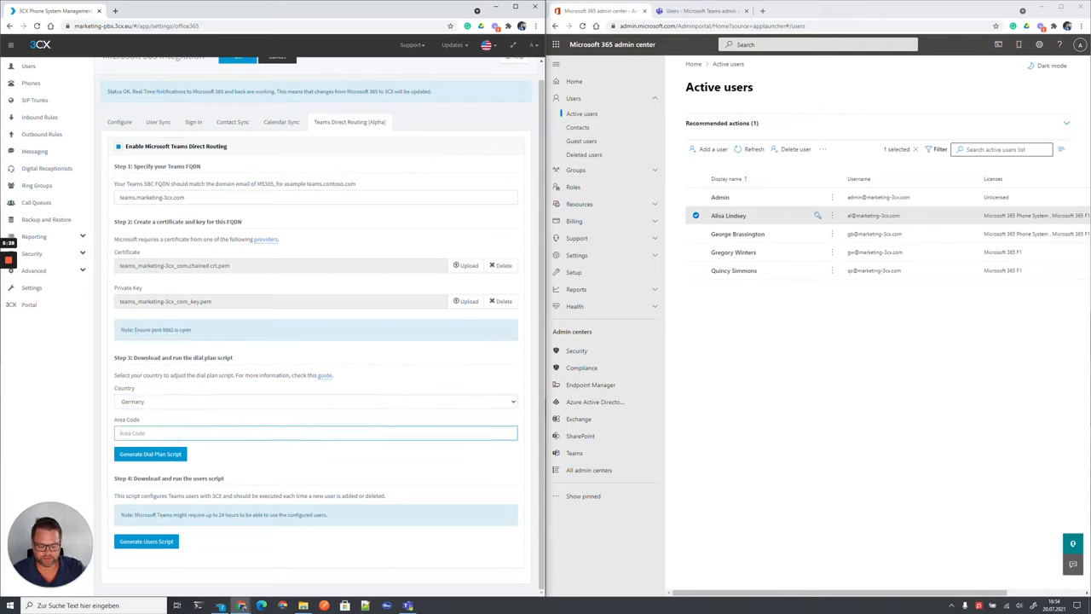
{"action": "type", "text": "30"}
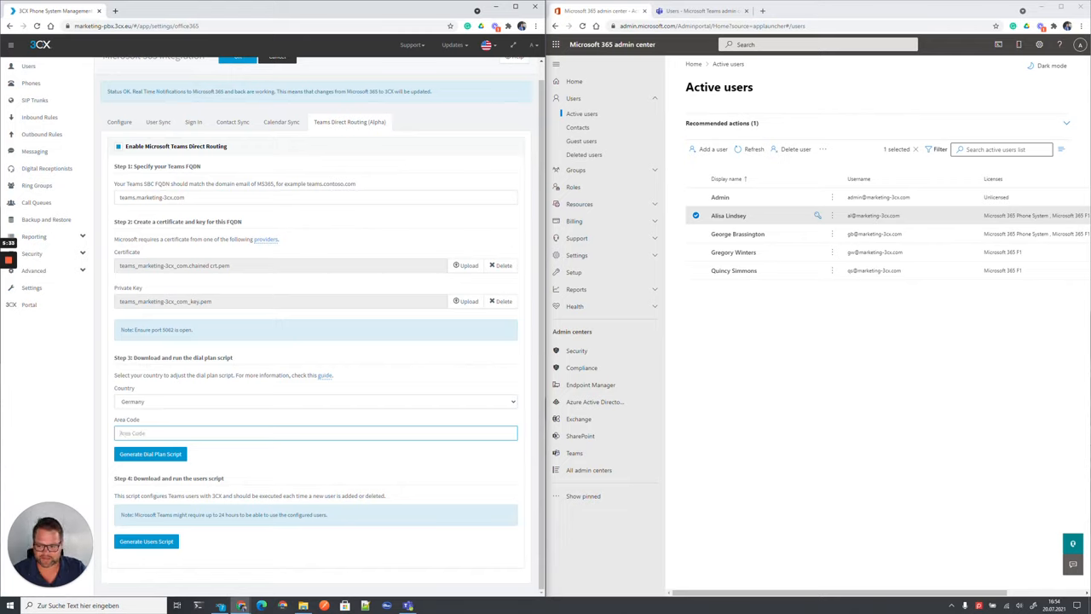
{"action": "left_click", "coordinate": [316, 400]}
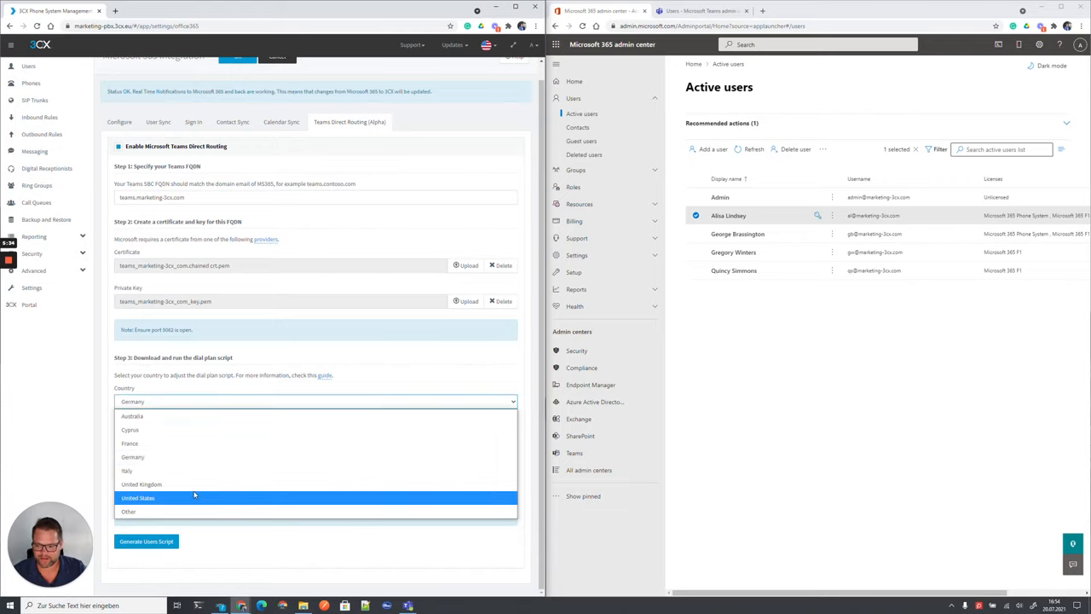
Step: Set the country to United States, generate teams_dial_plan.ps1, and go to Teams admin center
{"action": "left_click", "coordinate": [137, 496]}
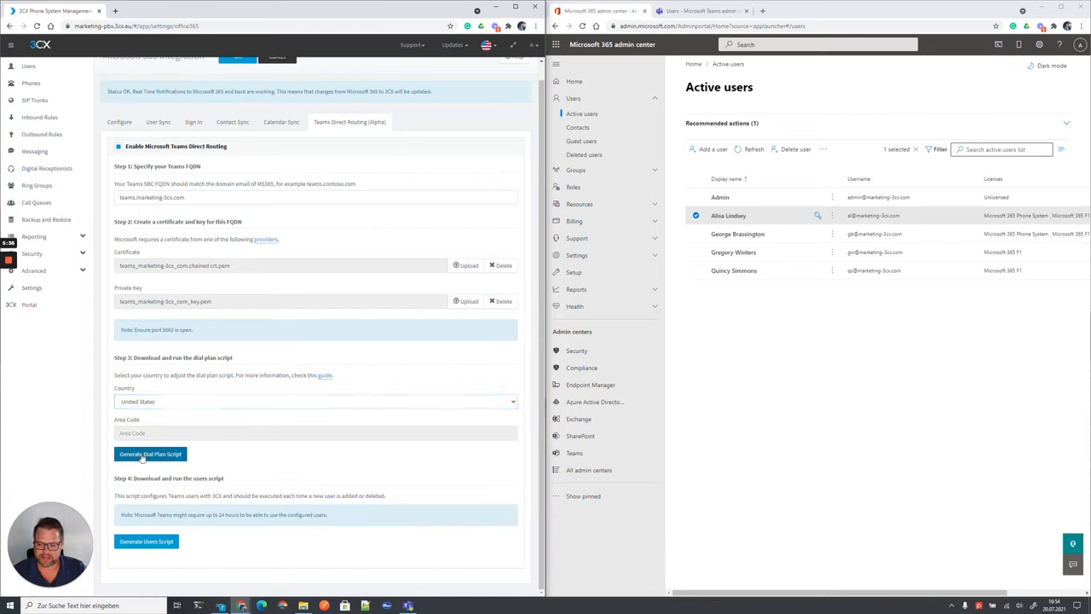
{"action": "left_click", "coordinate": [150, 453]}
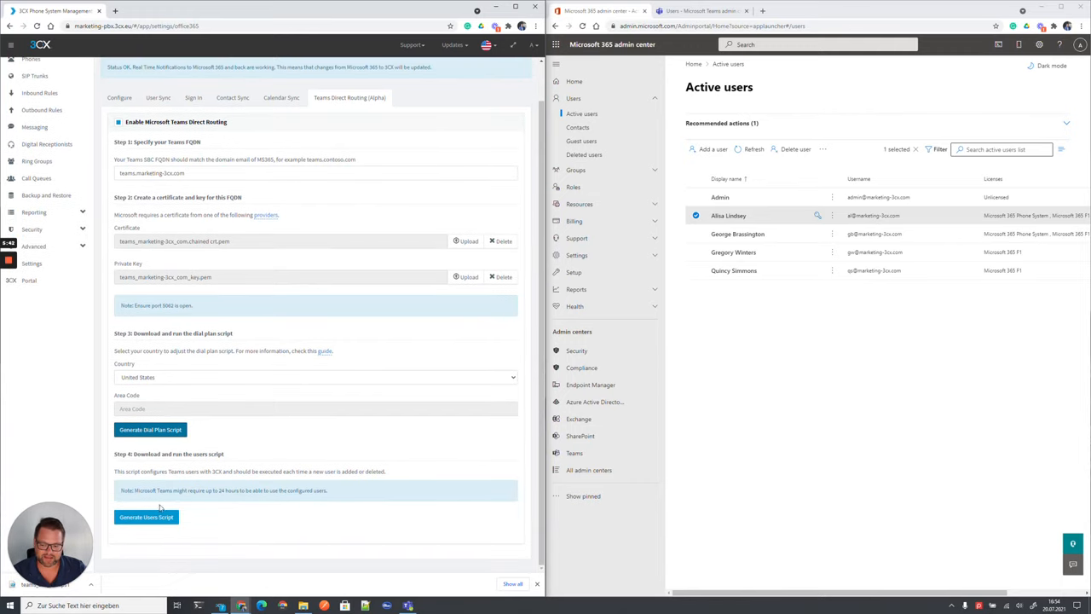
{"action": "mouse_move", "coordinate": [207, 513]}
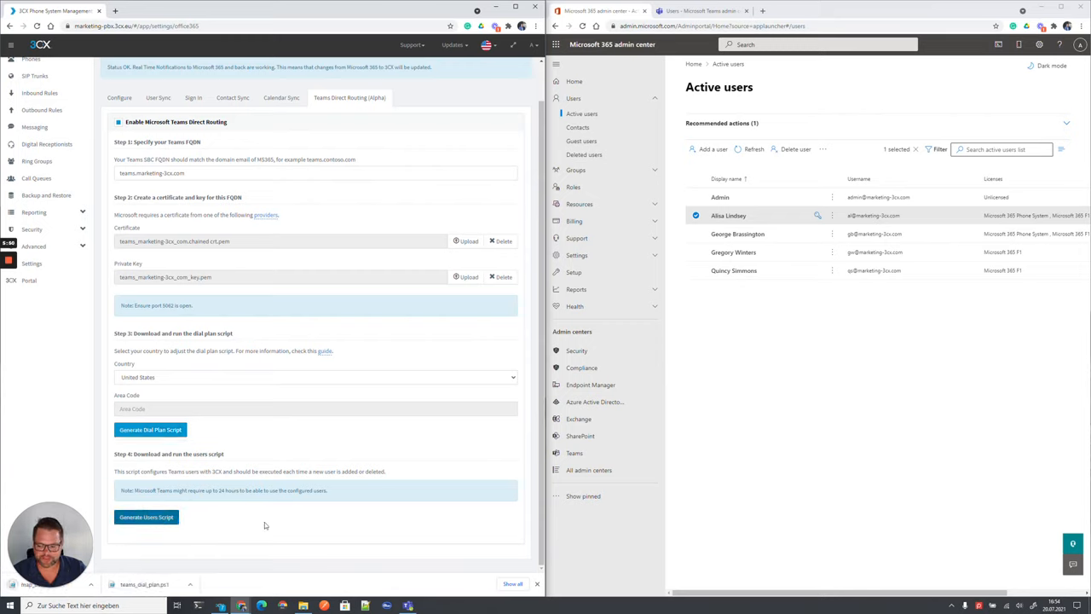
{"action": "left_click", "coordinate": [699, 10]}
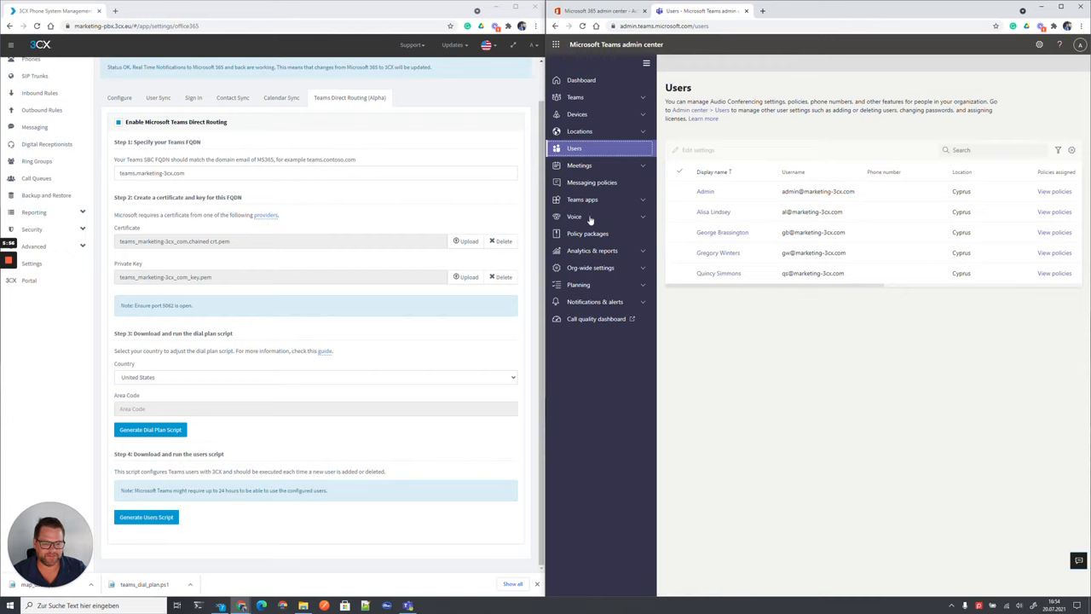
{"action": "left_click", "coordinate": [574, 217]}
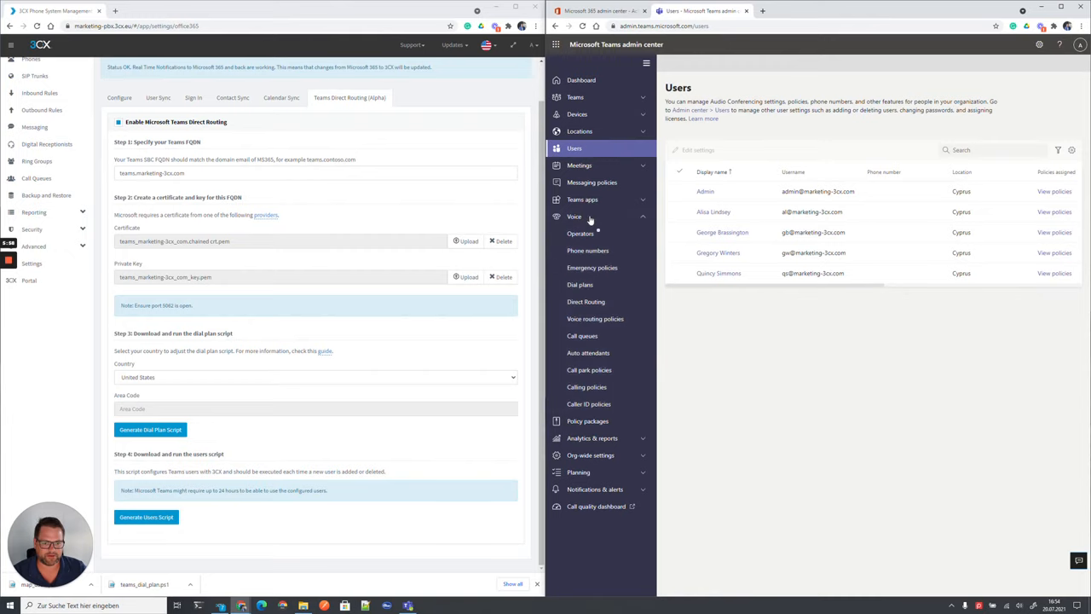
{"action": "left_click", "coordinate": [580, 284]}
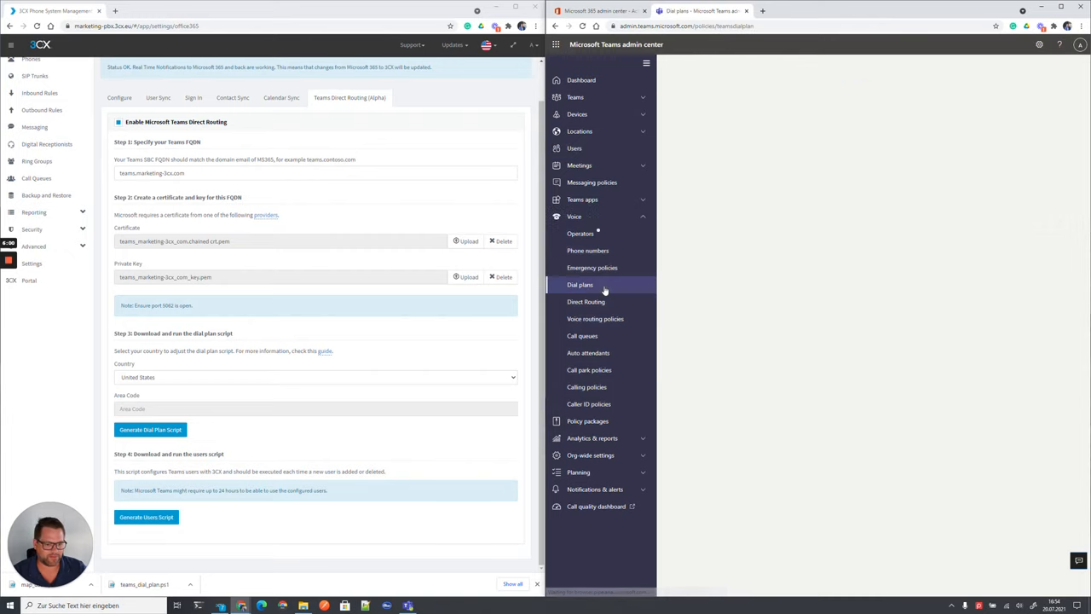
{"action": "left_click", "coordinate": [579, 284]}
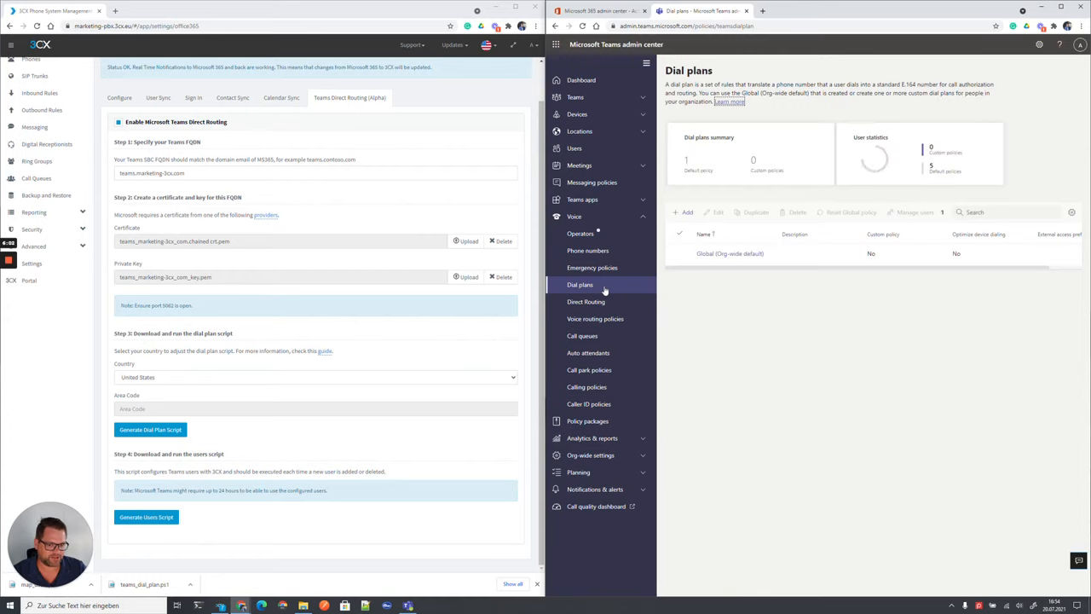
{"action": "left_click", "coordinate": [585, 301]}
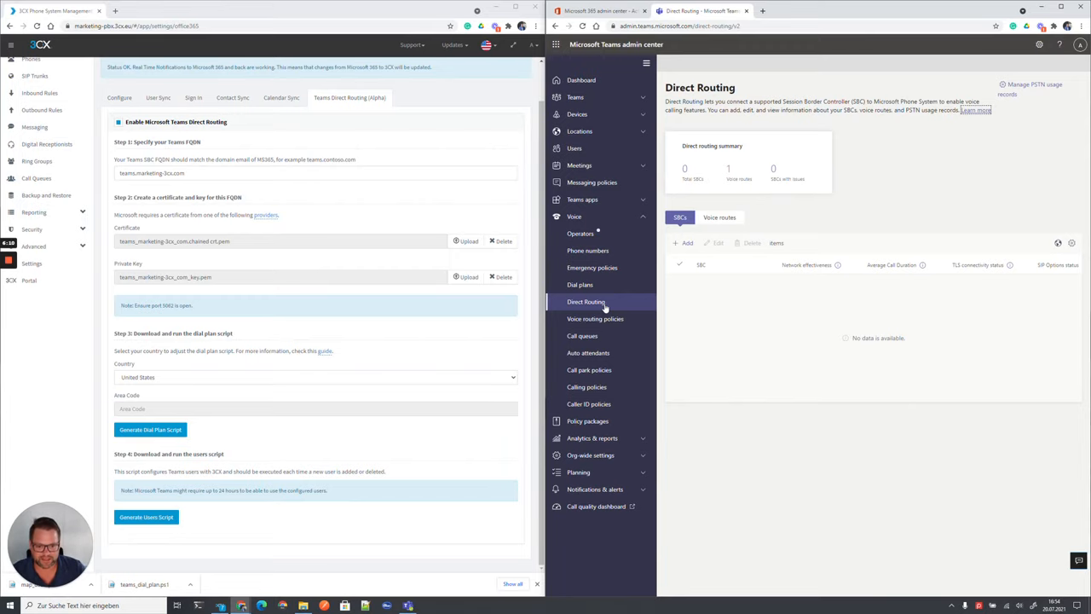
{"action": "left_click", "coordinate": [595, 318]}
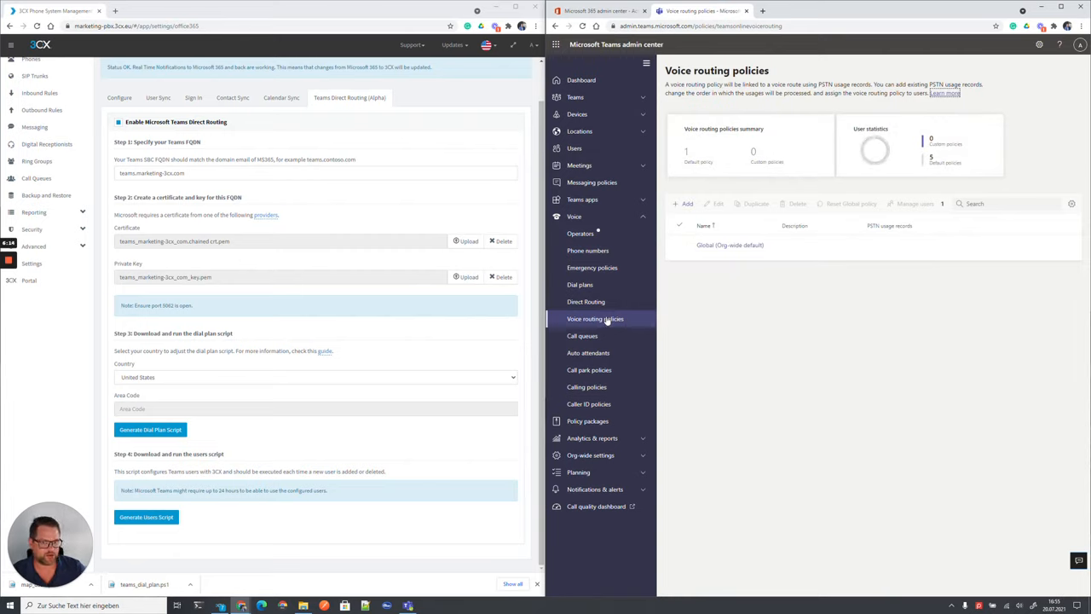
{"action": "left_click", "coordinate": [574, 148]}
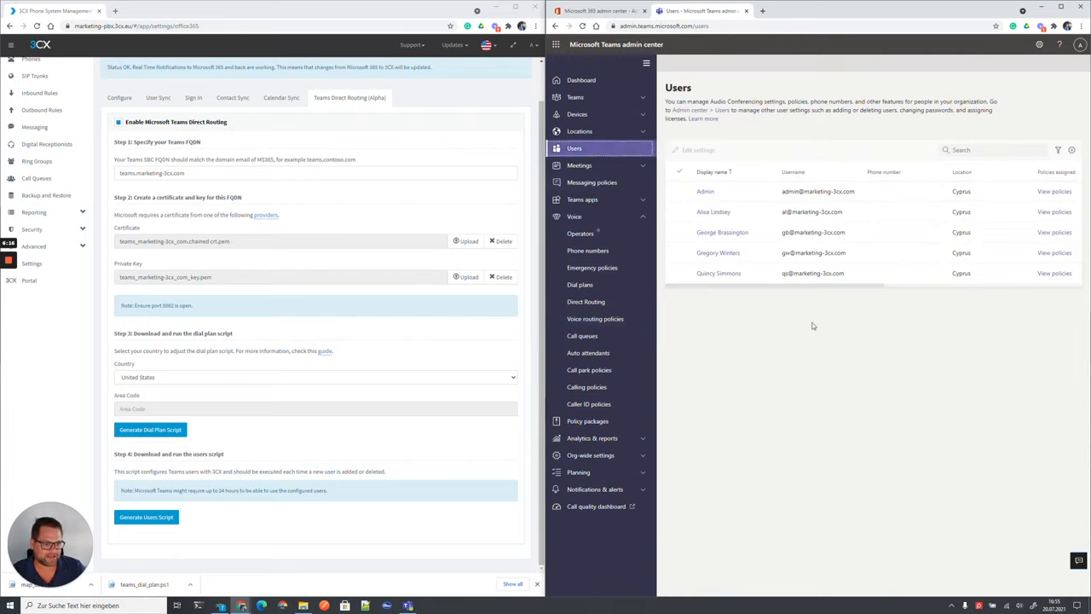
{"action": "mouse_move", "coordinate": [828, 287]}
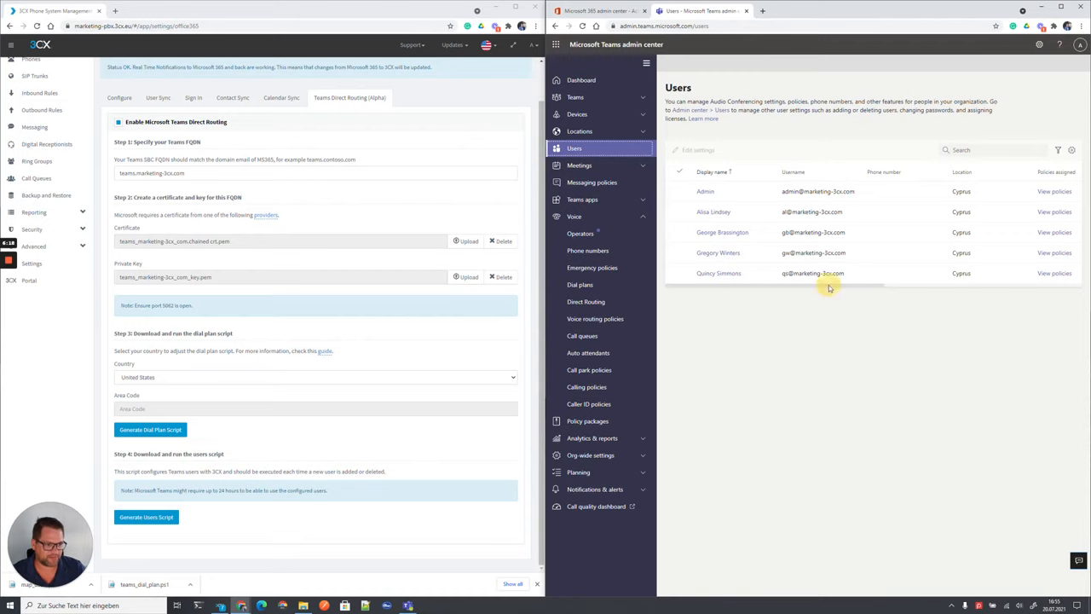
Step: Show the user's Policies tab, with every policy at Global (Org-wide default)
{"action": "scroll", "scroll_direction": "right", "scroll_amount": 3}
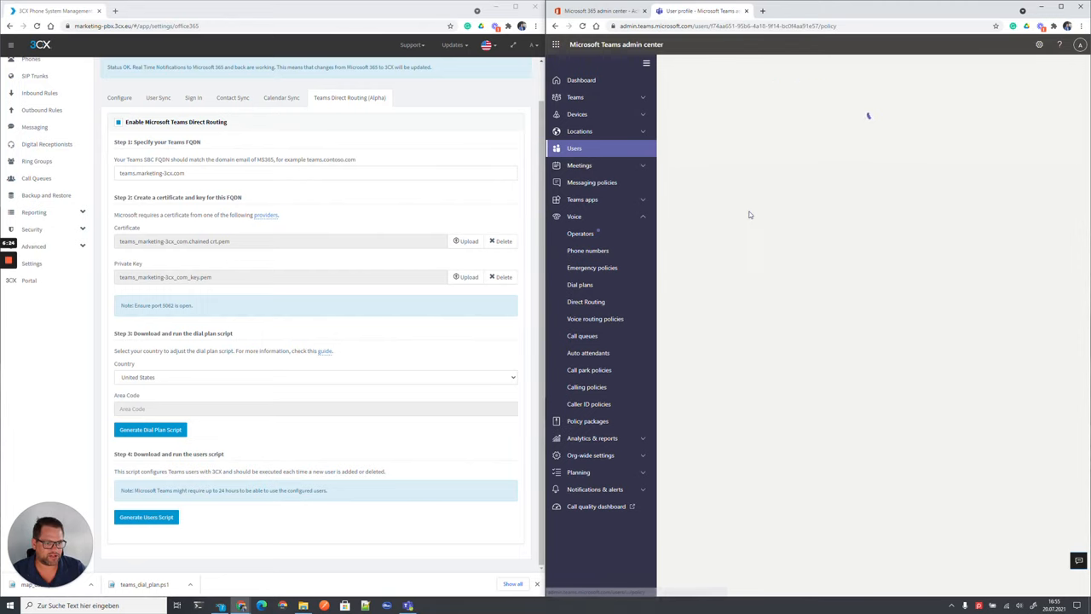
{"action": "left_click", "coordinate": [813, 214]}
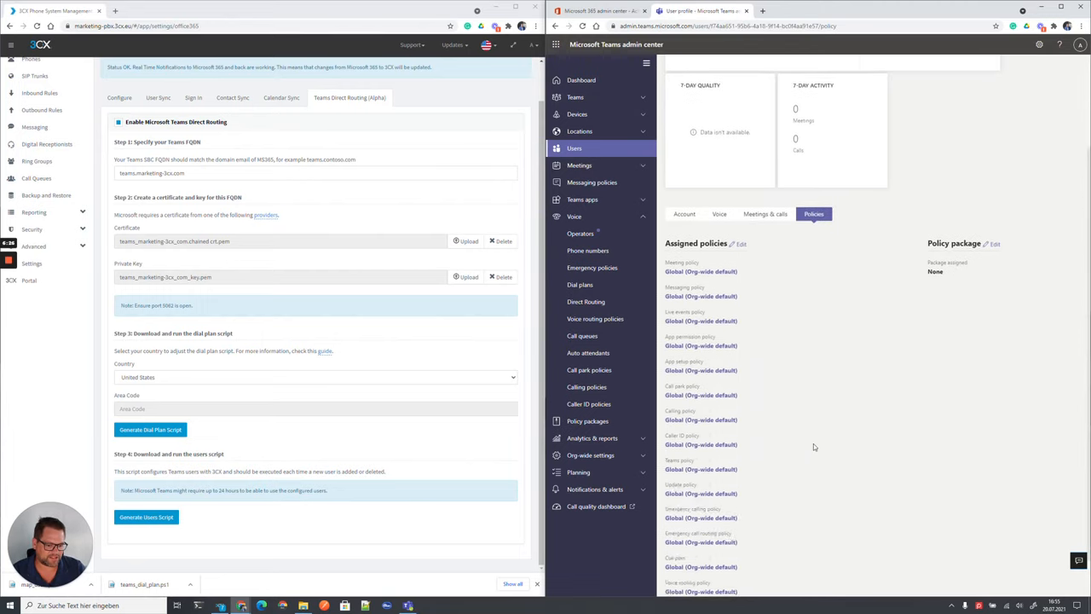
{"action": "scroll", "scroll_direction": "down", "scroll_amount": 3}
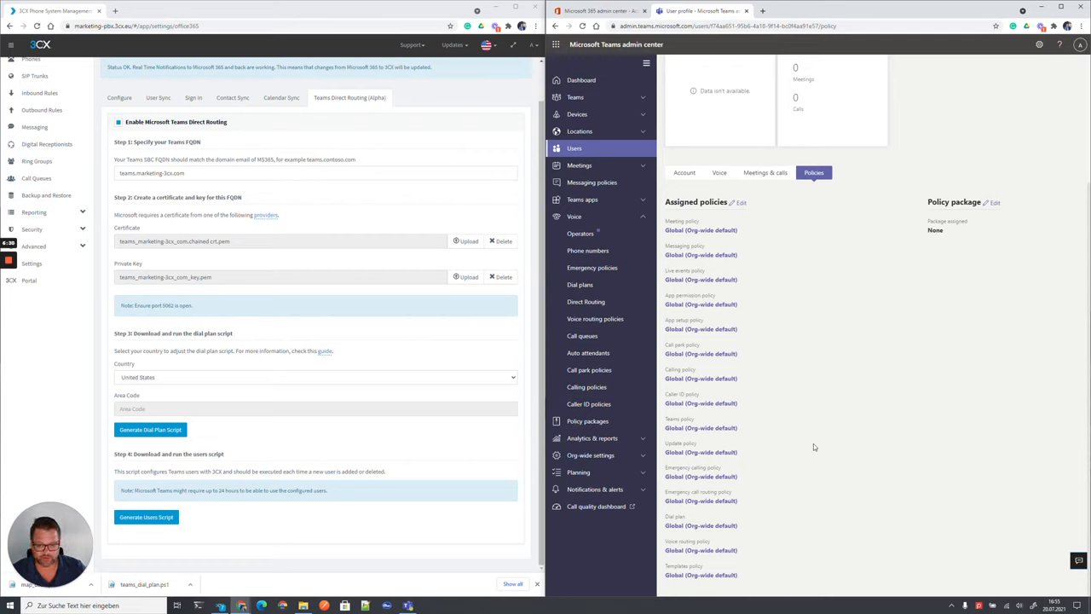
{"action": "mouse_move", "coordinate": [405, 450]}
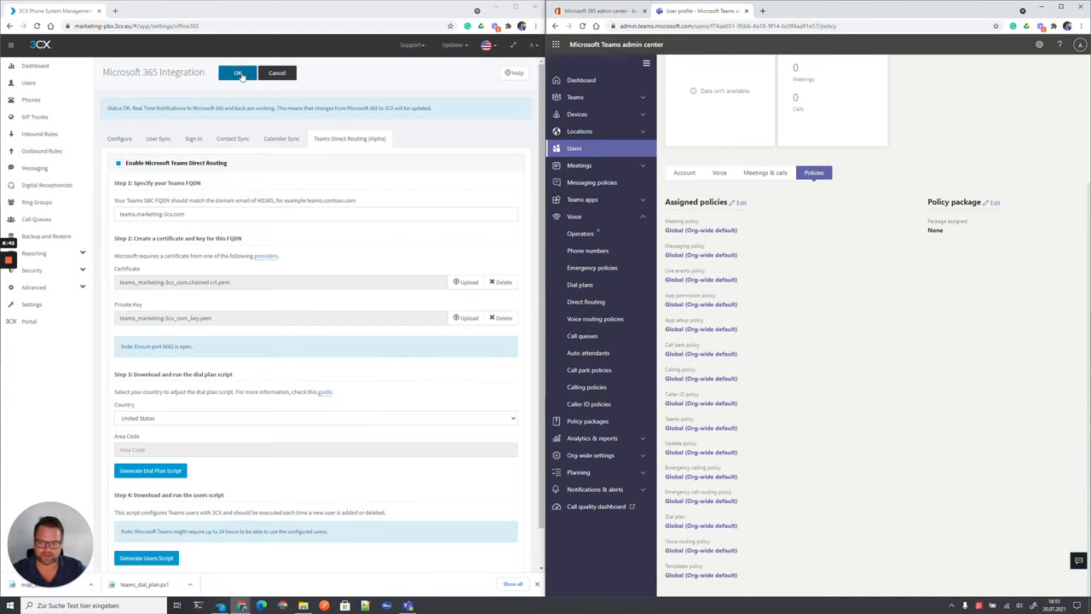
Step: Save the Microsoft 365 Integration settings and confirm restarting the SIP server
{"action": "left_click", "coordinate": [237, 72]}
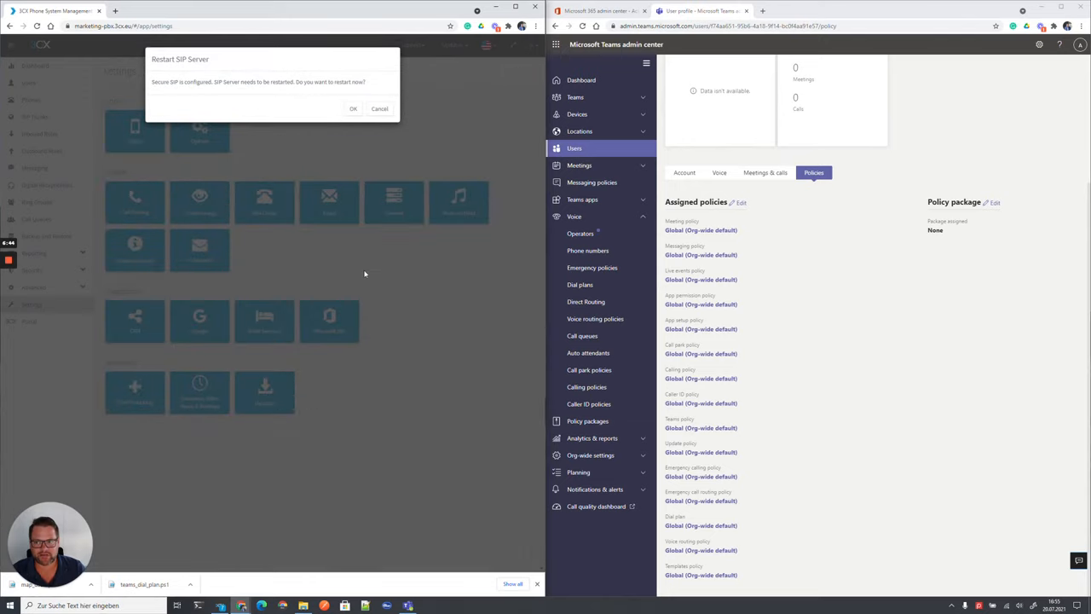
{"action": "mouse_move", "coordinate": [204, 99]}
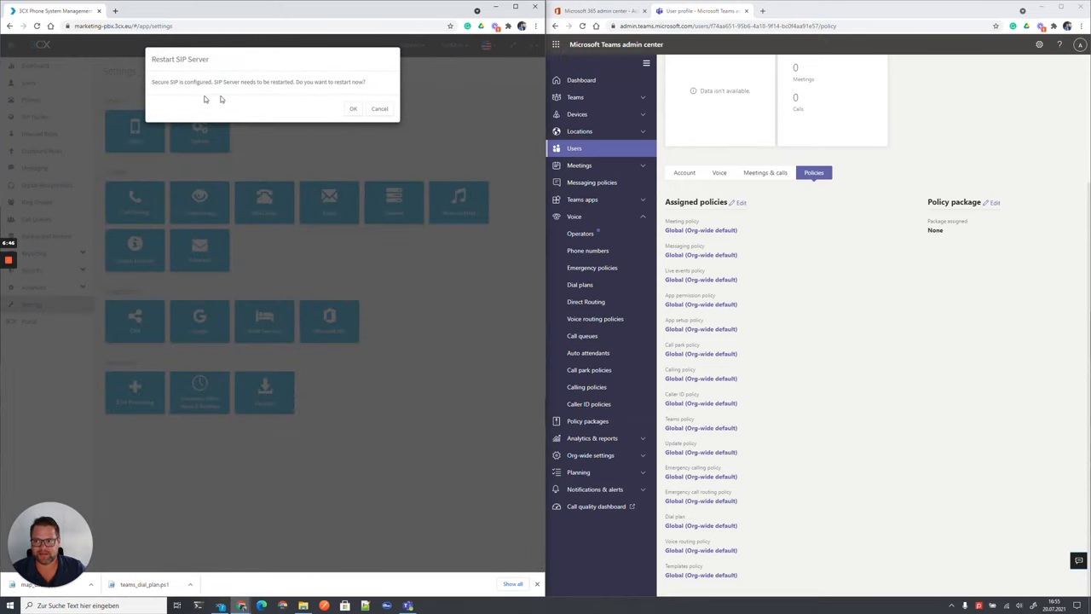
{"action": "left_click", "coordinate": [379, 108]}
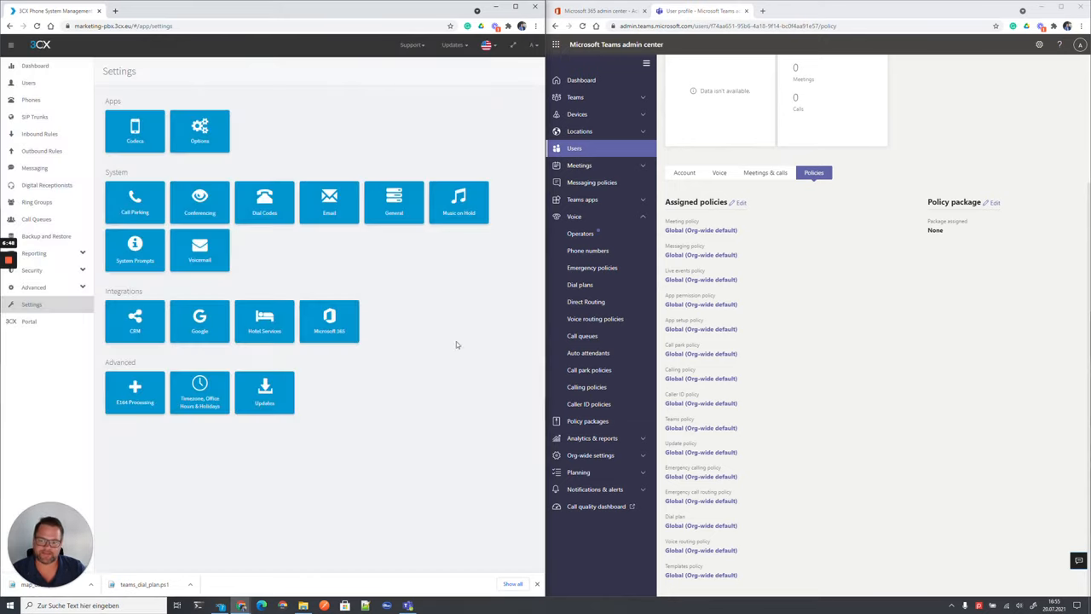
{"action": "mouse_move", "coordinate": [340, 452]}
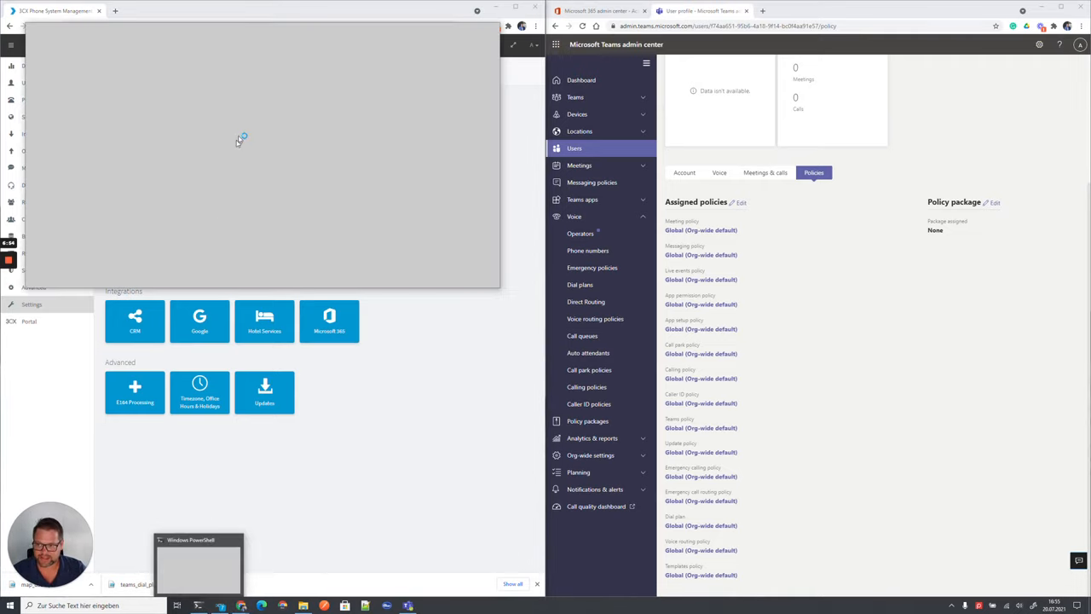
{"action": "left_click", "coordinate": [198, 562]}
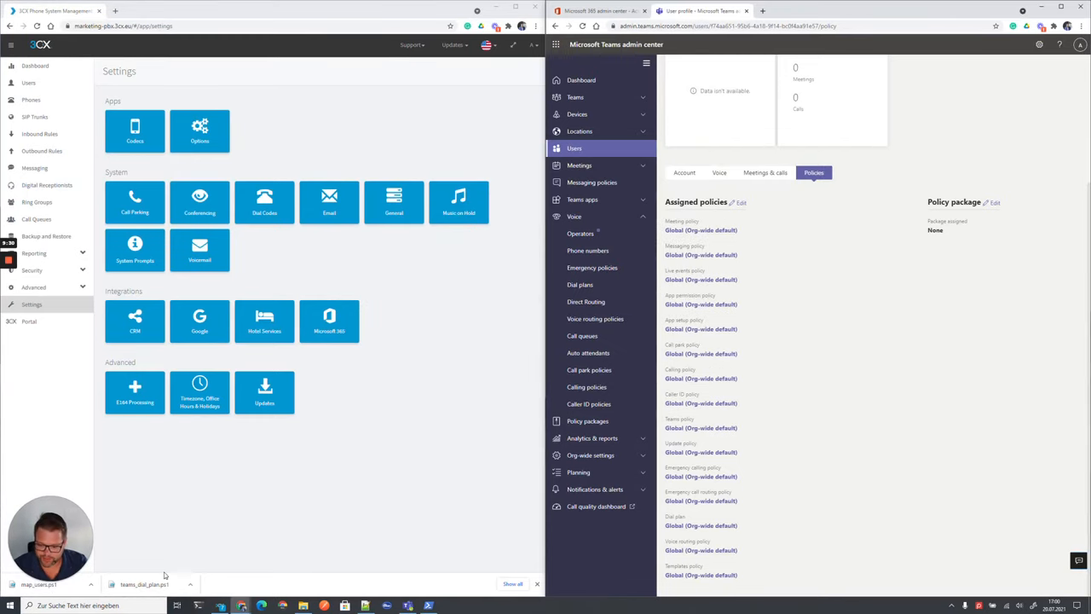
{"action": "mouse_move", "coordinate": [182, 583]}
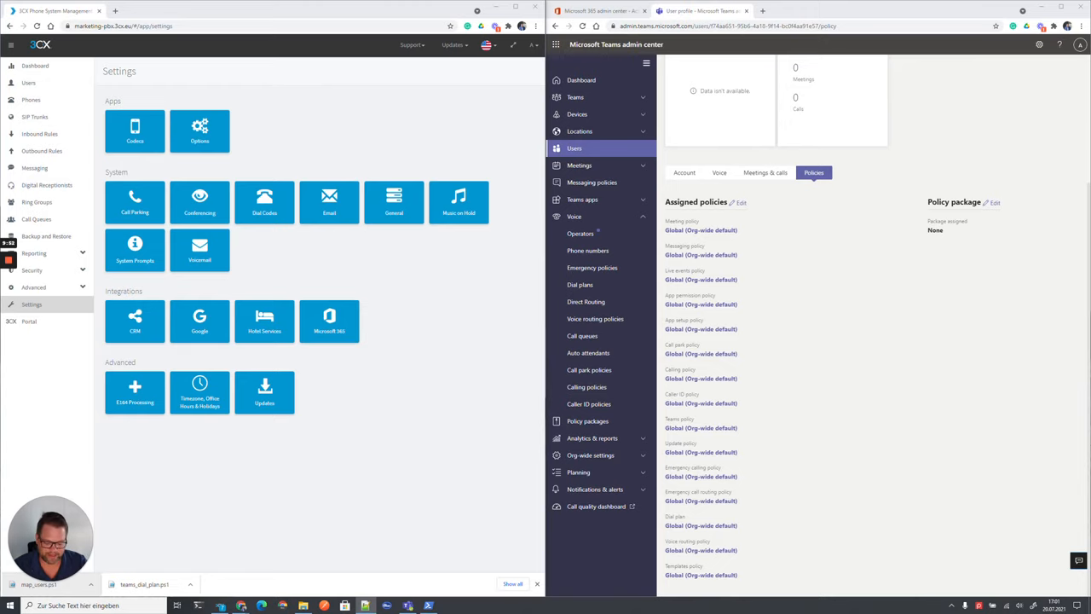
{"action": "mouse_move", "coordinate": [445, 459]}
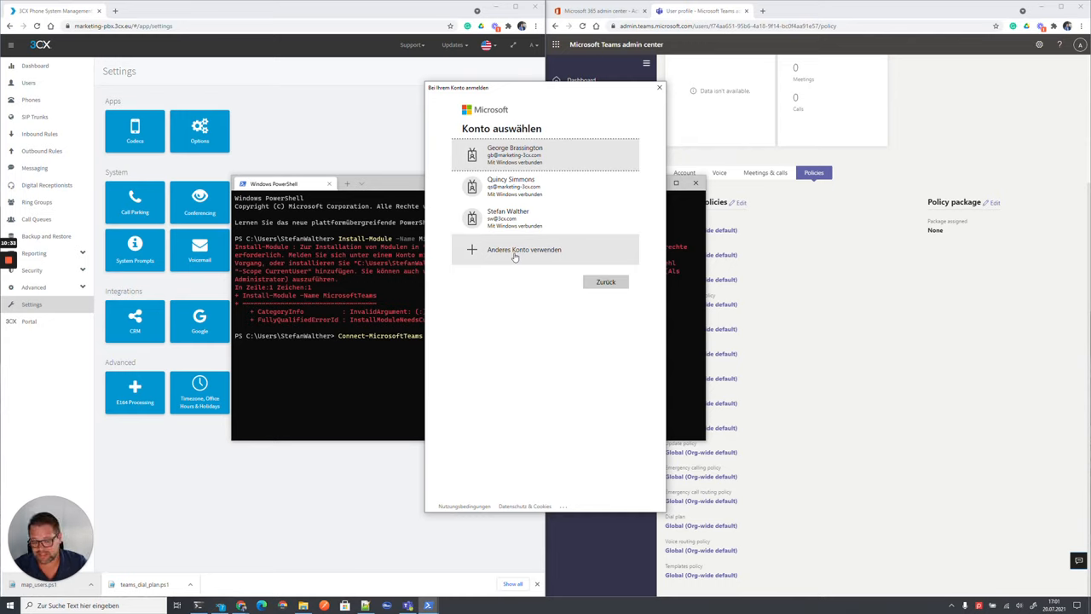
Step: Sign in to Connect-MicrosoftTeams using a different account: the admin address and password
{"action": "left_click", "coordinate": [524, 248]}
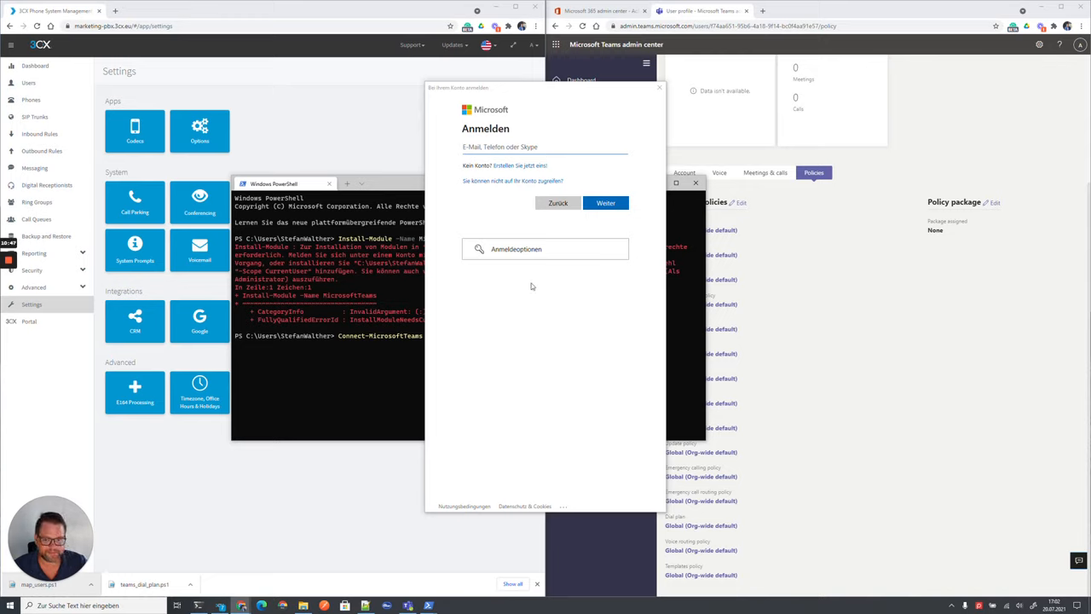
{"action": "left_click", "coordinate": [516, 249]}
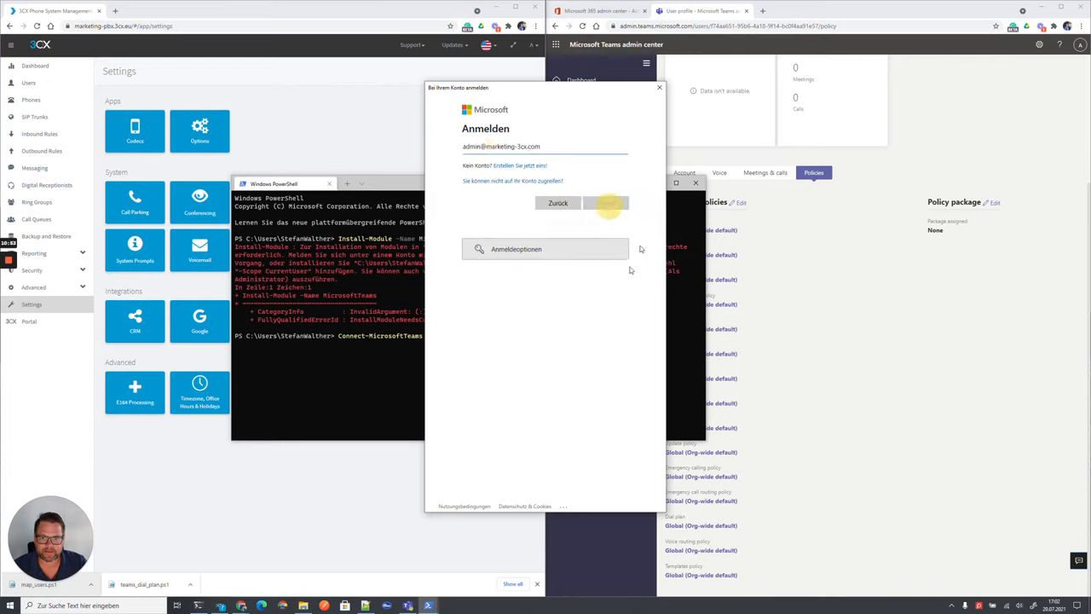
{"action": "left_click", "coordinate": [605, 203]}
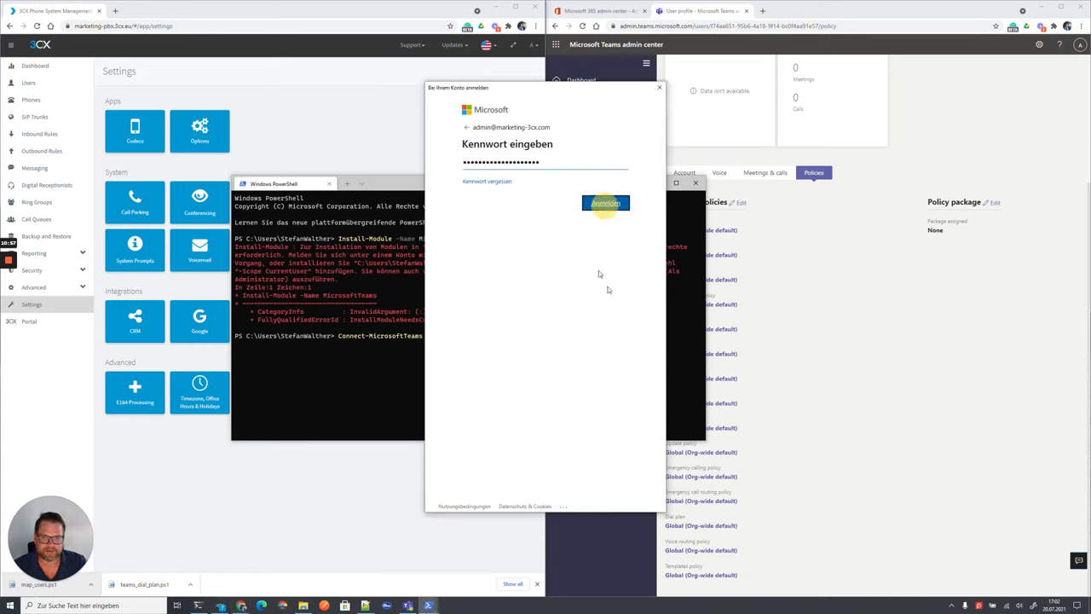
{"action": "left_click", "coordinate": [605, 203]}
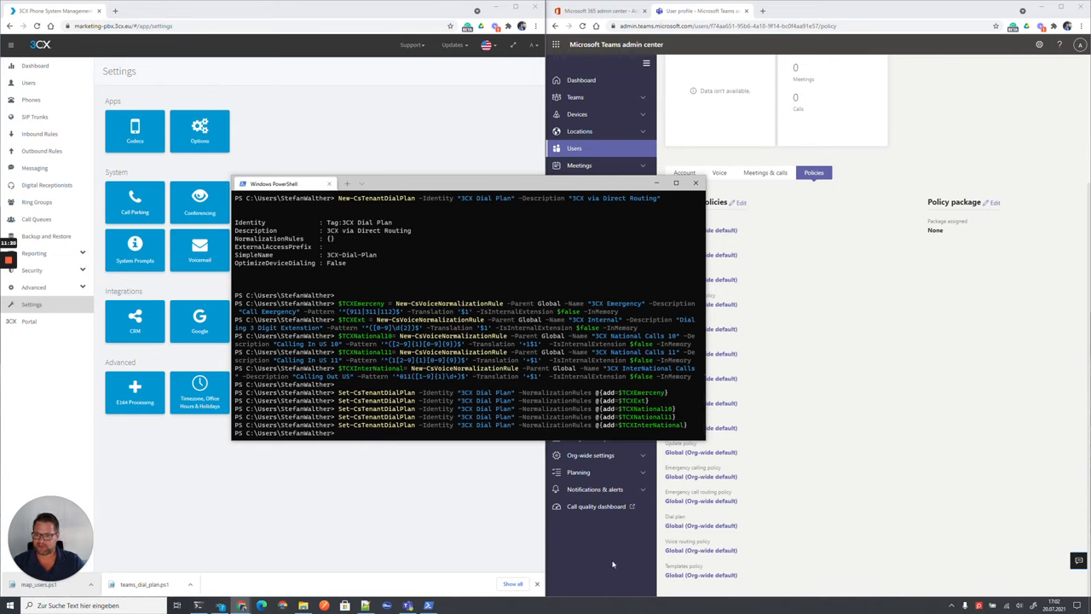
Step: Return to the Teams admin center after the 3CX Dial Plan setup in PowerShell
{"action": "left_click", "coordinate": [574, 216]}
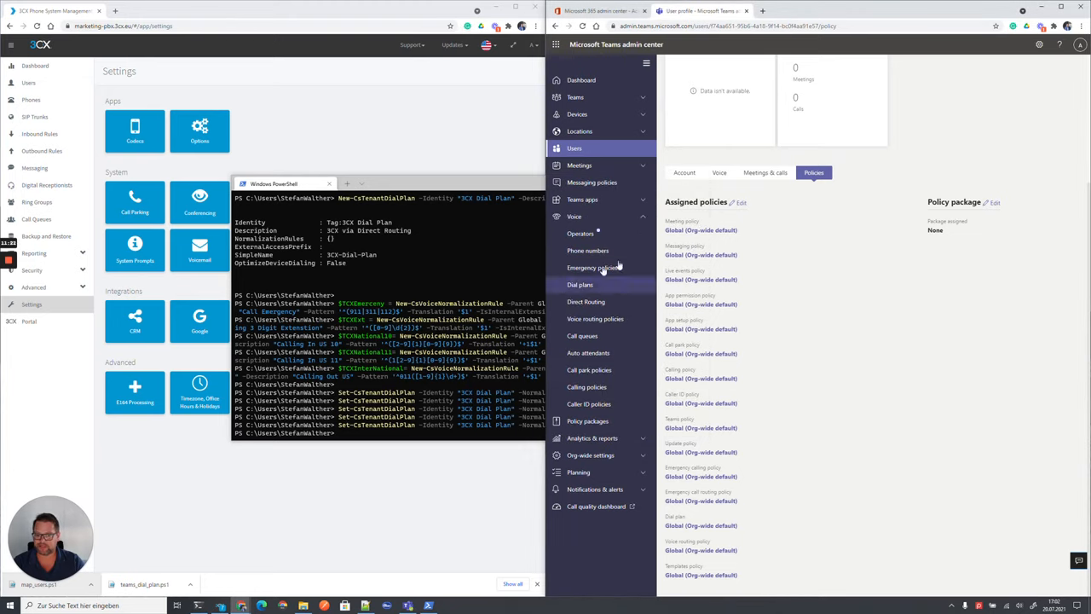
{"action": "mouse_move", "coordinate": [588, 250]}
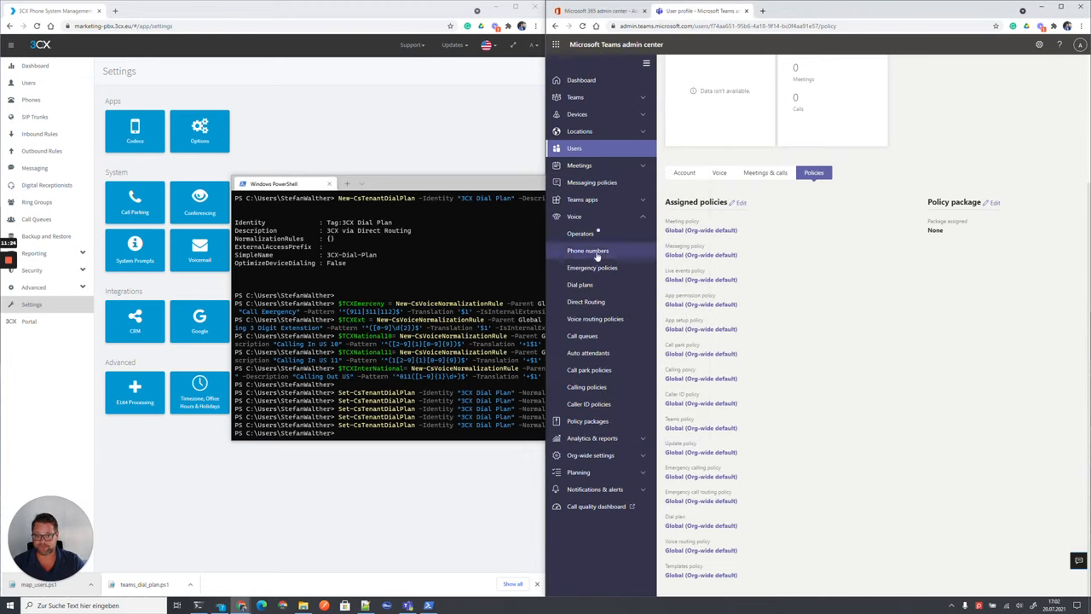
Step: Open Voice > Direct Routing and reload it to refresh the SBC and voice route counts
{"action": "left_click", "coordinate": [585, 301]}
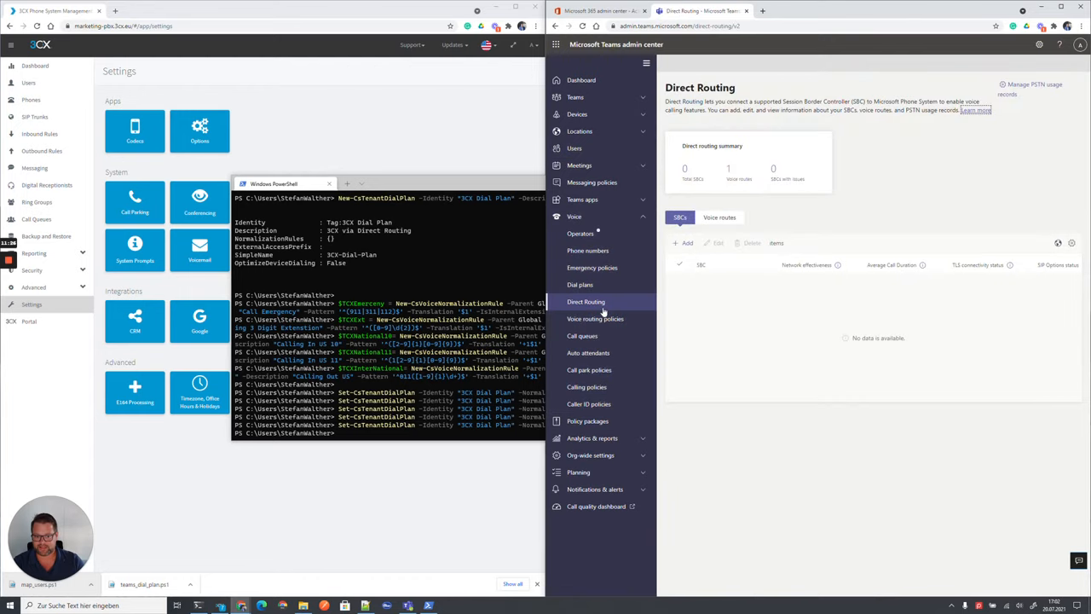
{"action": "left_click", "coordinate": [583, 27]}
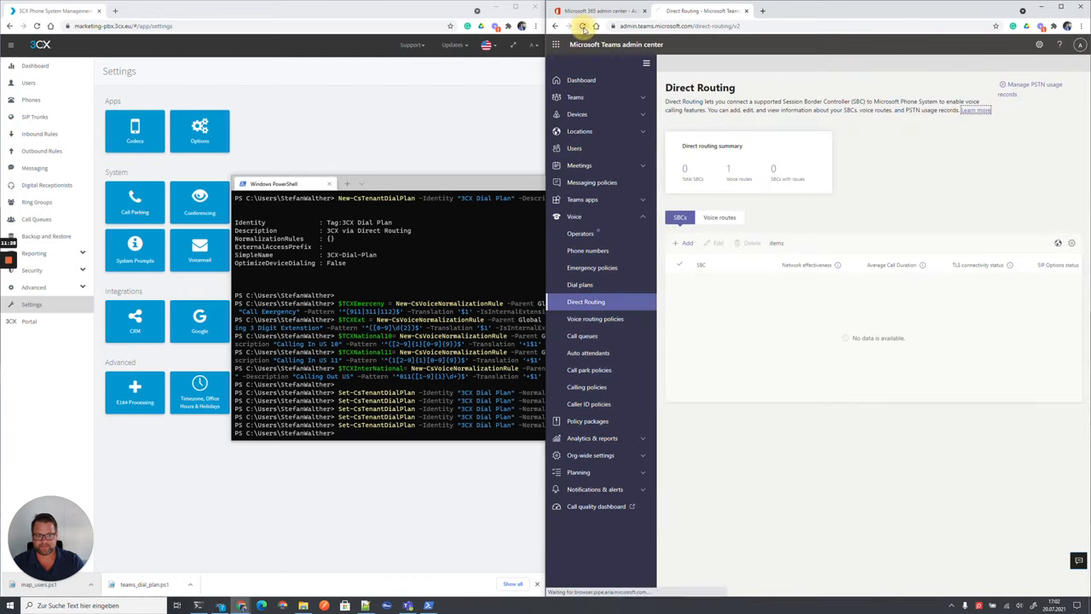
{"action": "left_click", "coordinate": [583, 26]}
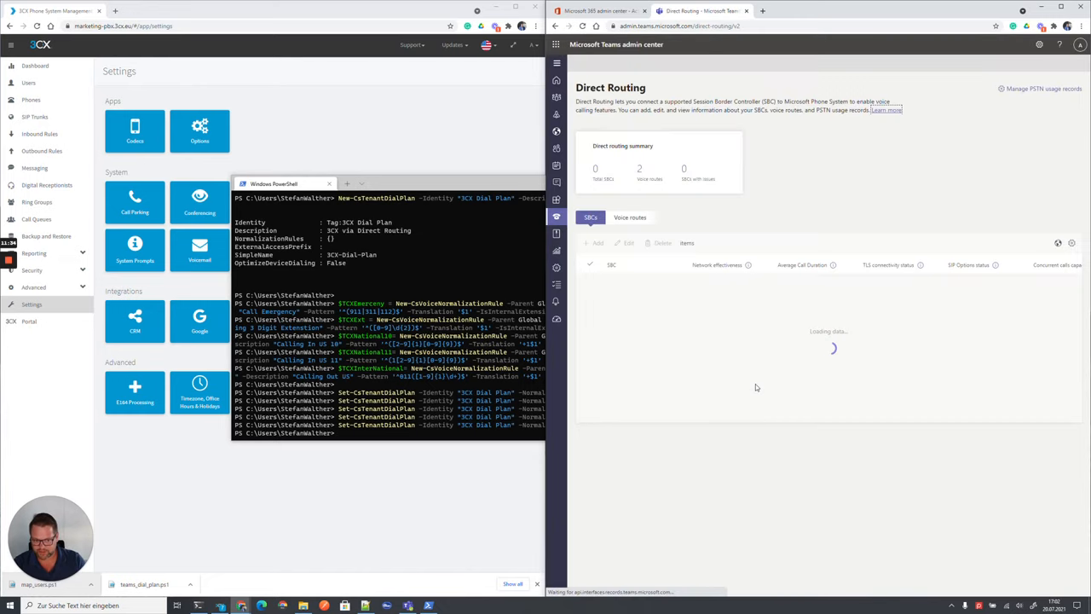
{"action": "mouse_move", "coordinate": [771, 399]}
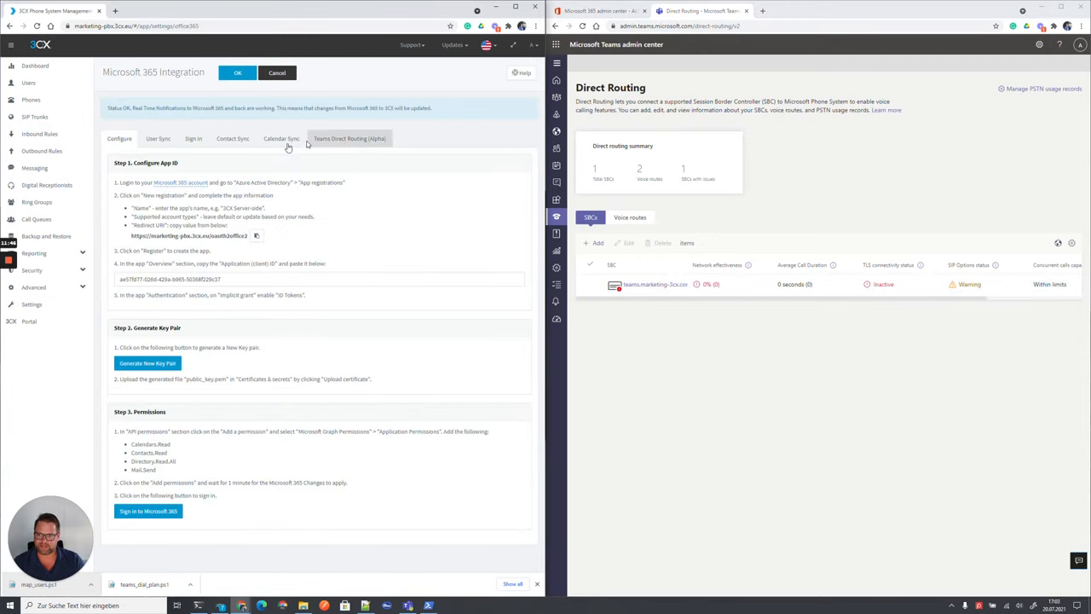
Step: Show the Teams Direct Routing (Alpha) tab with the domain certificate, expiry date and private key
{"action": "left_click", "coordinate": [349, 138]}
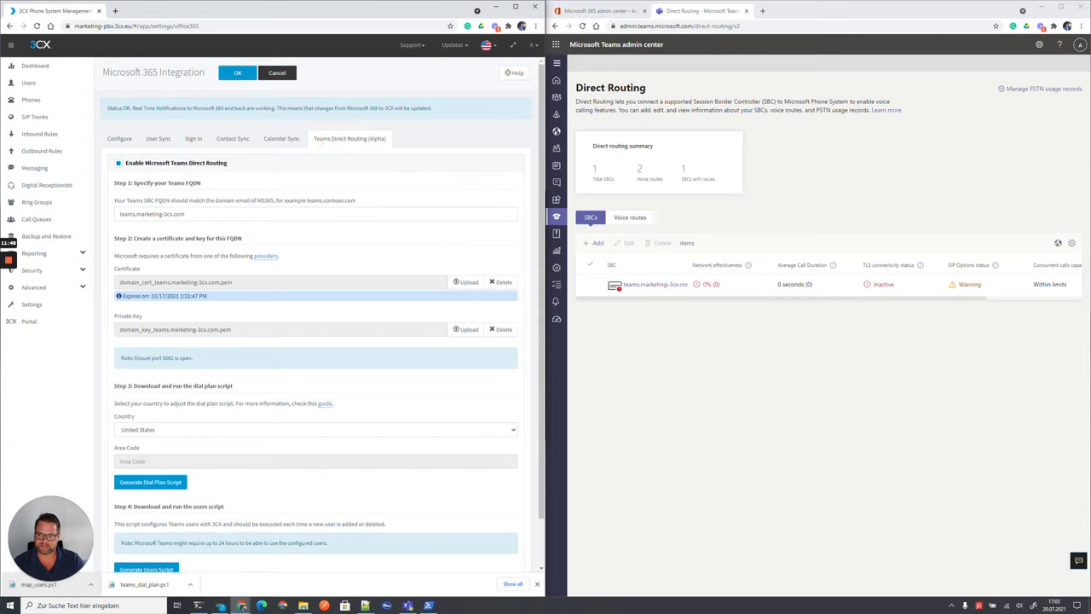
{"action": "mouse_move", "coordinate": [655, 284]}
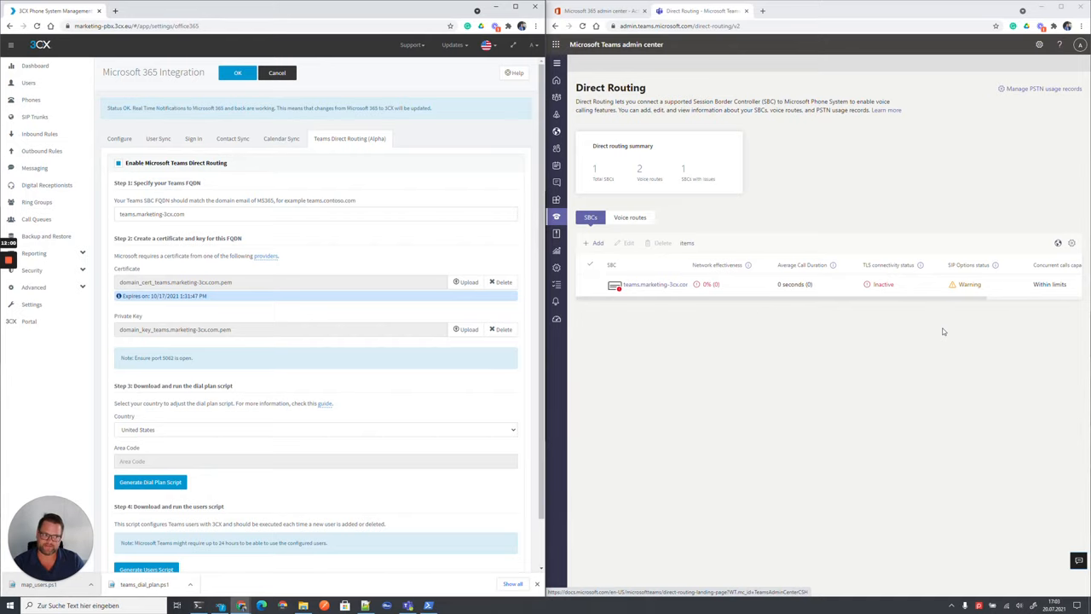
{"action": "mouse_move", "coordinate": [1038, 92]}
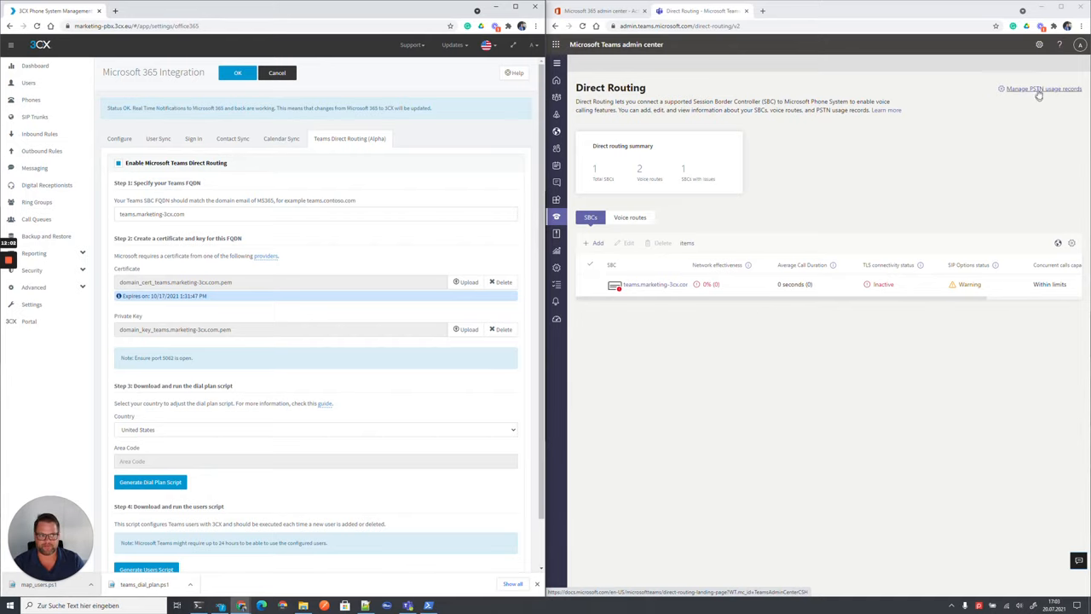
Step: Review the 3CX PSTN Usage record, then list voice routing policies including 3CX Voice Route Policy
{"action": "left_click", "coordinate": [1043, 88]}
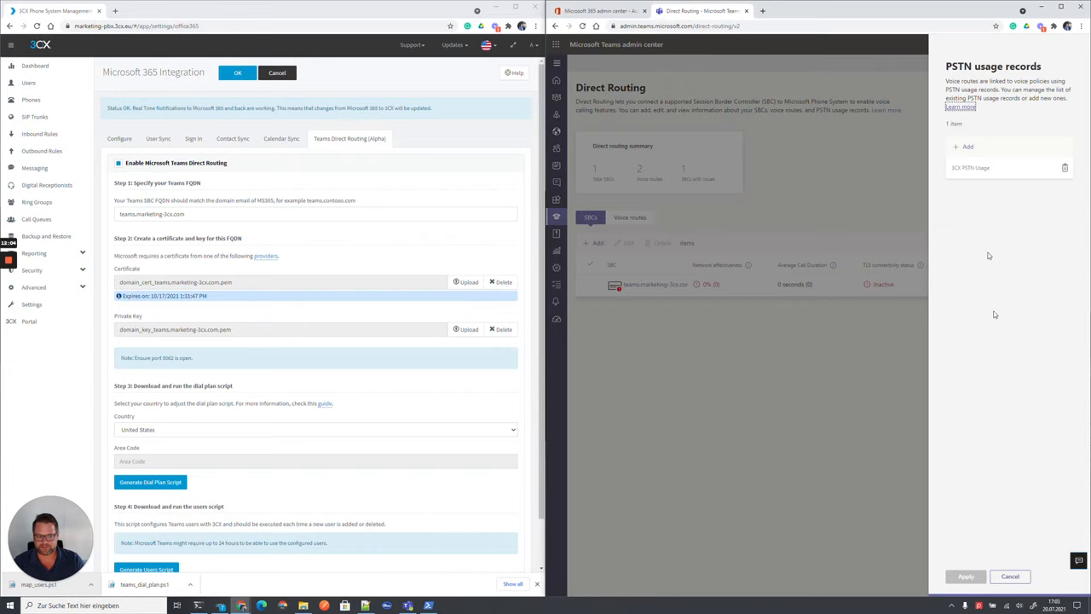
{"action": "left_click", "coordinate": [557, 215]}
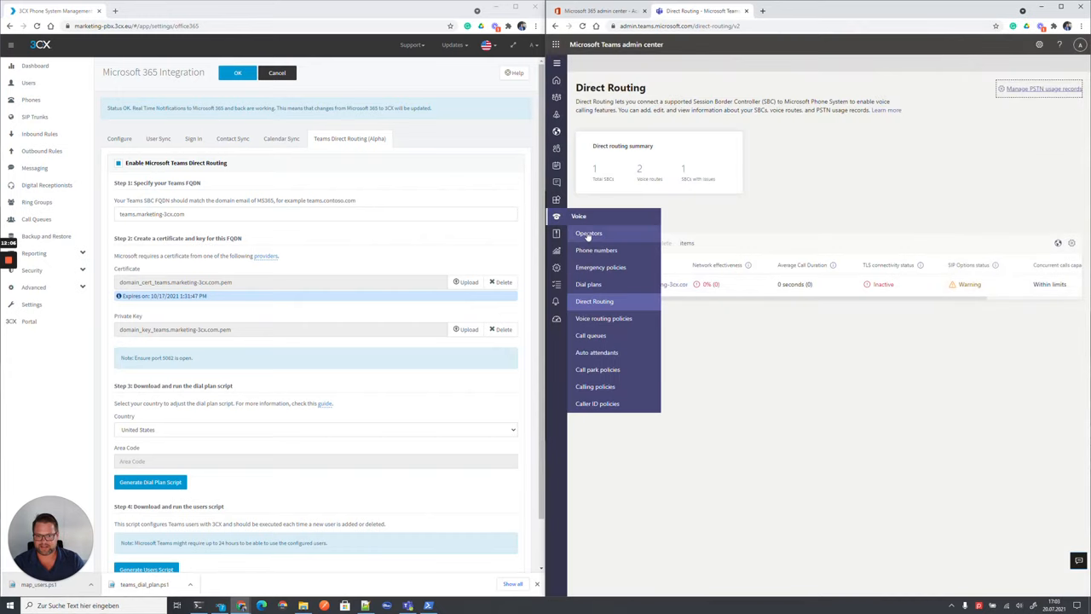
{"action": "left_click", "coordinate": [603, 318]}
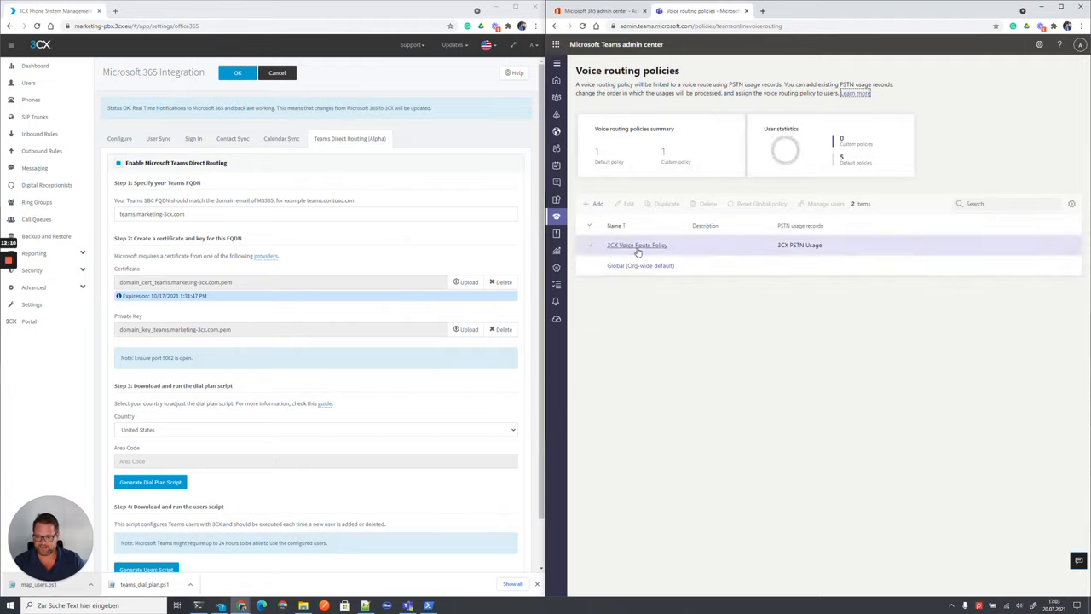
{"action": "left_click", "coordinate": [557, 217]}
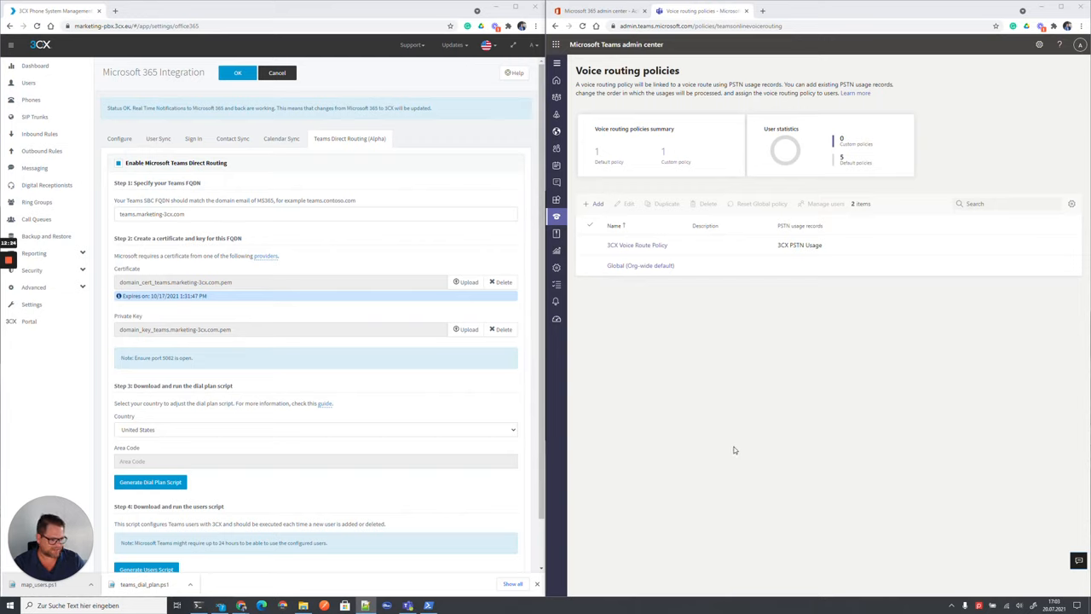
{"action": "mouse_move", "coordinate": [412, 588]}
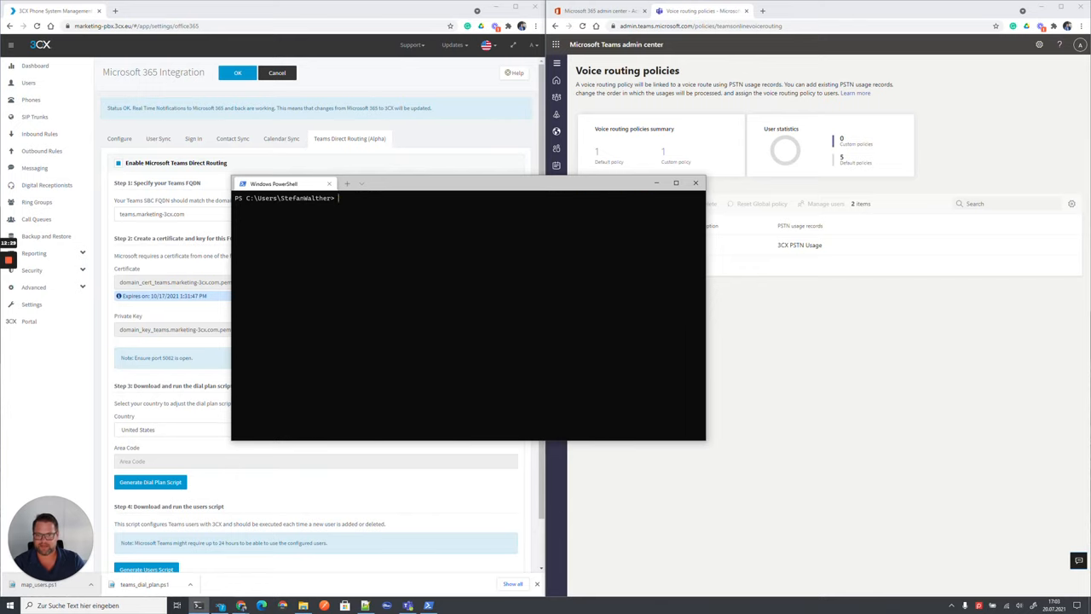
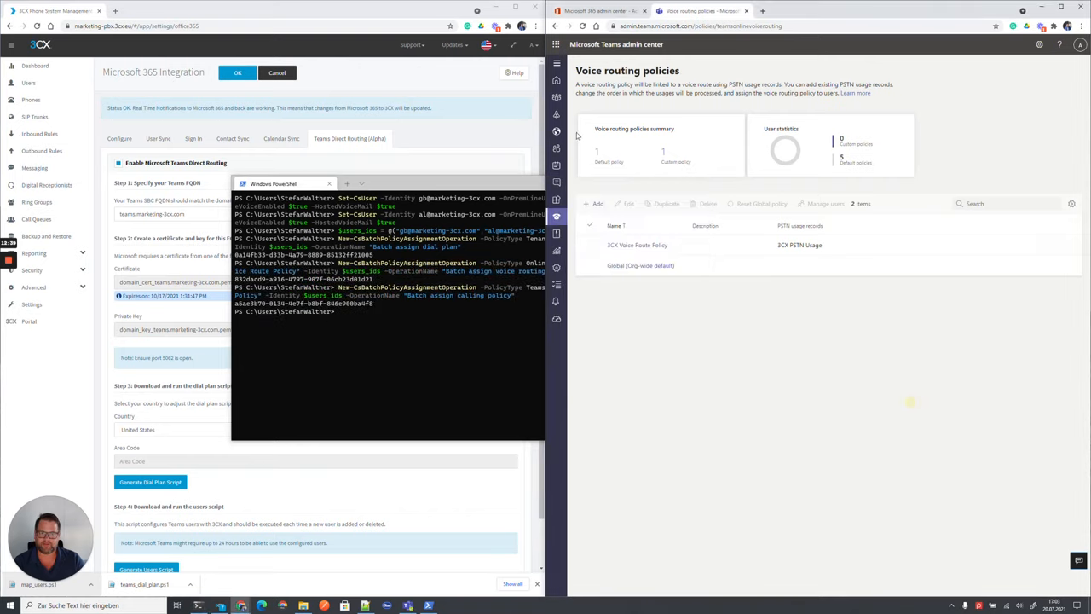
Step: Enter Set-CsUser to enable enterprise voice and a phone number for a user
{"action": "mouse_move", "coordinate": [557, 148]}
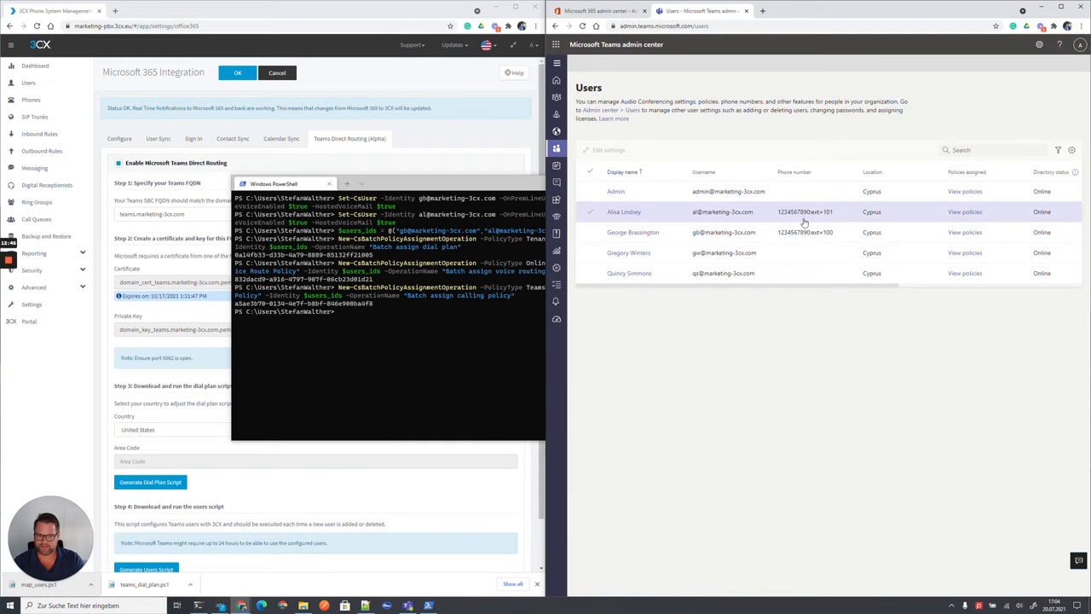
{"action": "left_click", "coordinate": [632, 232]}
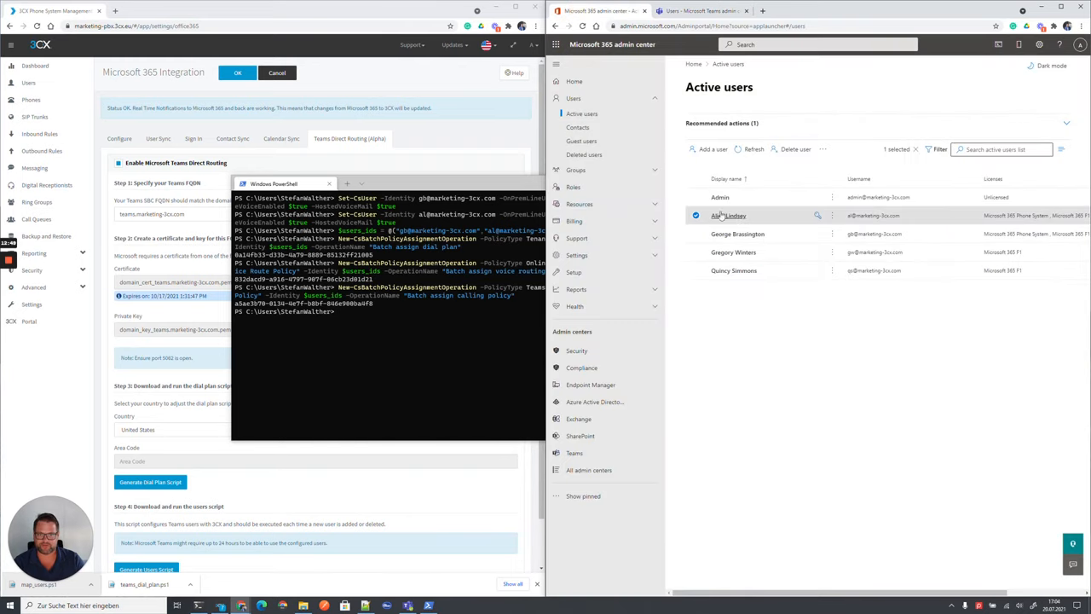
{"action": "left_click", "coordinate": [728, 215]}
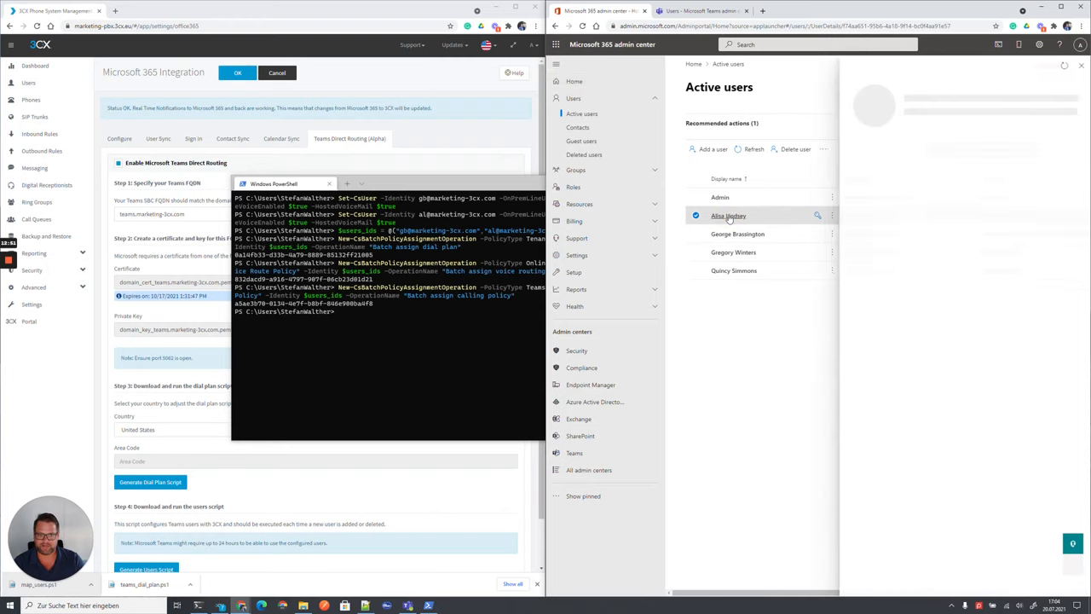
{"action": "left_click", "coordinate": [728, 215]}
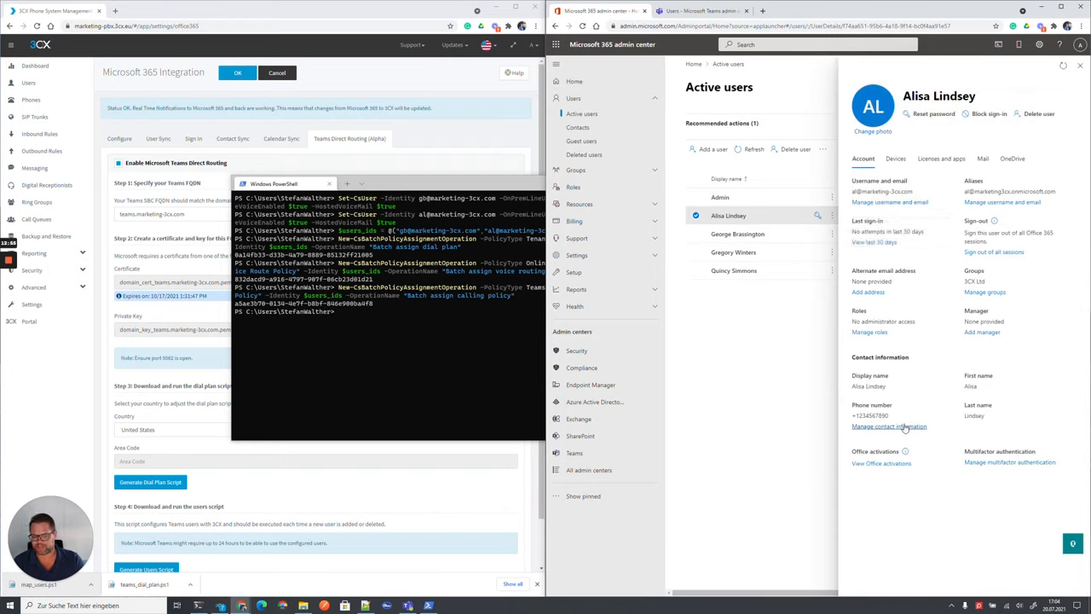
{"action": "left_click", "coordinate": [889, 426]}
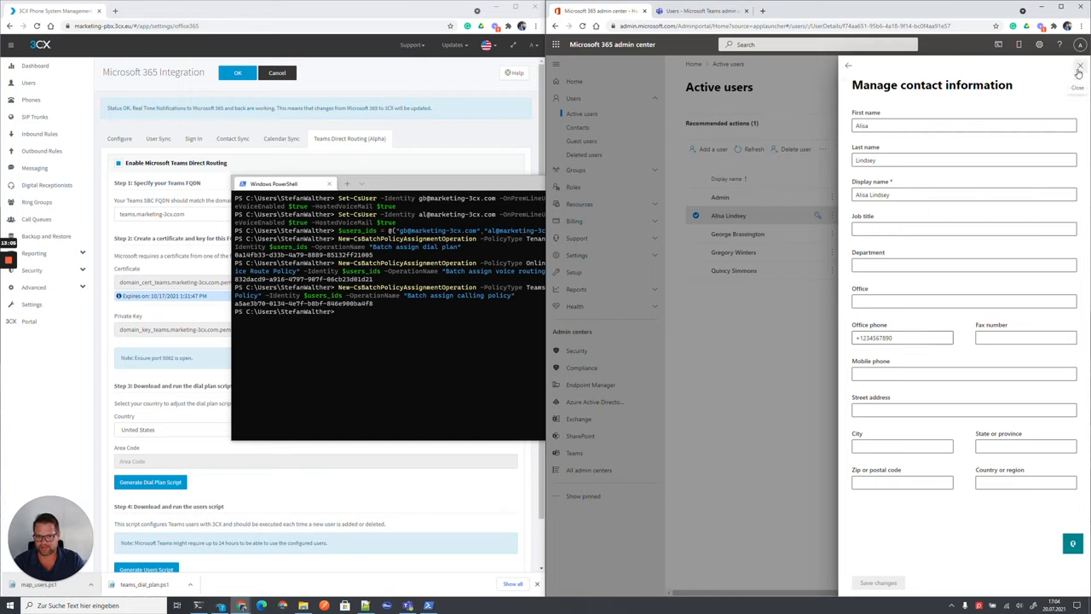
{"action": "left_click", "coordinate": [1080, 66]}
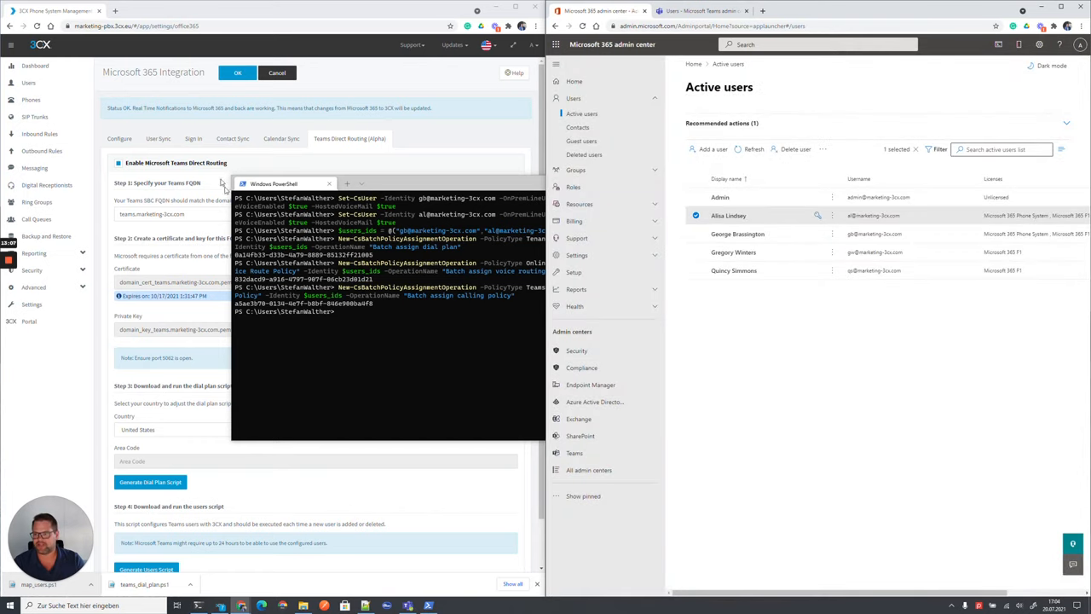
{"action": "left_click", "coordinate": [158, 138]}
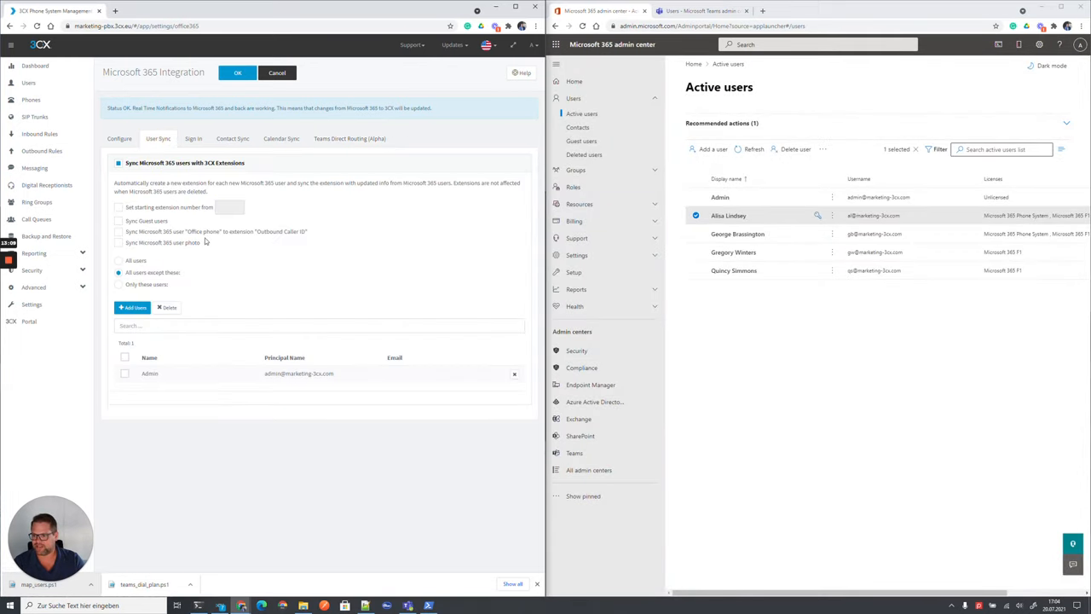
Step: Enable syncing the Microsoft 365 Office phone to each extension's Outbound Caller ID
{"action": "left_click", "coordinate": [117, 231]}
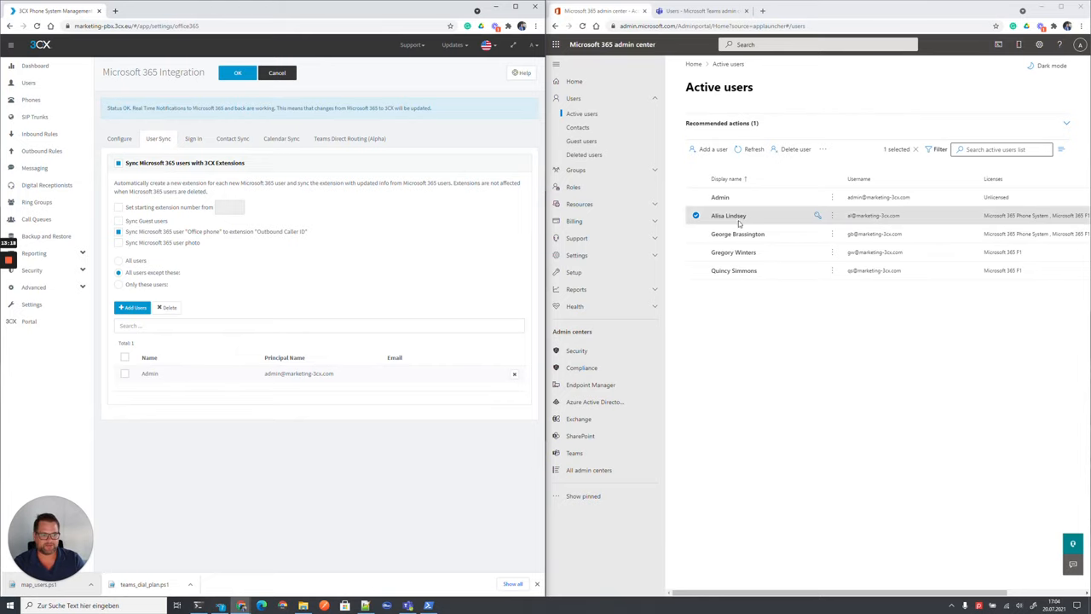
{"action": "left_click", "coordinate": [699, 10]}
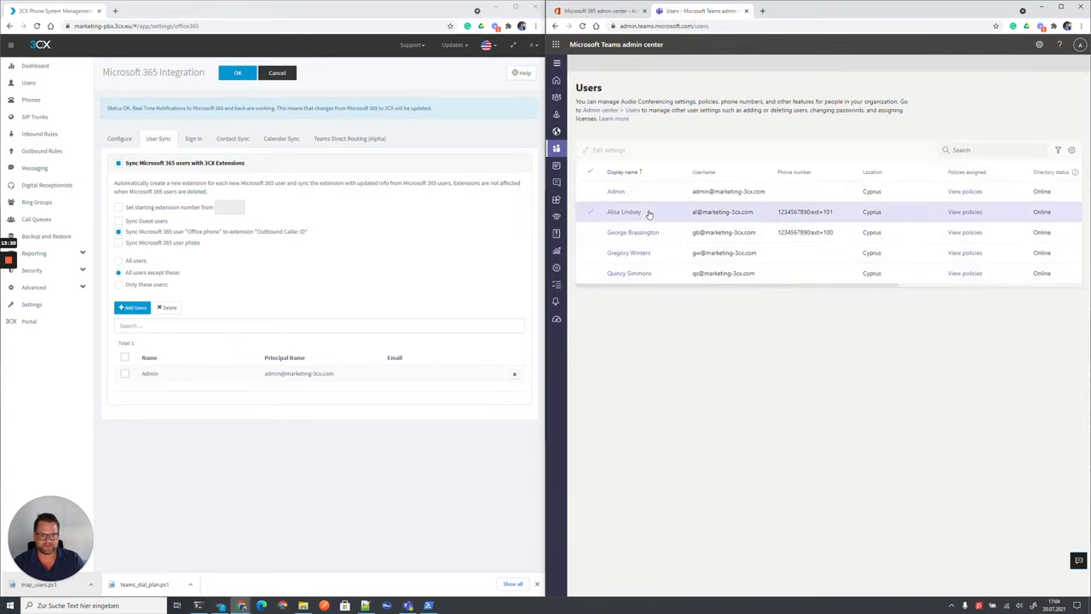
{"action": "left_click", "coordinate": [625, 211]}
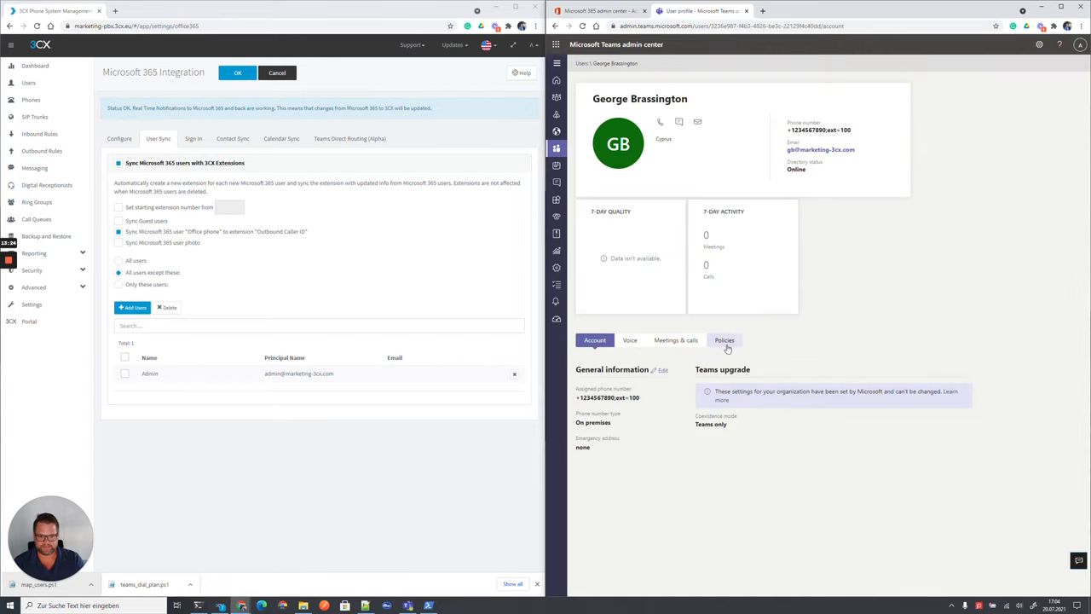
{"action": "left_click", "coordinate": [724, 340]}
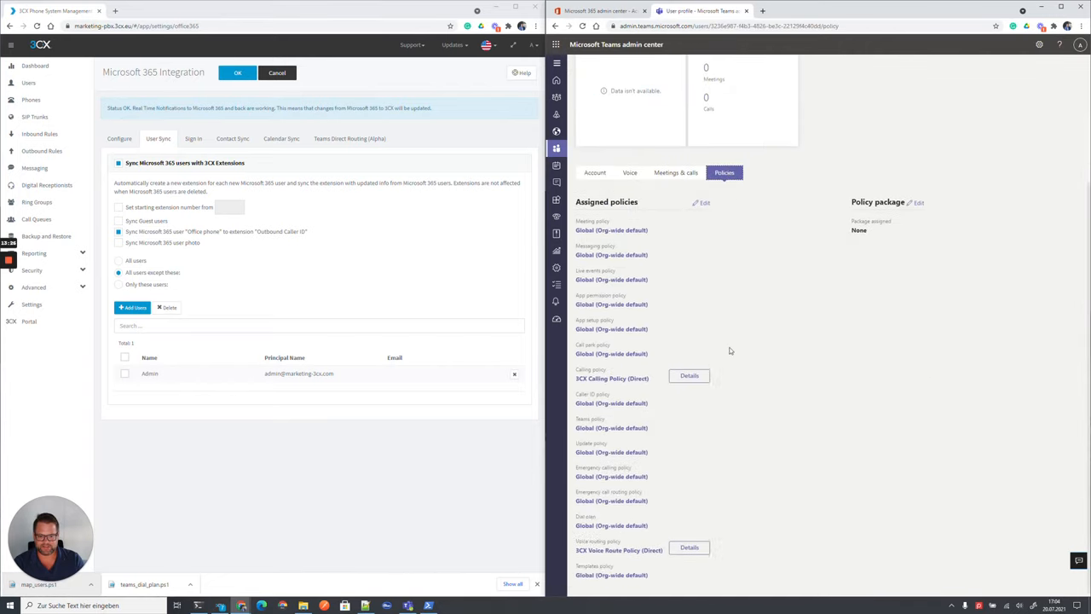
{"action": "mouse_move", "coordinate": [611, 378]}
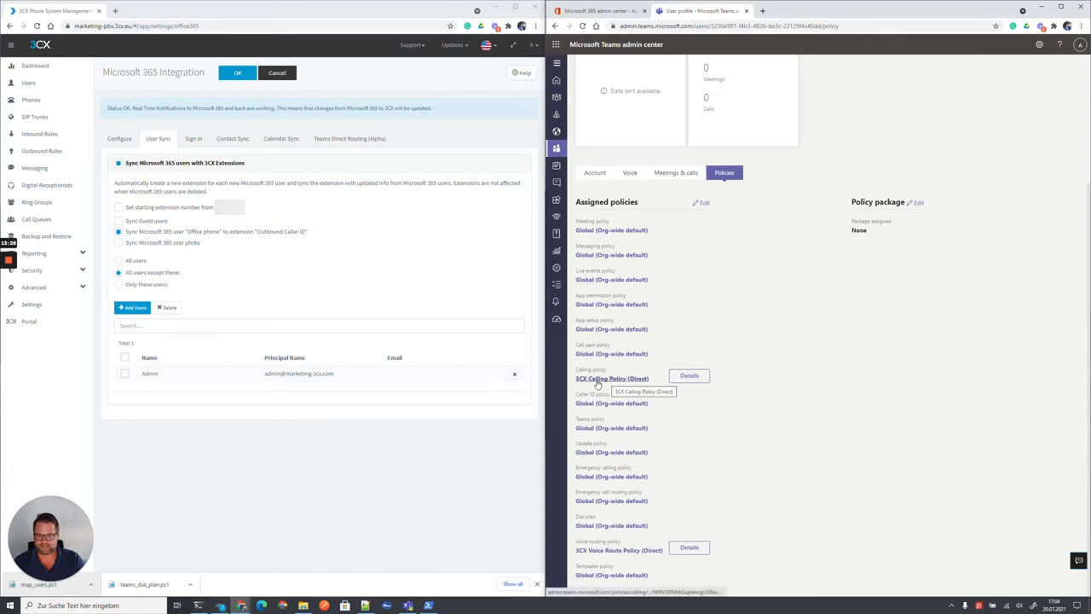
{"action": "mouse_move", "coordinate": [643, 394]}
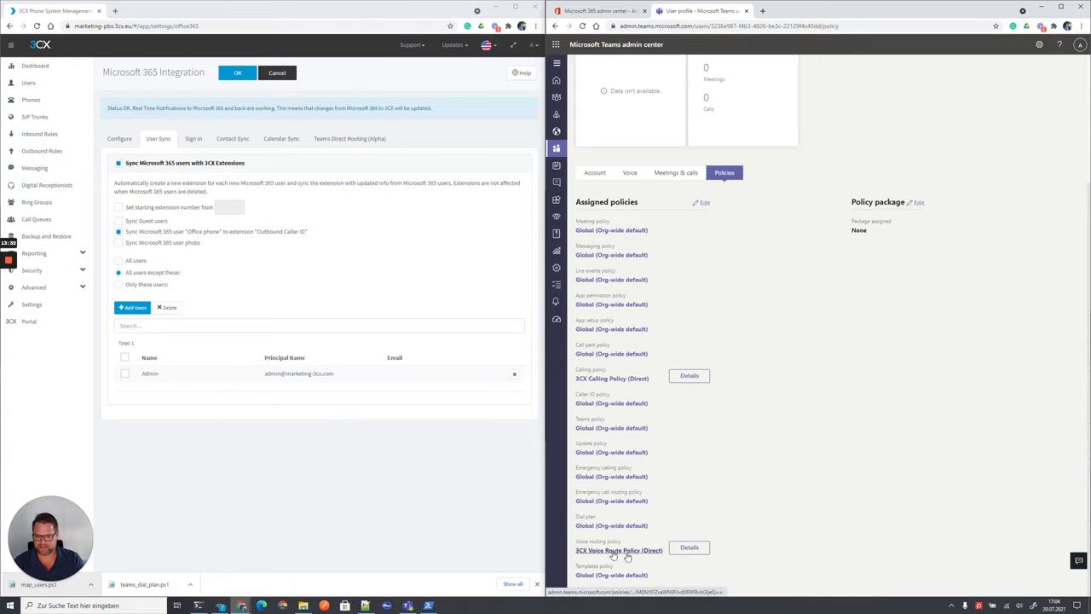
{"action": "mouse_move", "coordinate": [456, 605]}
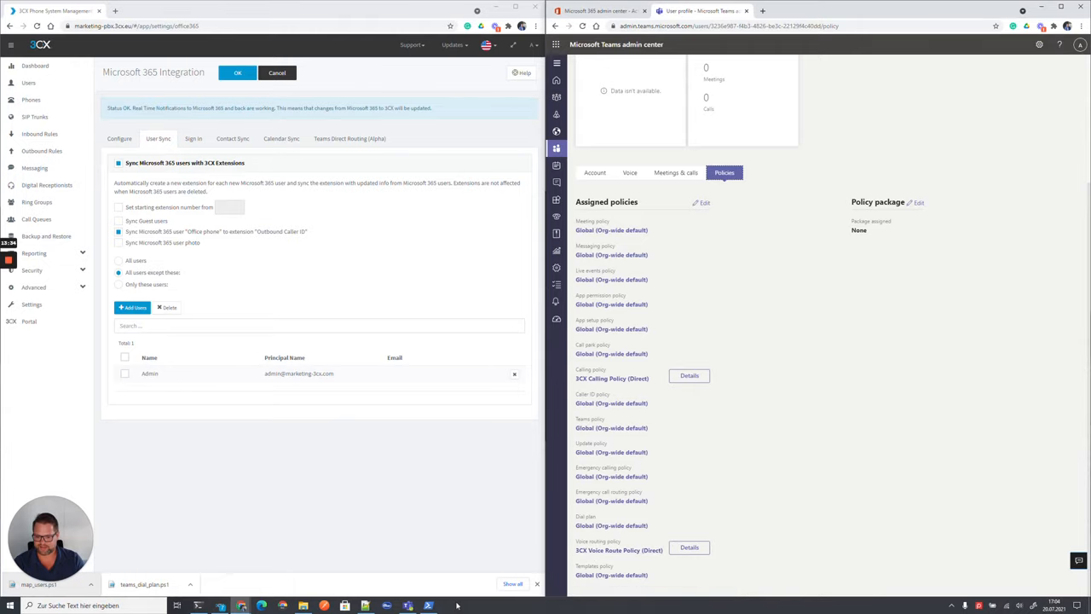
{"action": "left_click", "coordinate": [407, 605]}
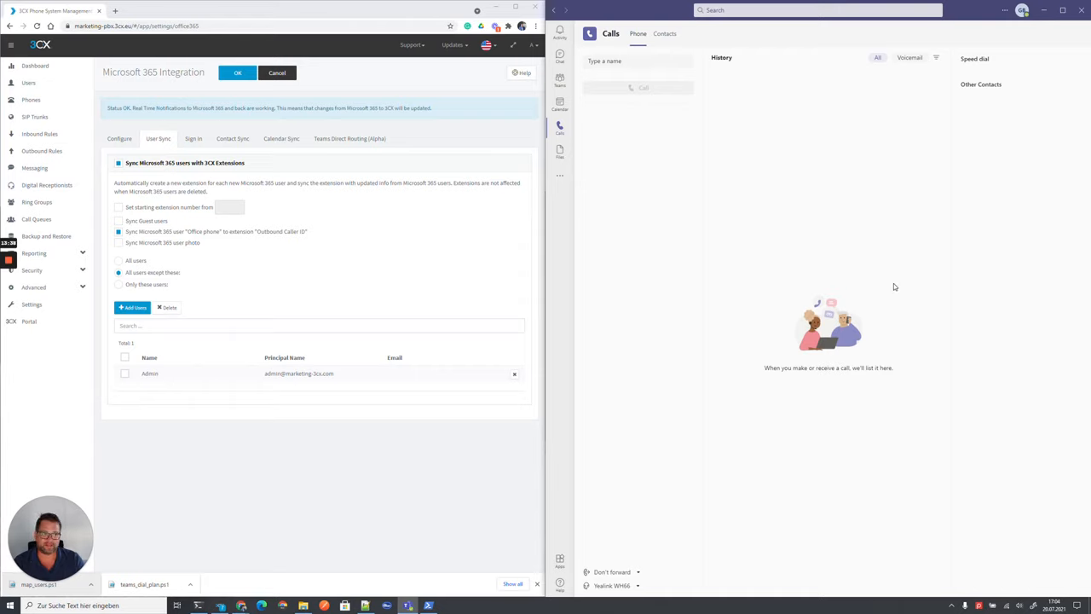
{"action": "mouse_move", "coordinate": [646, 290]}
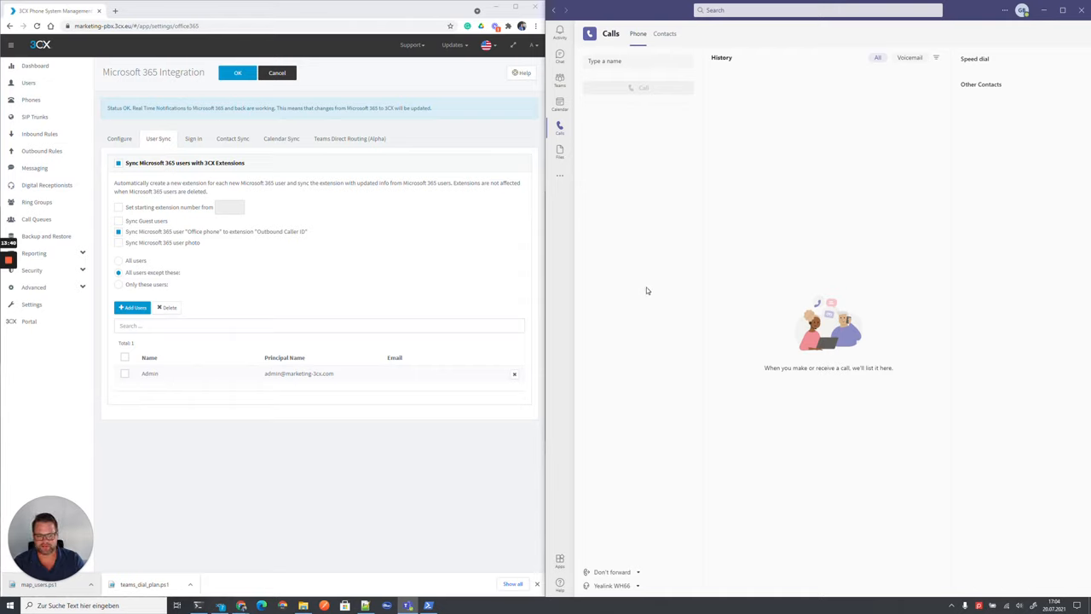
{"action": "left_click", "coordinate": [948, 605]}
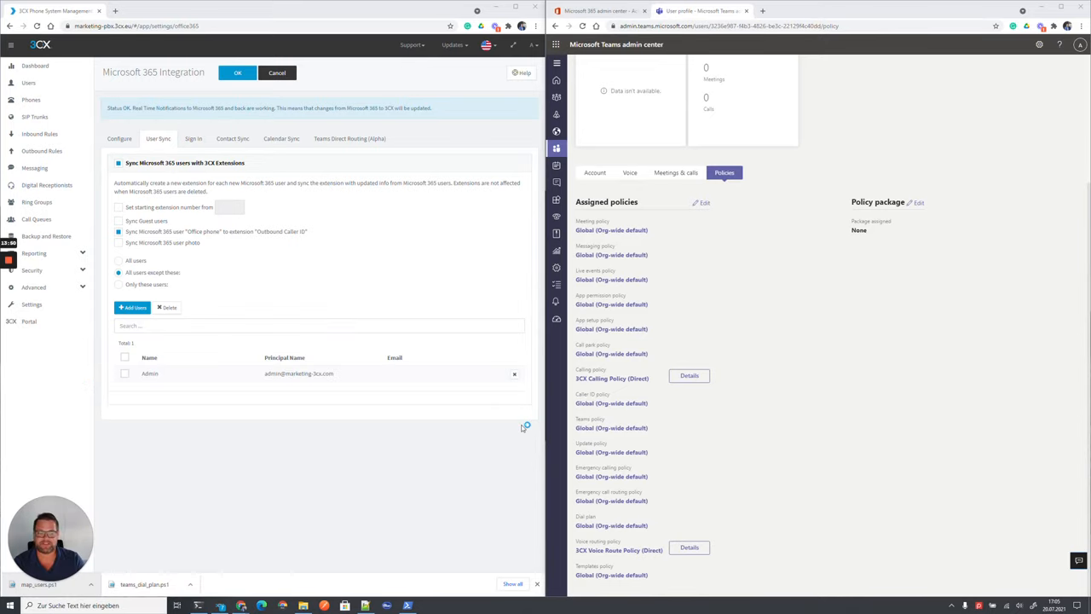
{"action": "mouse_move", "coordinate": [533, 407]}
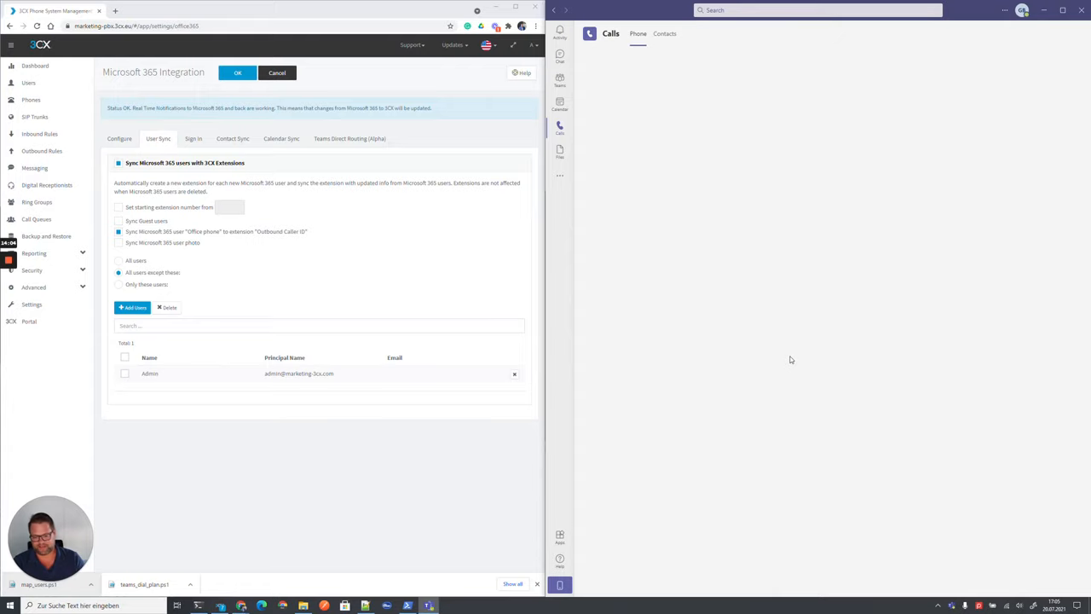
{"action": "mouse_move", "coordinate": [695, 359]}
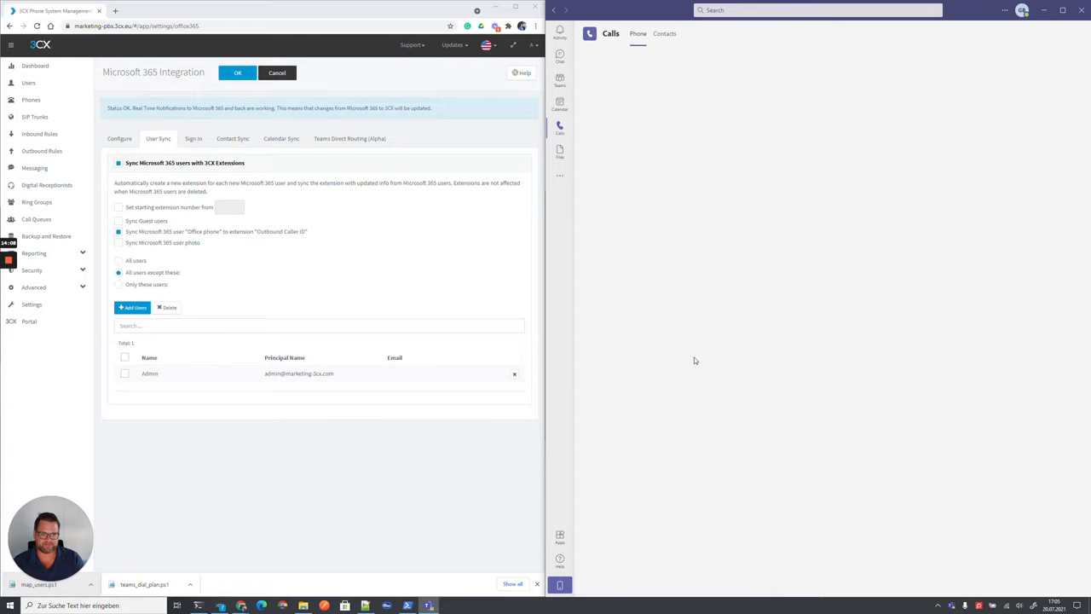
{"action": "left_click", "coordinate": [637, 33]}
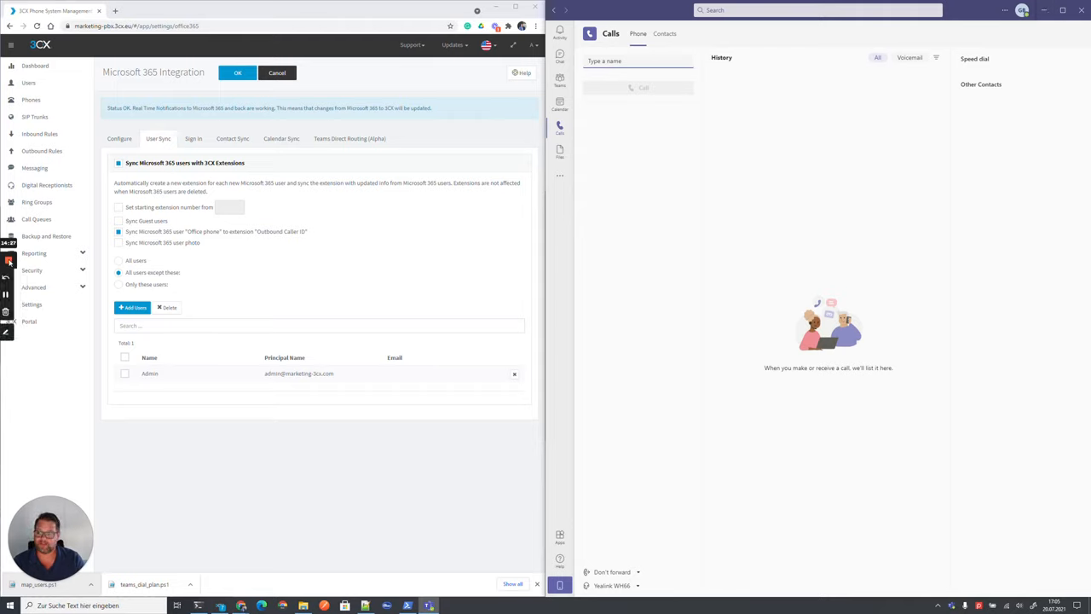
{"action": "mouse_move", "coordinate": [10, 260]}
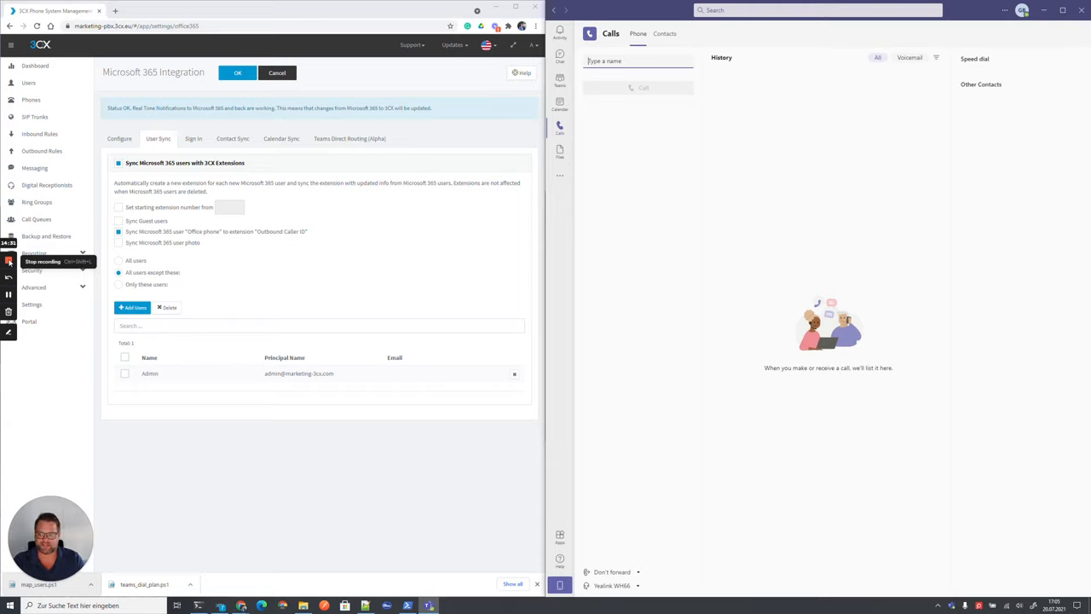
{"action": "mouse_move", "coordinate": [9, 295]}
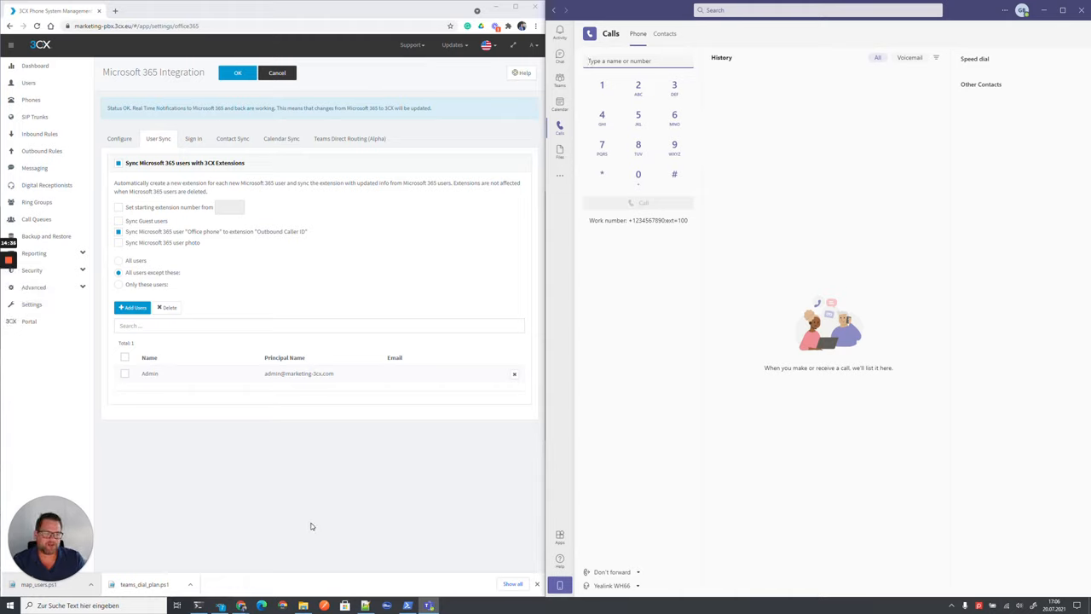
{"action": "mouse_move", "coordinate": [770, 551]}
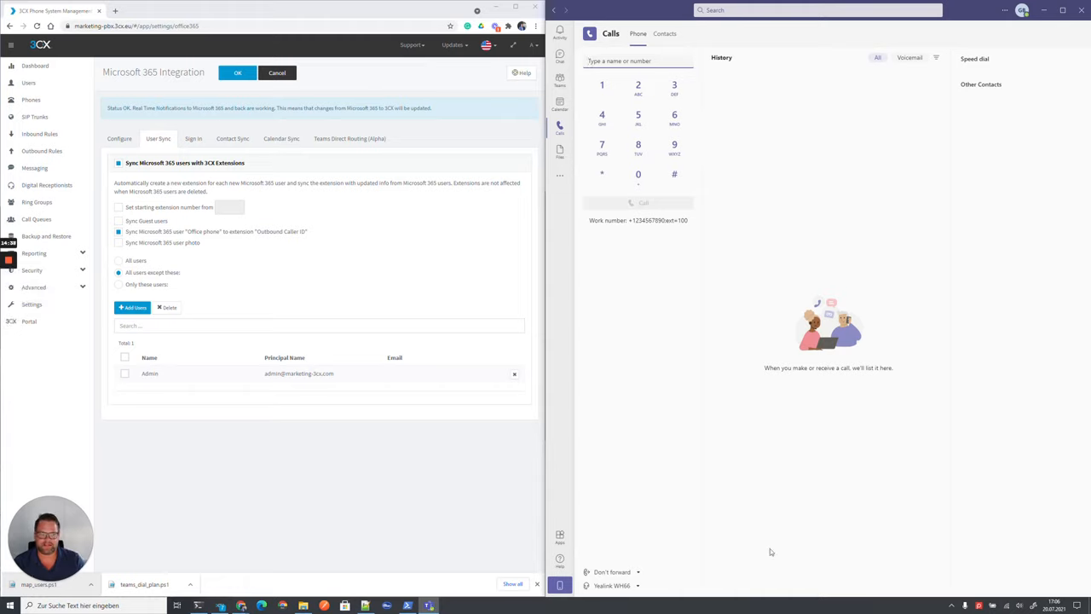
{"action": "mouse_move", "coordinate": [777, 531]}
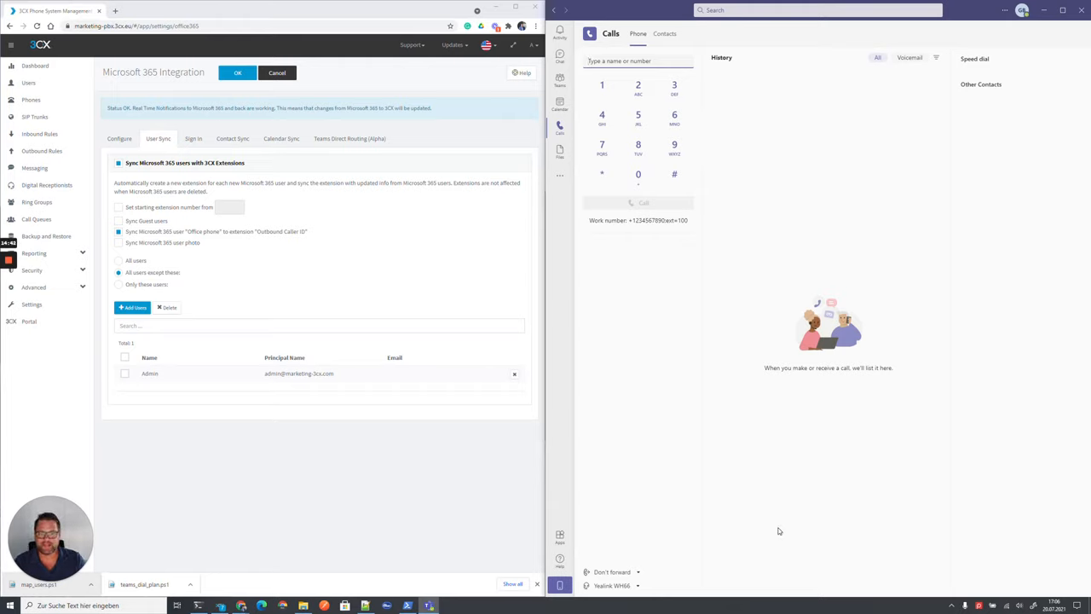
{"action": "mouse_move", "coordinate": [622, 177]}
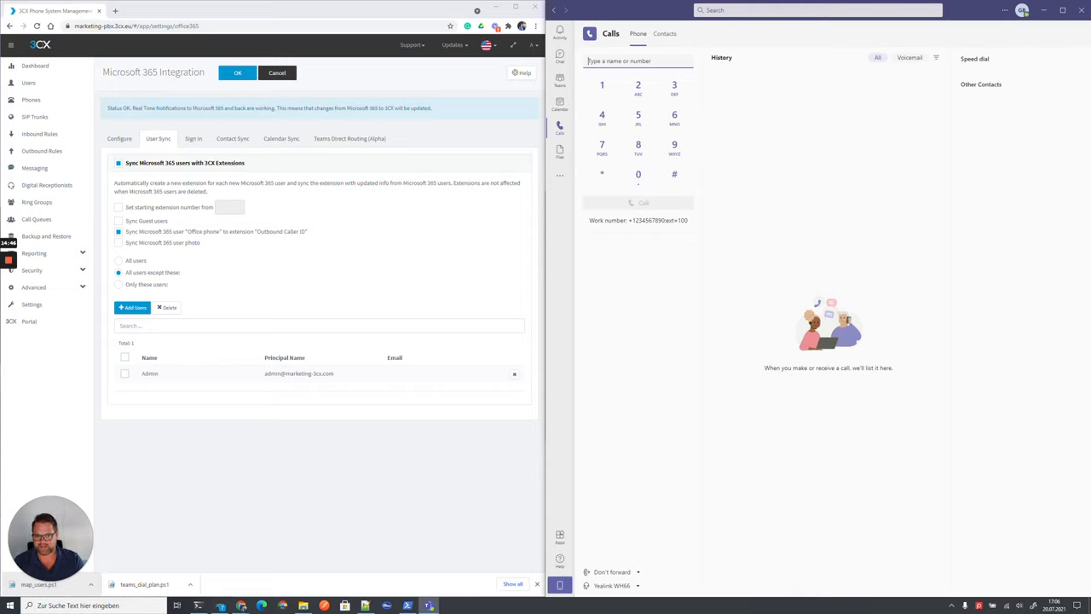
{"action": "mouse_move", "coordinate": [634, 315]}
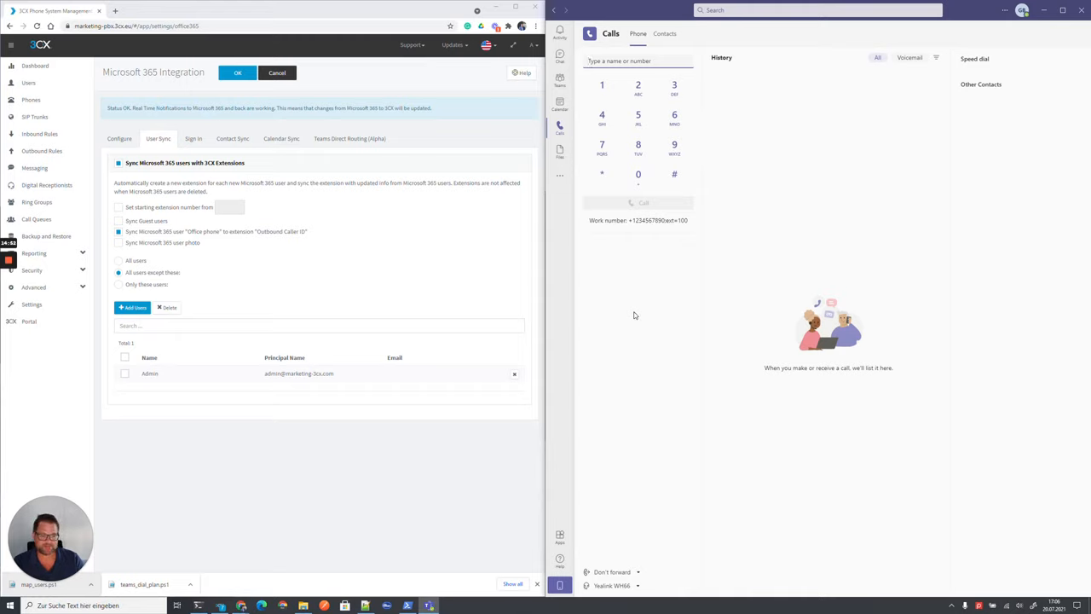
{"action": "mouse_move", "coordinate": [656, 344]}
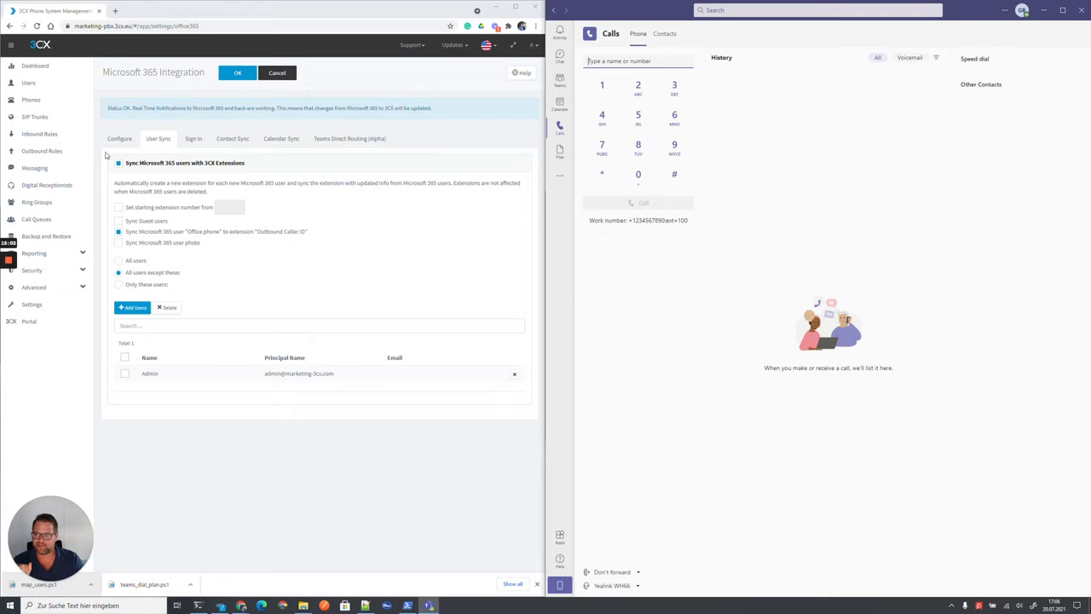
Step: Open the 3CX Users list and scroll to extensions 100–103 to check their sync status
{"action": "left_click", "coordinate": [237, 72]}
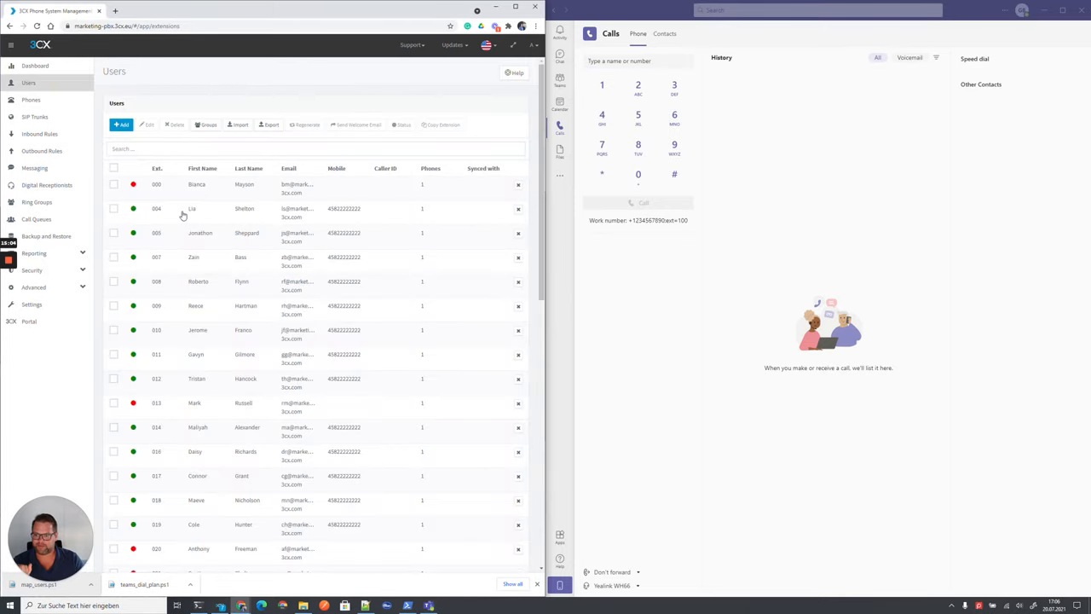
{"action": "scroll", "scroll_direction": "down", "scroll_amount": 3}
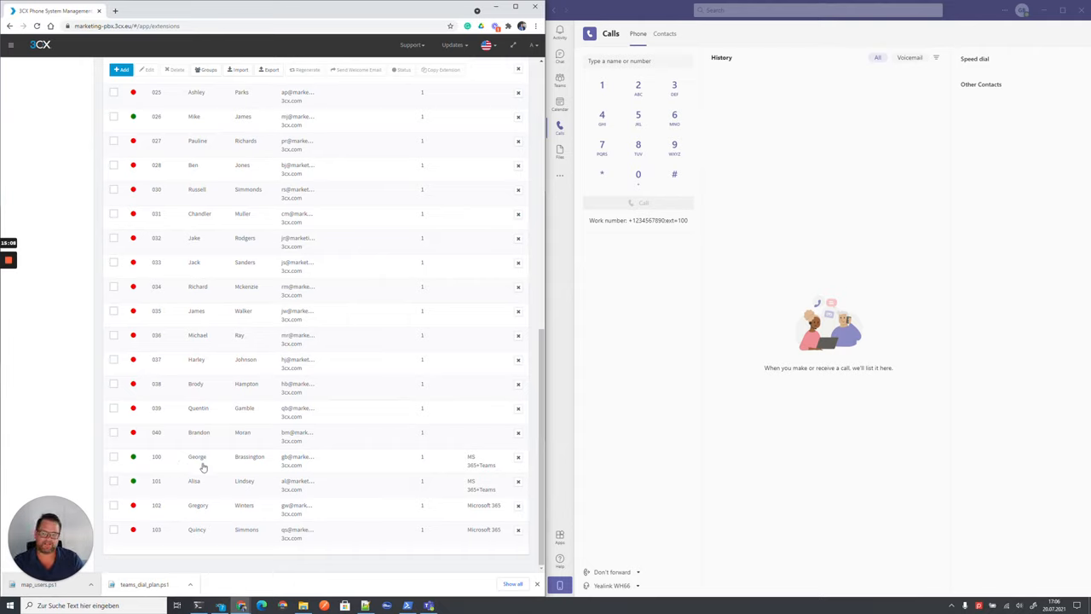
{"action": "mouse_move", "coordinate": [135, 463]}
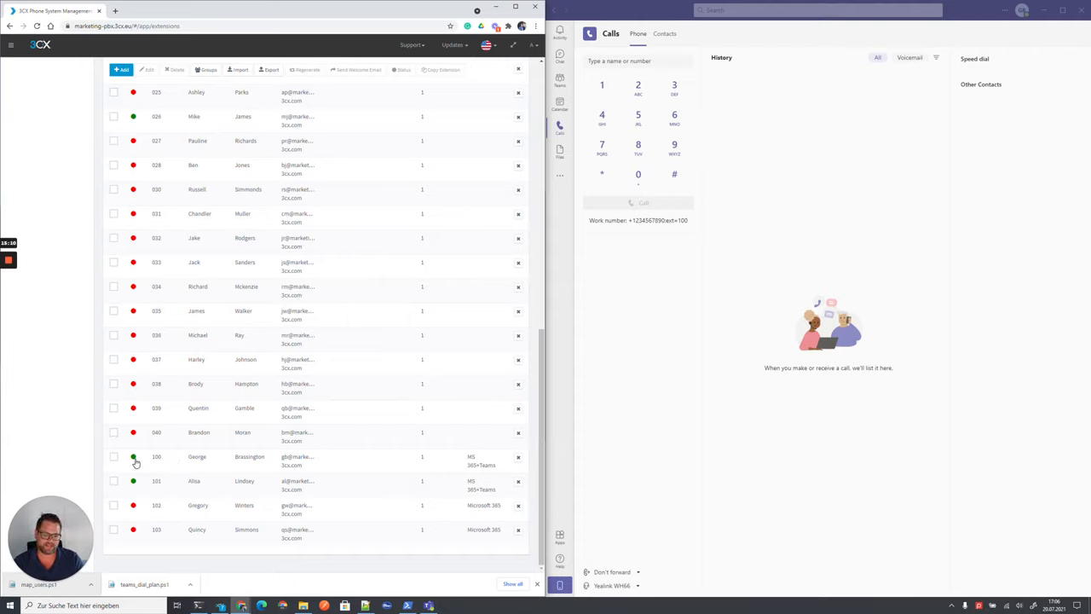
{"action": "mouse_move", "coordinate": [464, 463]}
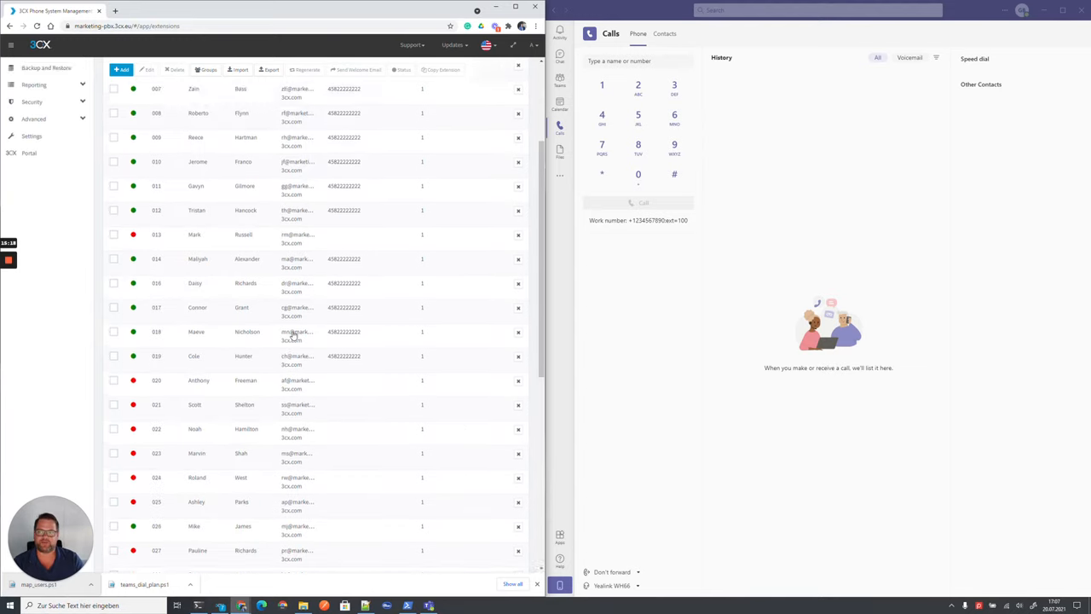
Step: Check the Phones list, then show the empty Active calls table
{"action": "left_click", "coordinate": [31, 99]}
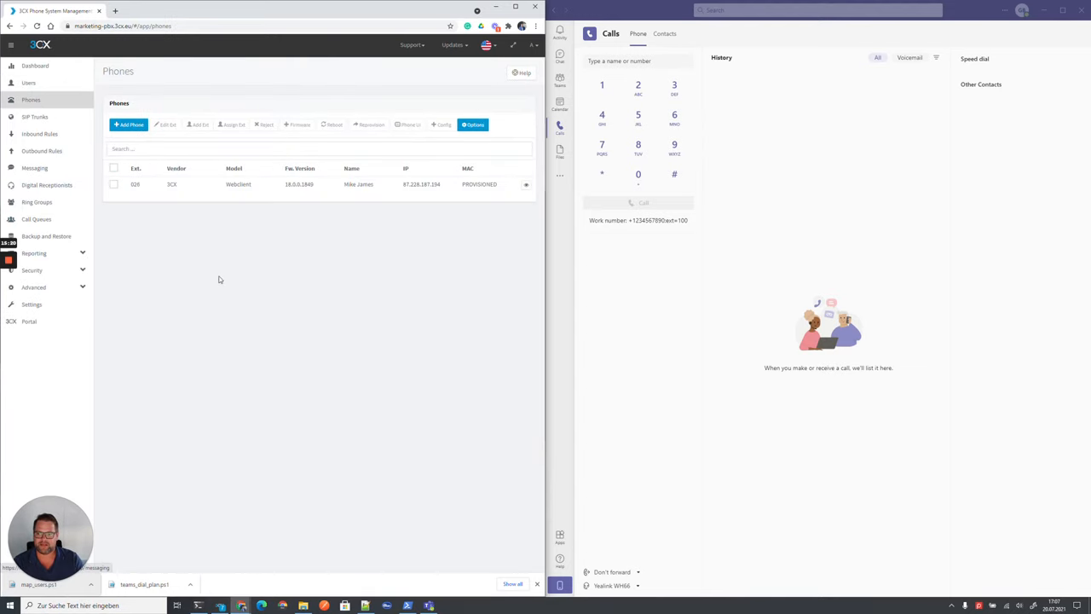
{"action": "mouse_move", "coordinate": [247, 308]}
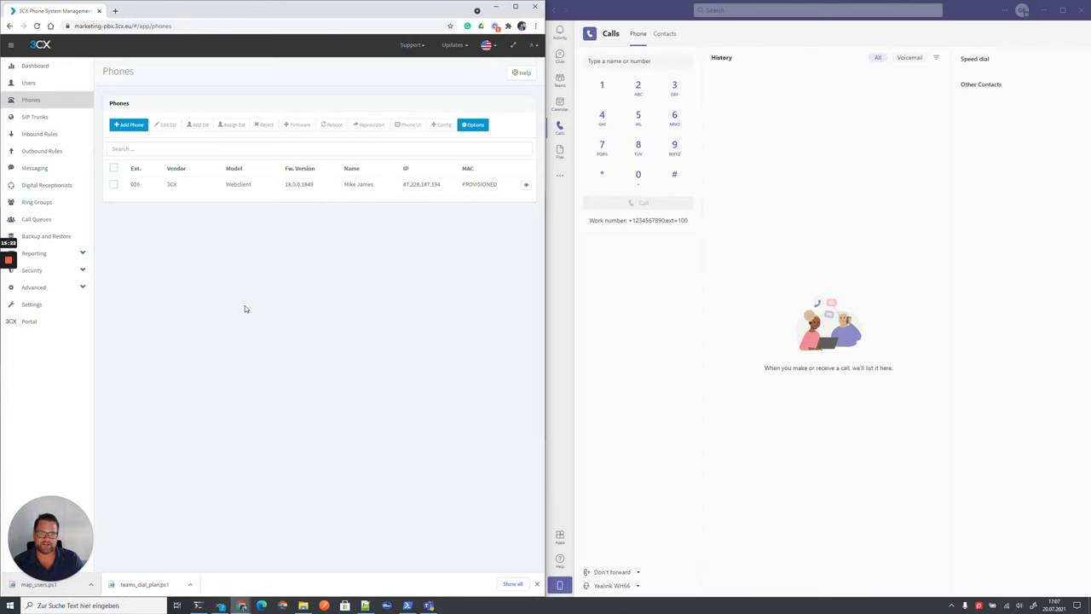
{"action": "mouse_move", "coordinate": [35, 66]}
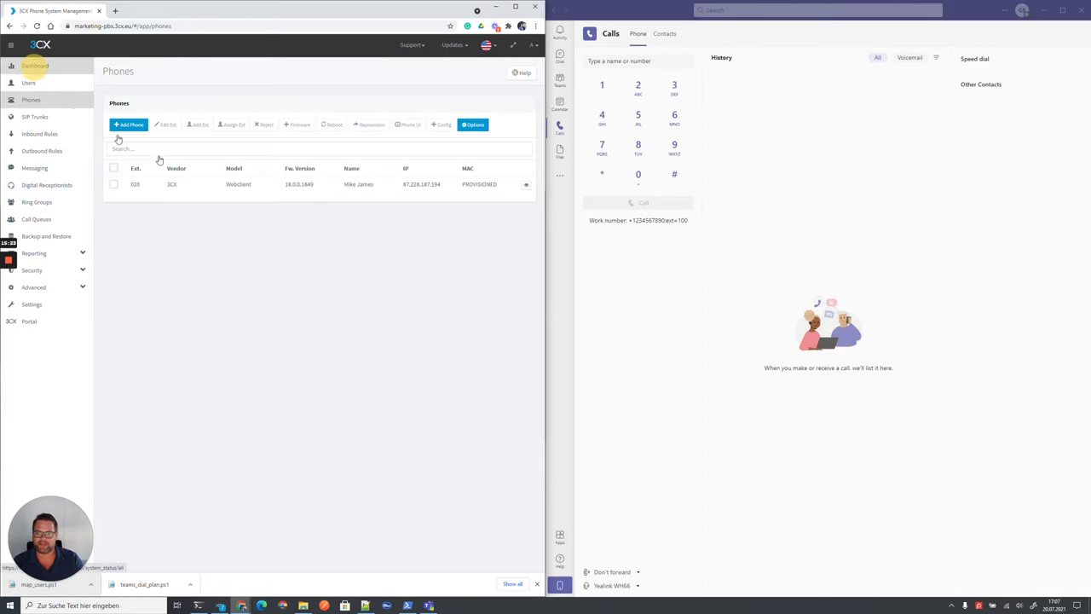
{"action": "left_click", "coordinate": [35, 65]}
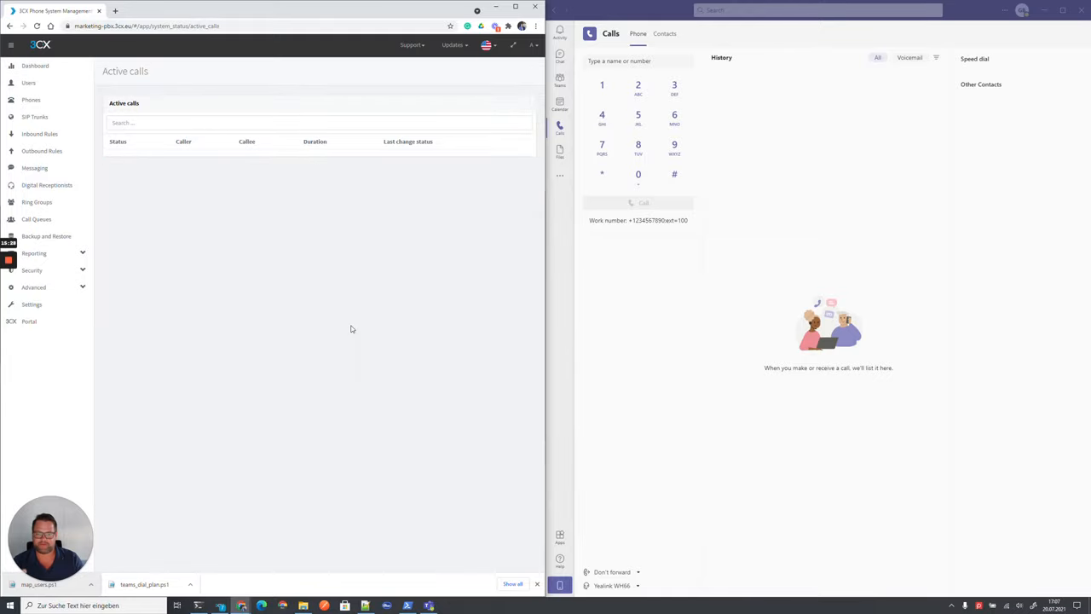
{"action": "mouse_move", "coordinate": [808, 251]}
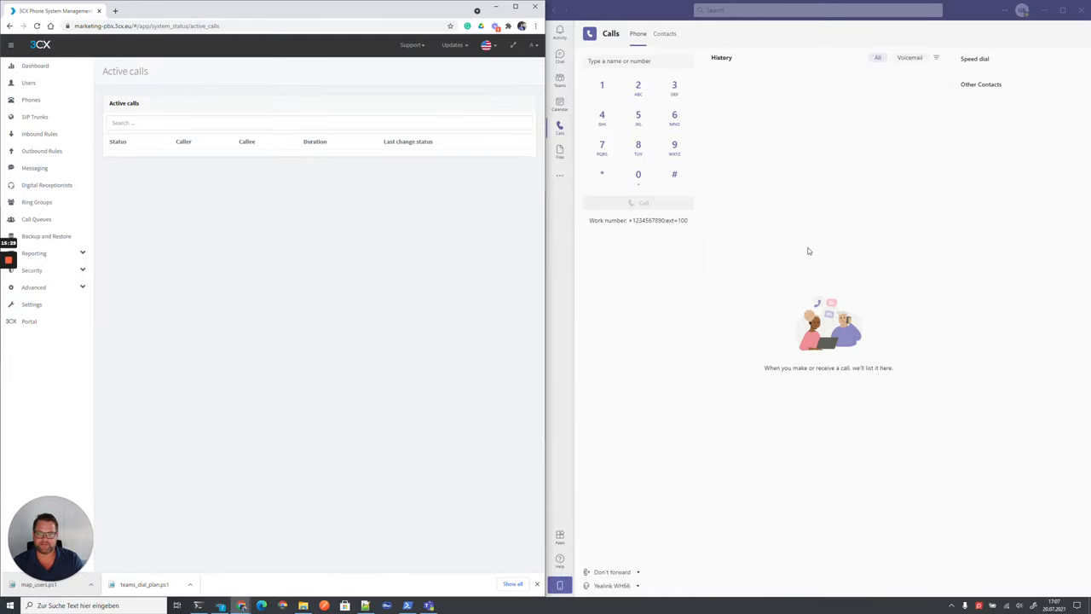
{"action": "mouse_move", "coordinate": [752, 234]}
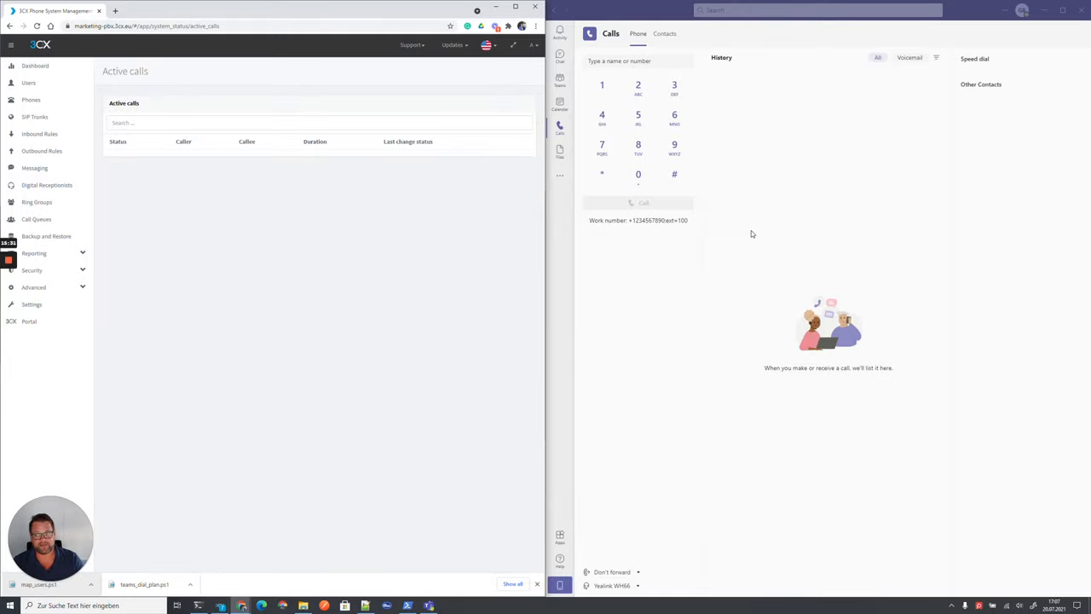
Step: Call 999 from Teams, reach the 3CX voicemail menu, and hang up
{"action": "left_click", "coordinate": [32, 304]}
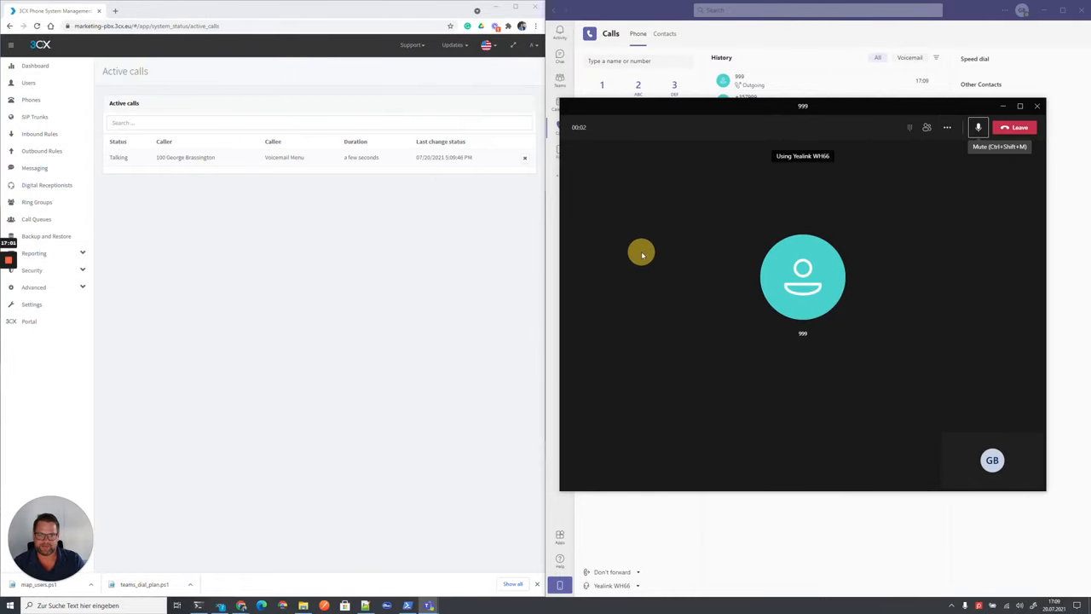
{"action": "mouse_move", "coordinate": [984, 189]}
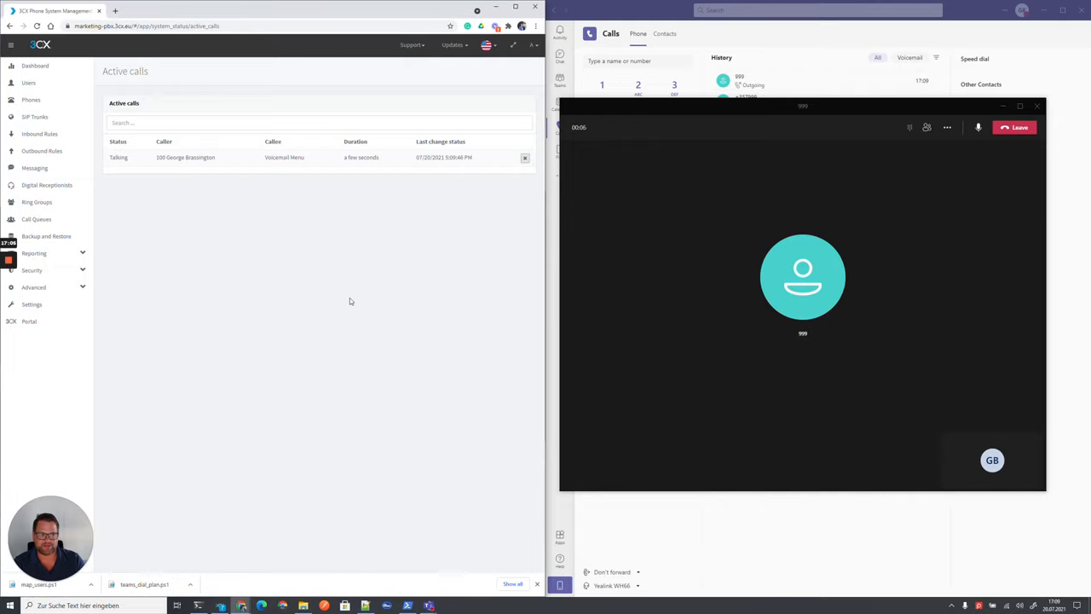
{"action": "left_click", "coordinate": [1013, 127]}
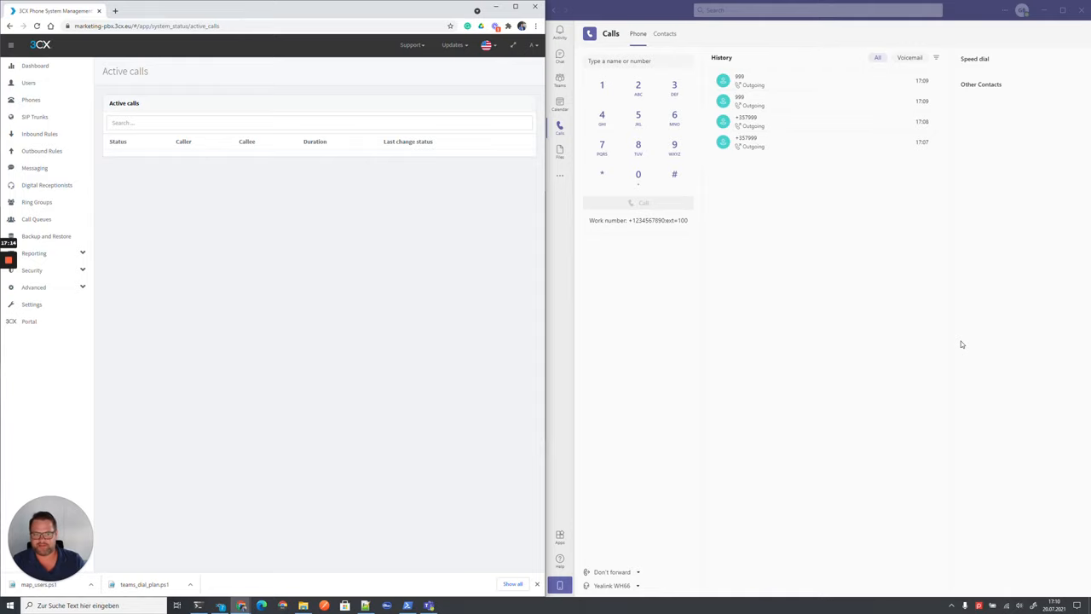
{"action": "mouse_move", "coordinate": [1047, 17]}
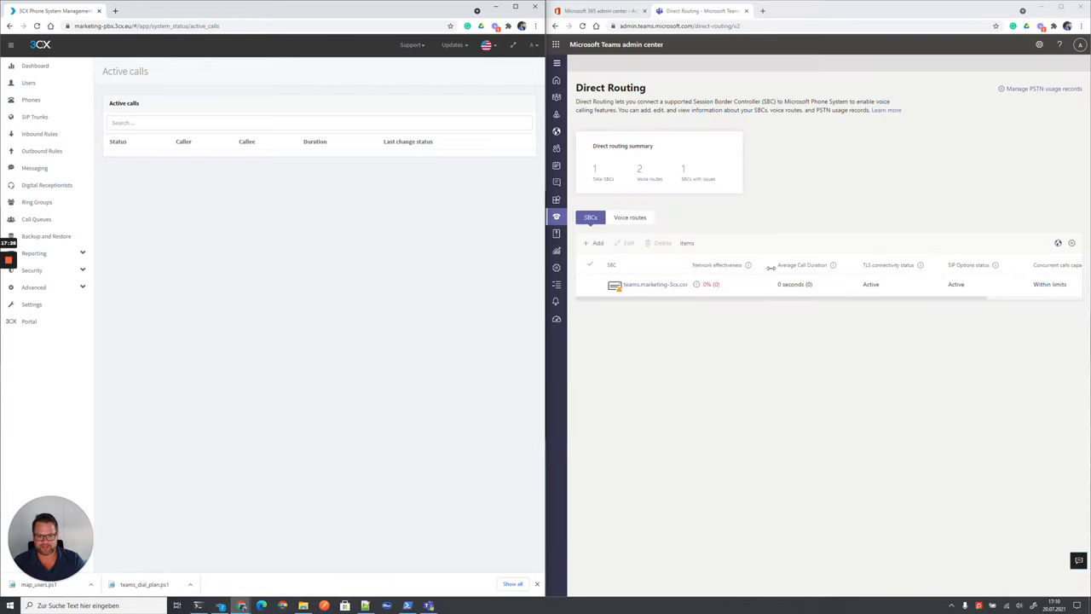
{"action": "mouse_move", "coordinate": [649, 300]}
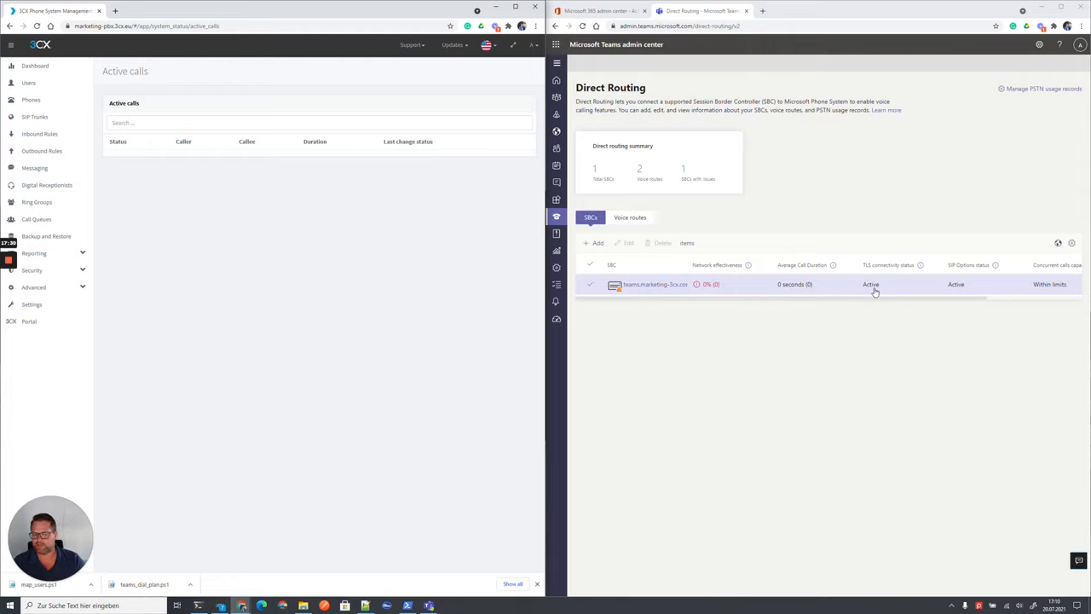
{"action": "mouse_move", "coordinate": [911, 293]}
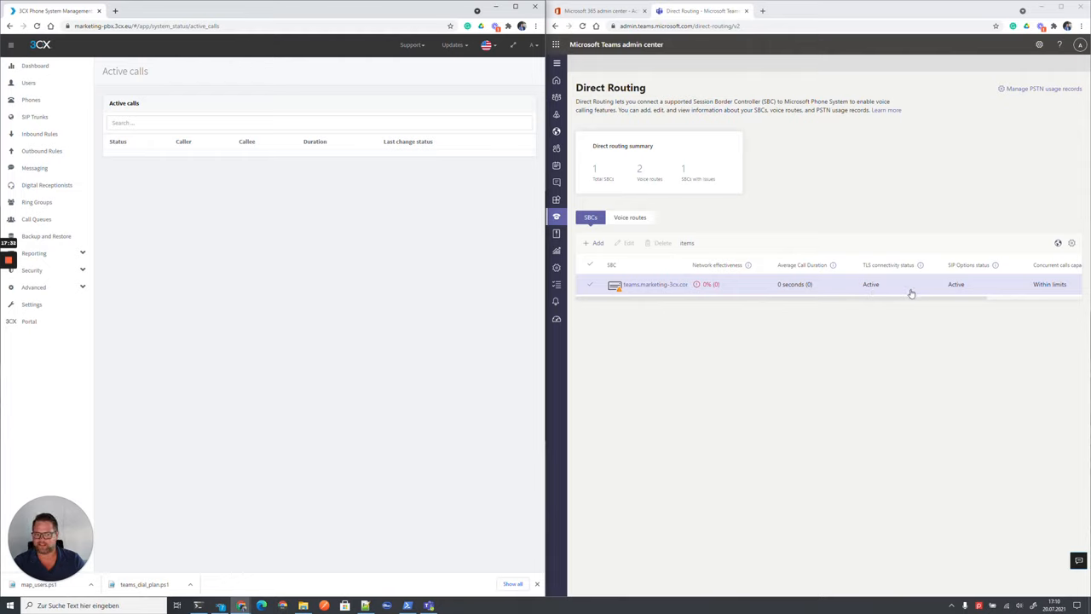
{"action": "mouse_move", "coordinate": [976, 292]}
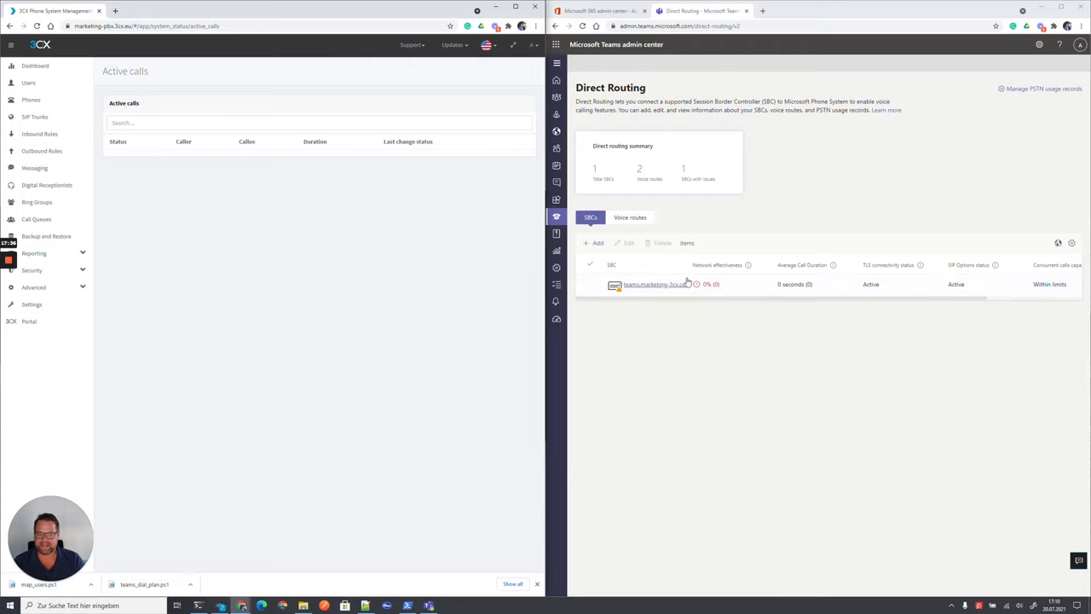
{"action": "mouse_move", "coordinate": [725, 272]}
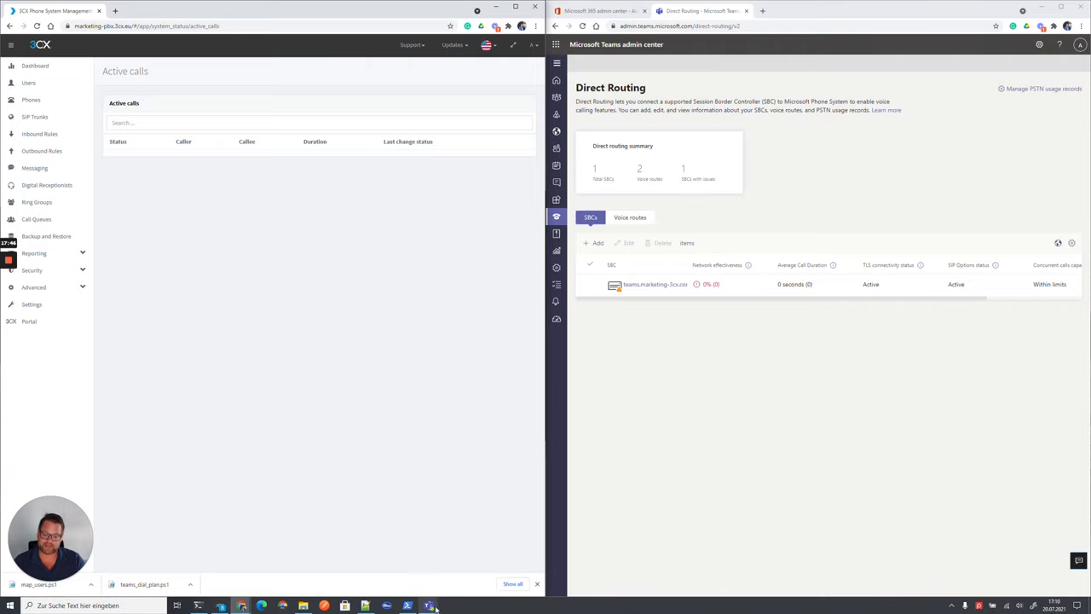
Step: Open the 3CX Call Log and select the newest call from extension 100
{"action": "left_click", "coordinate": [429, 605]}
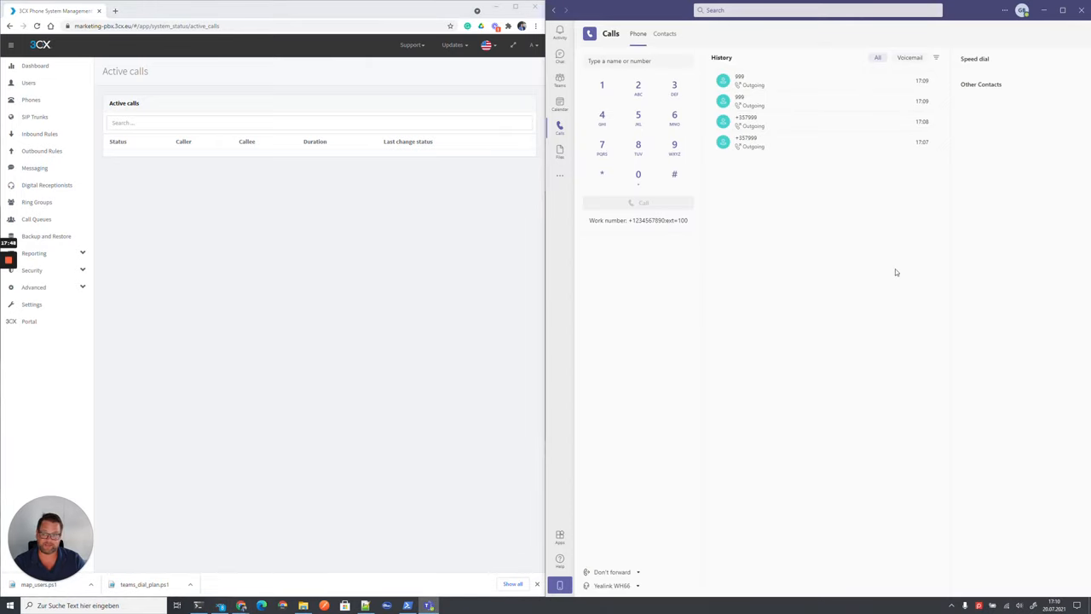
{"action": "mouse_move", "coordinate": [197, 268]}
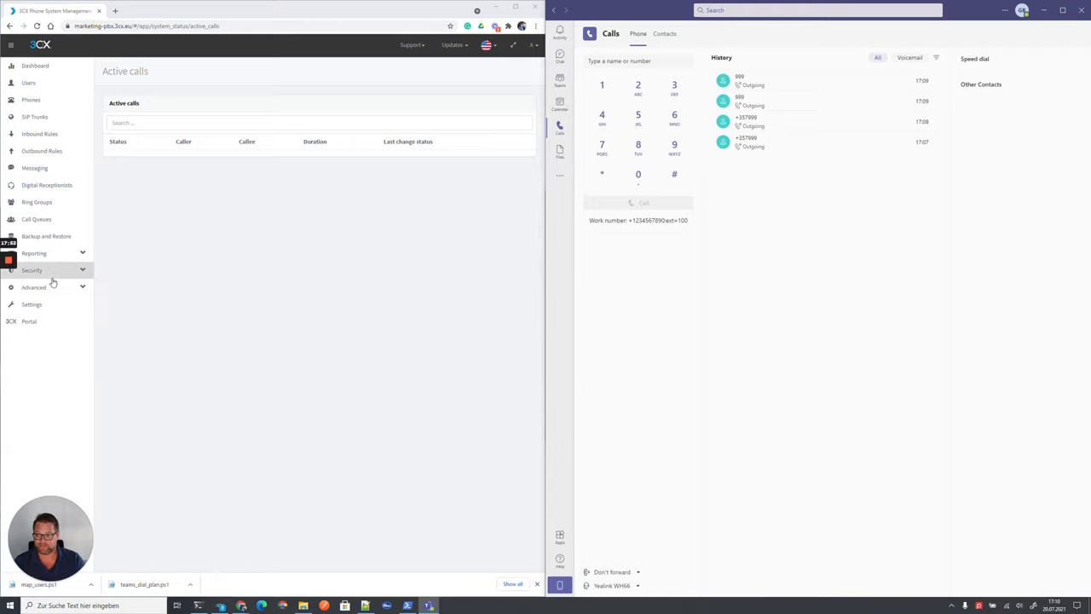
{"action": "left_click", "coordinate": [35, 270]}
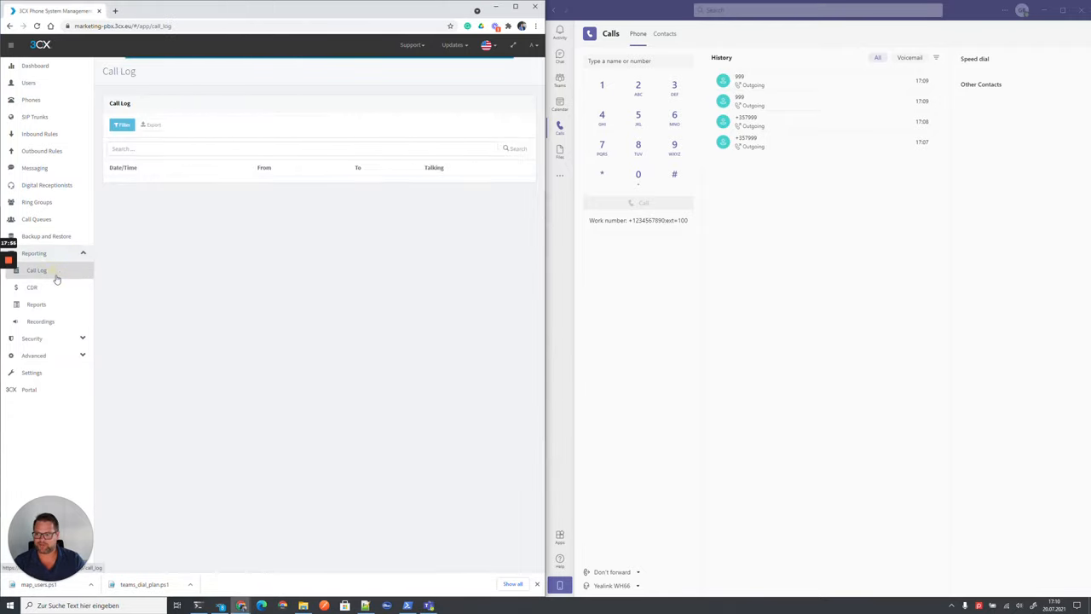
{"action": "left_click", "coordinate": [36, 270]}
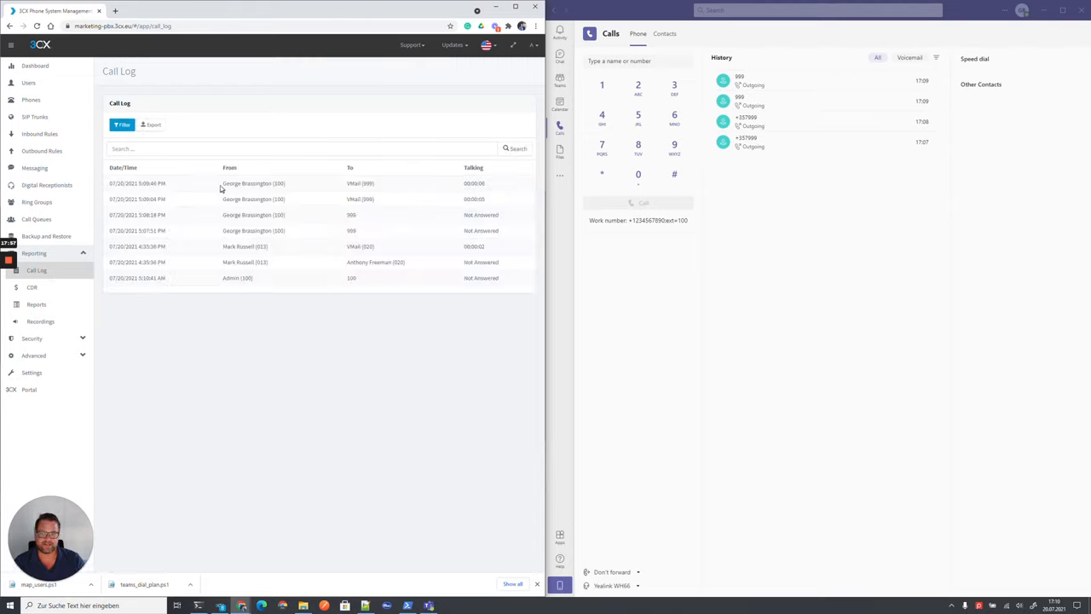
{"action": "double_click", "coordinate": [253, 183]}
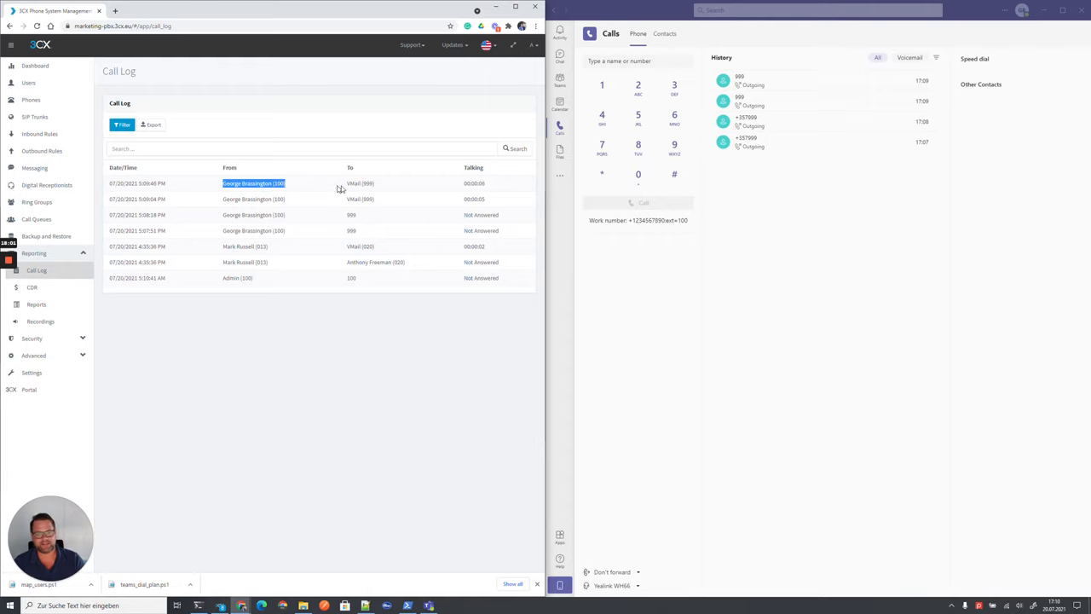
{"action": "mouse_move", "coordinate": [369, 197]}
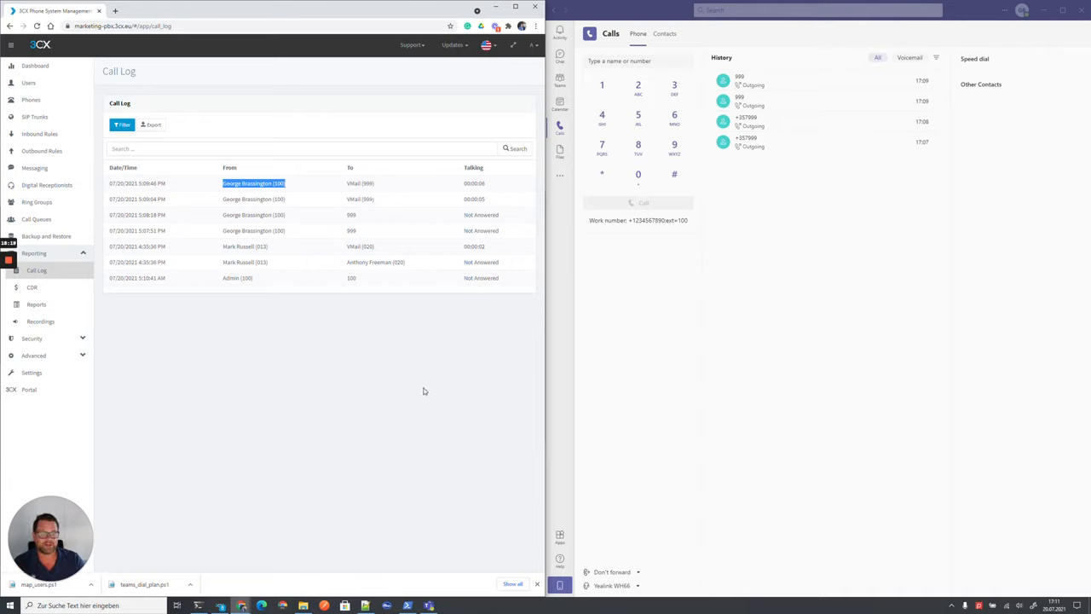
{"action": "mouse_move", "coordinate": [944, 301]}
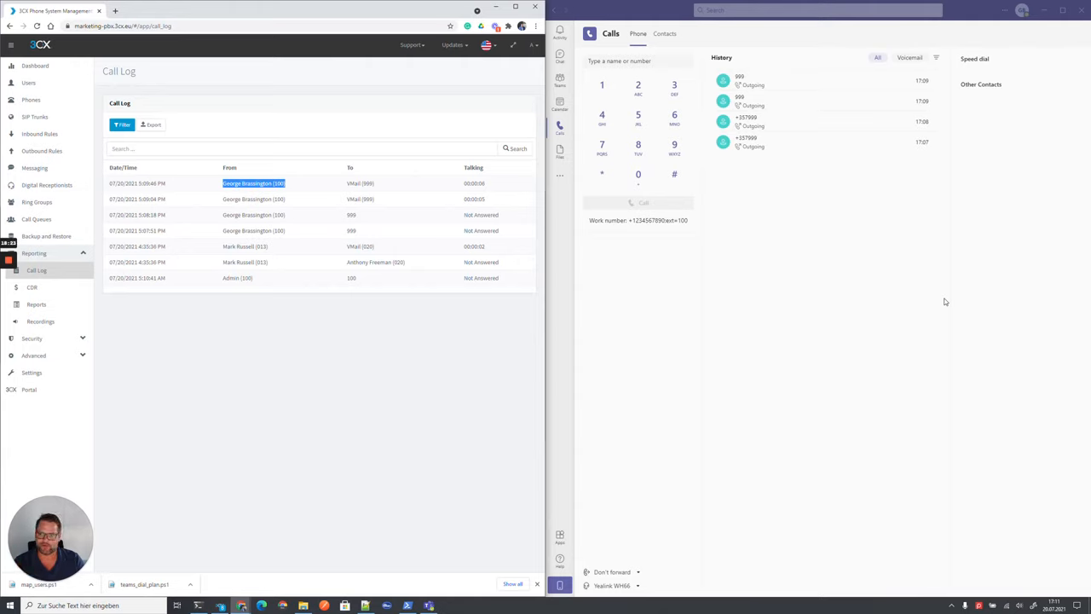
{"action": "mouse_move", "coordinate": [104, 77]}
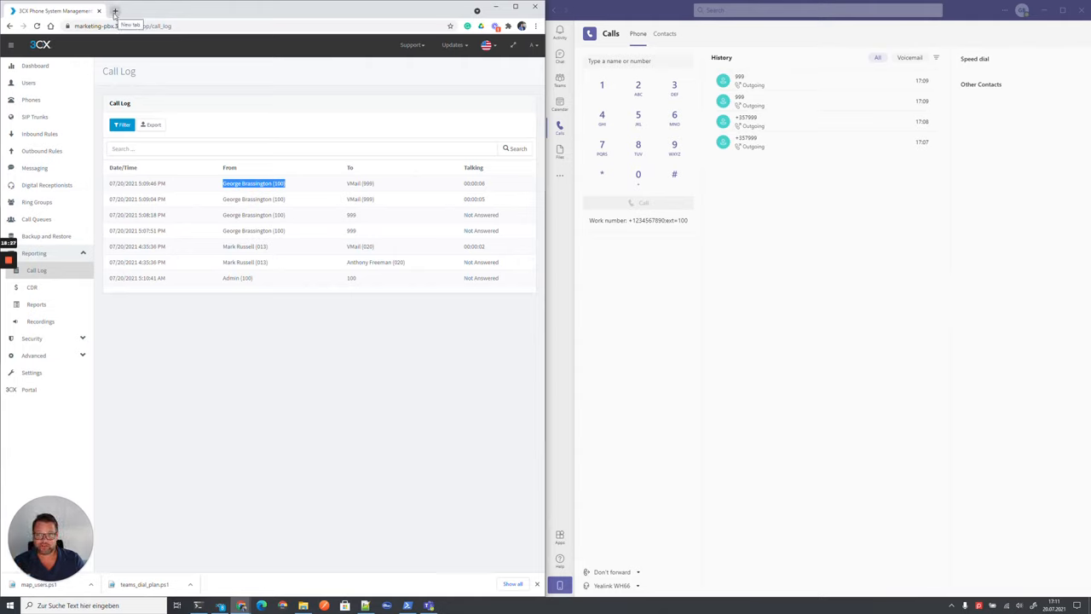
Step: Sign into the 3CX web client with Microsoft and place Teams alongside it
{"action": "left_click", "coordinate": [115, 10]}
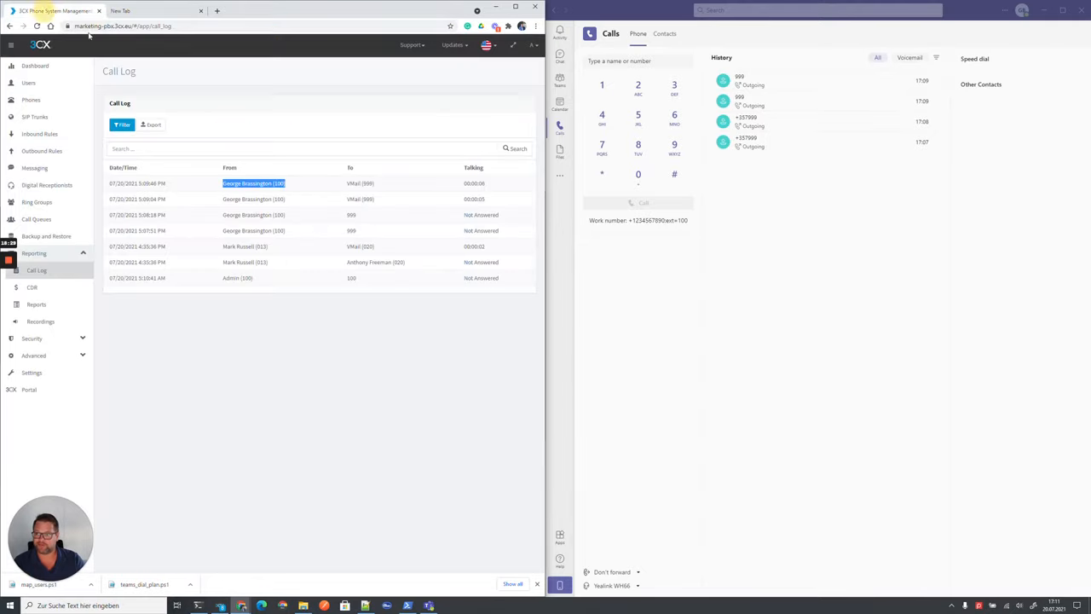
{"action": "left_click", "coordinate": [272, 367]}
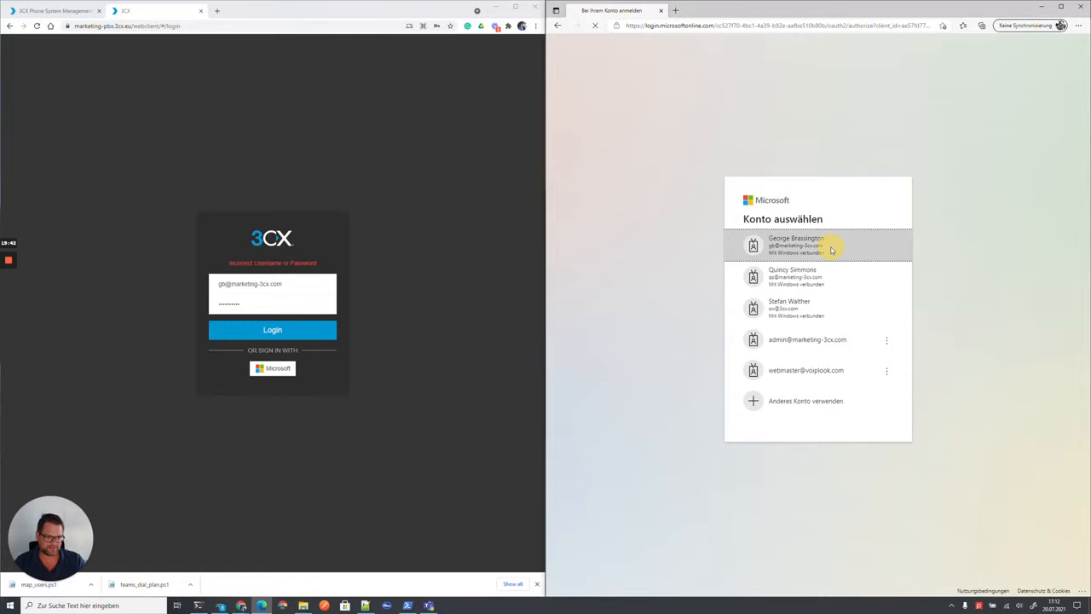
{"action": "left_click", "coordinate": [797, 246]}
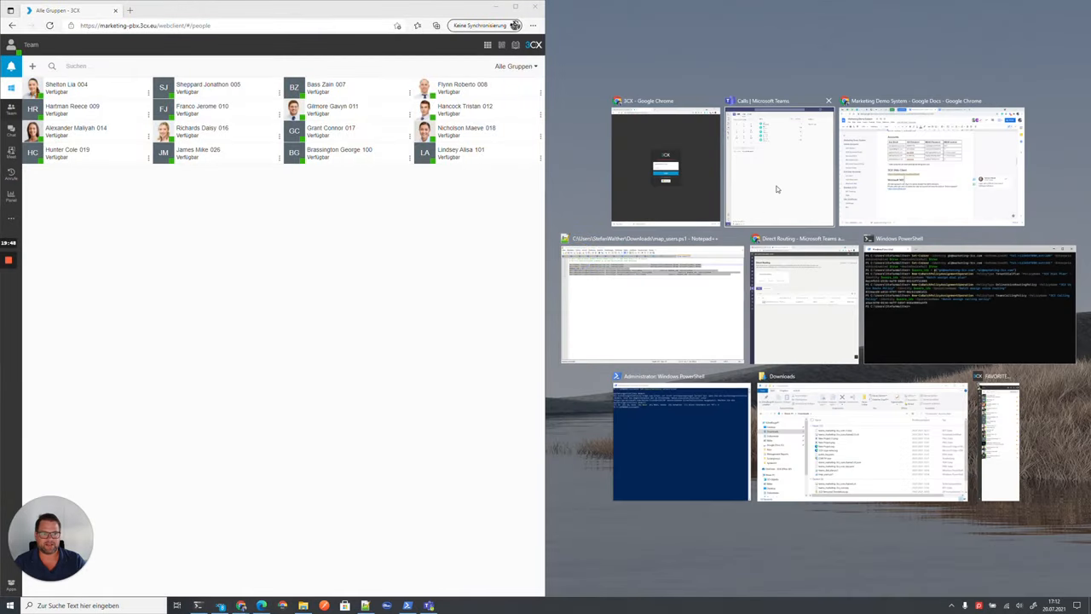
{"action": "left_click", "coordinate": [779, 166]}
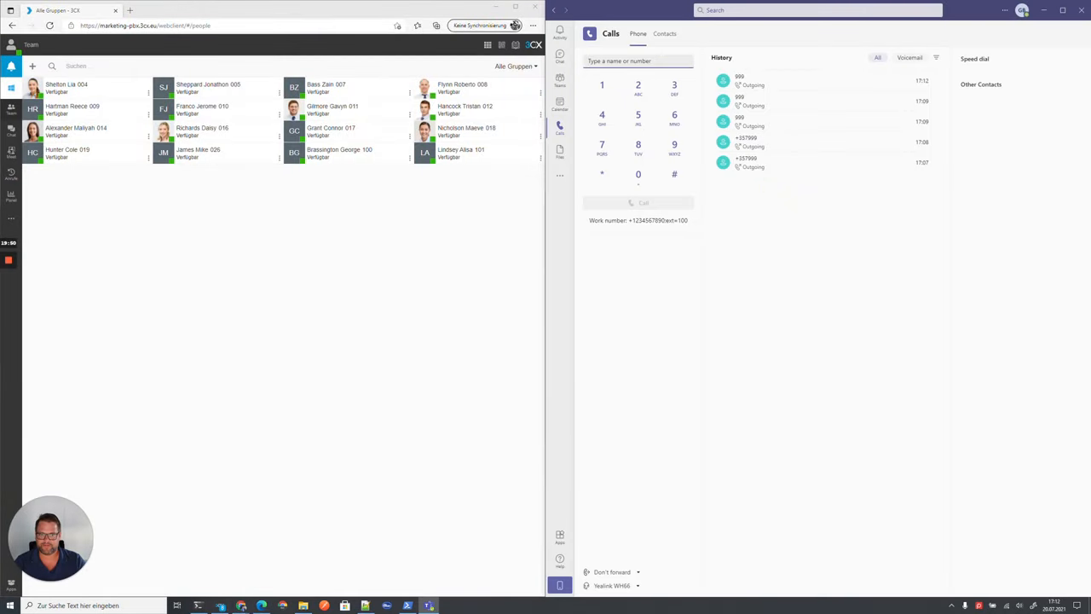
Step: Dial 999 from Teams, then dismiss the call quality feedback window
{"action": "type", "text": "999"}
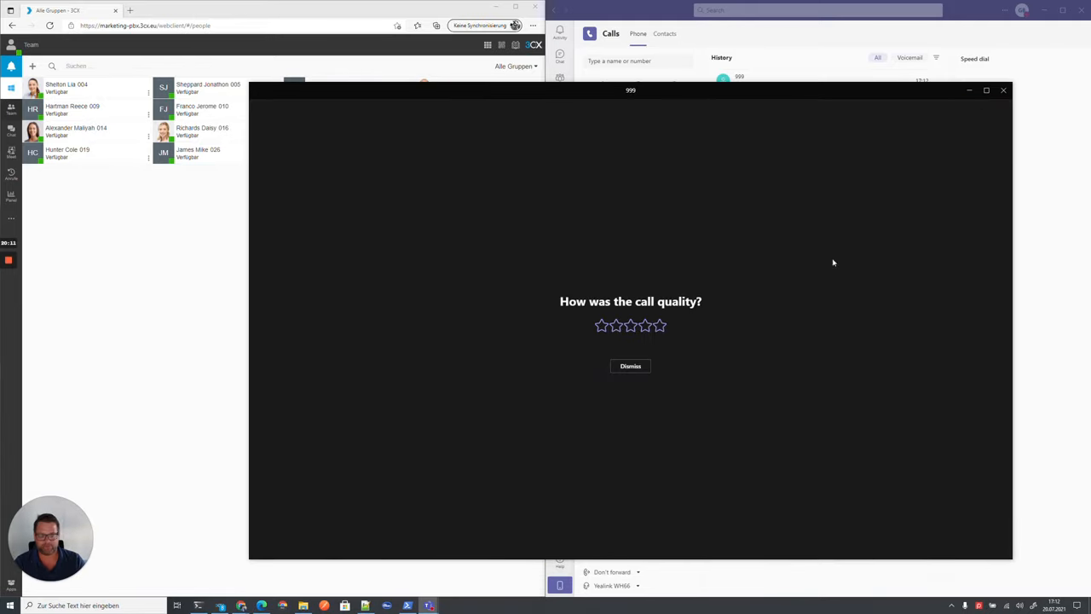
{"action": "mouse_move", "coordinate": [816, 285]}
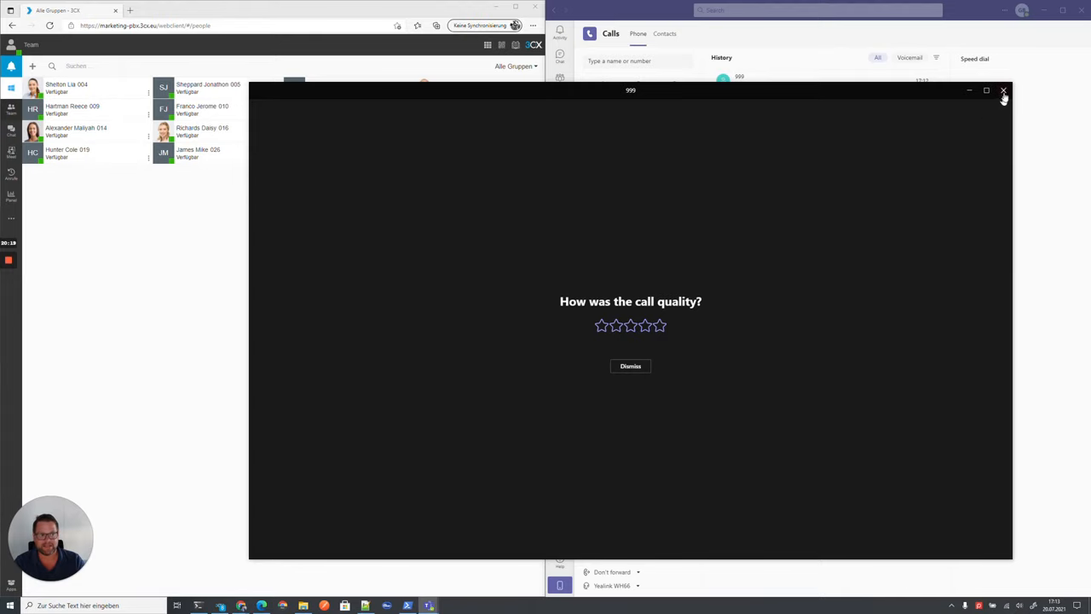
{"action": "left_click", "coordinate": [1003, 95]}
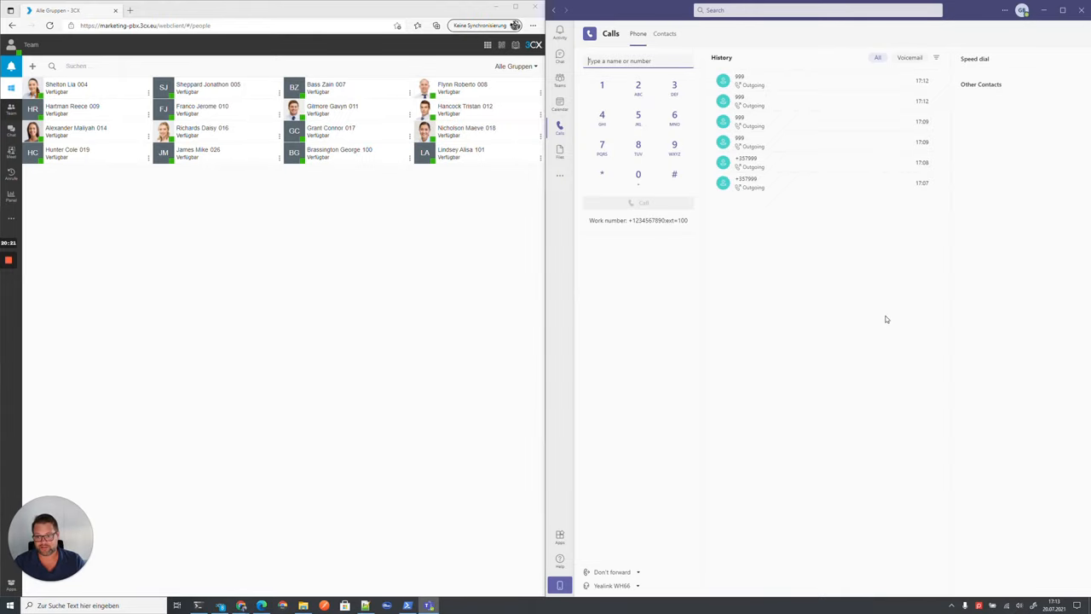
{"action": "mouse_move", "coordinate": [830, 316]}
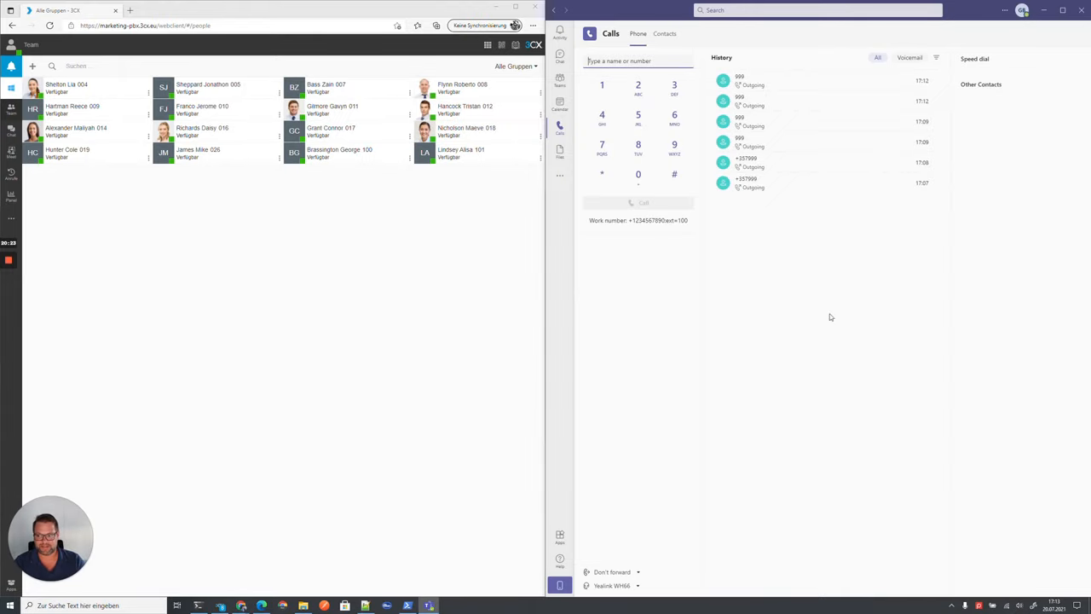